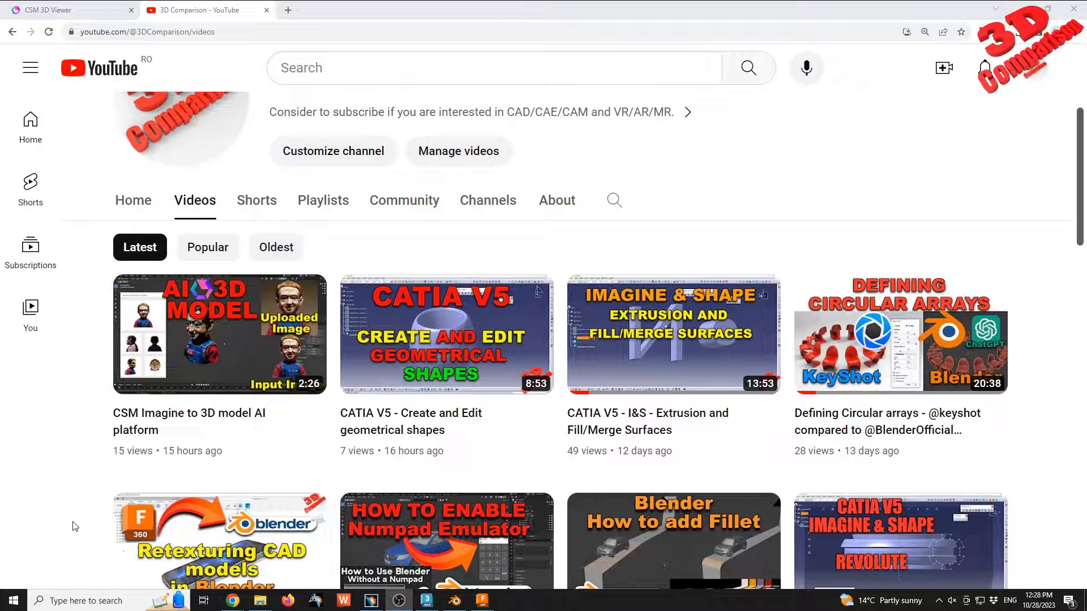
pyautogui.moveTo(220, 334)
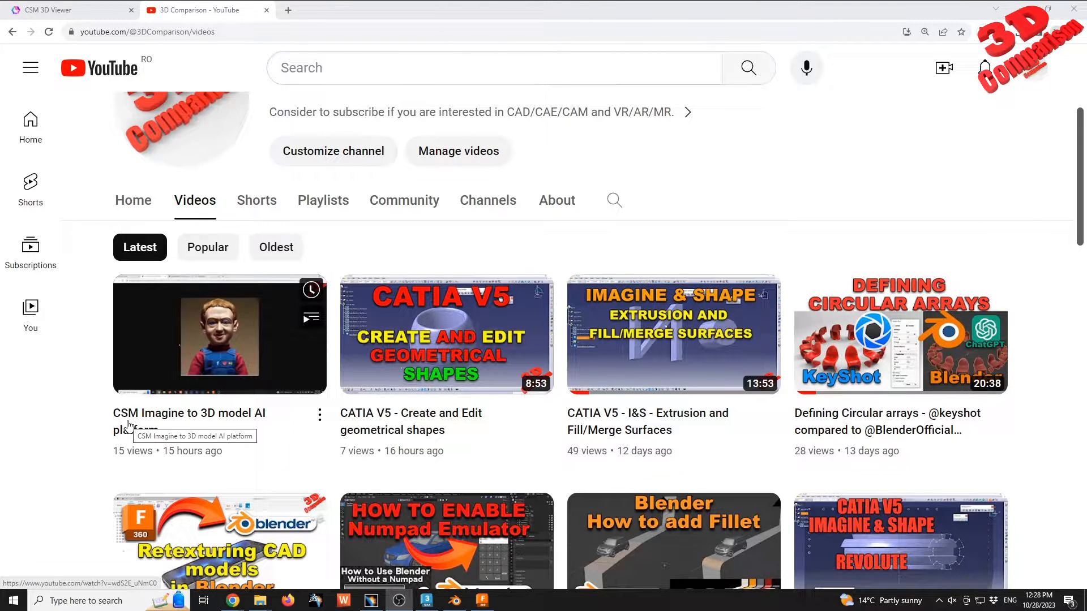
pyautogui.moveTo(219, 333)
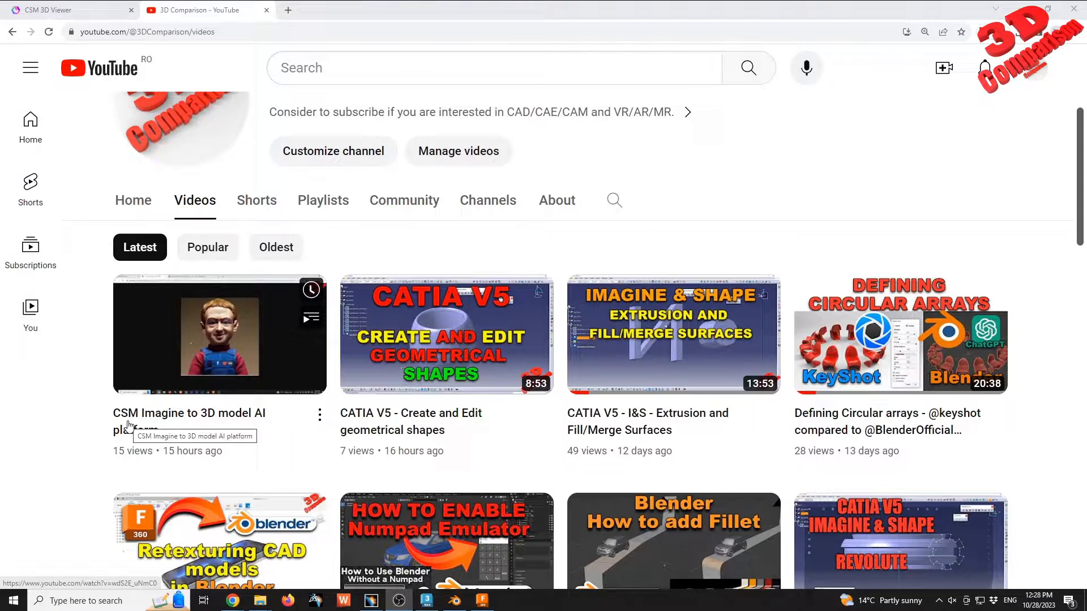
pyautogui.moveTo(304, 469)
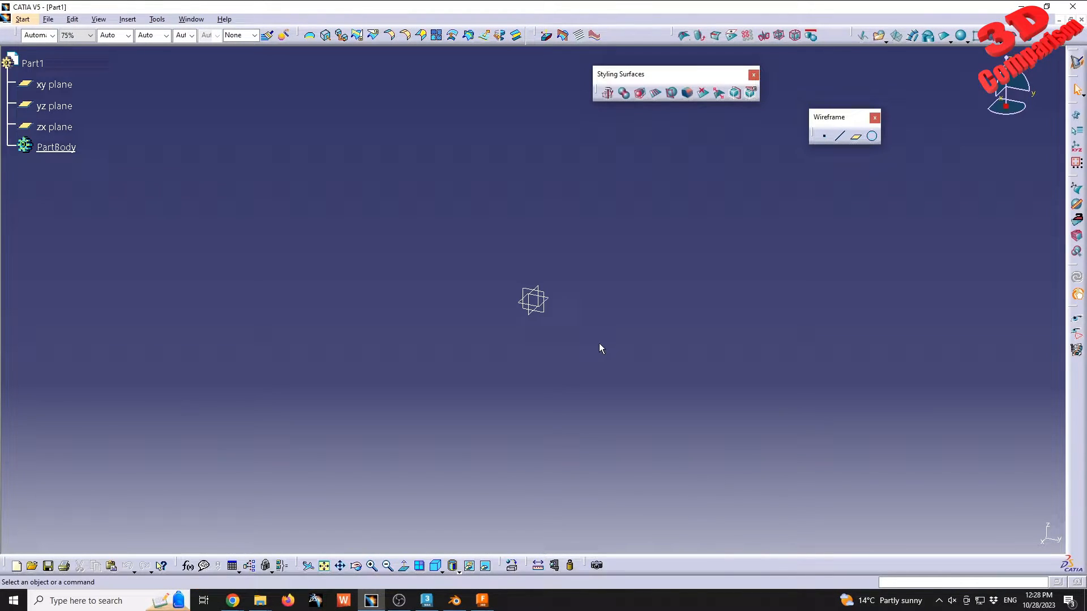
pyautogui.moveTo(609, 356)
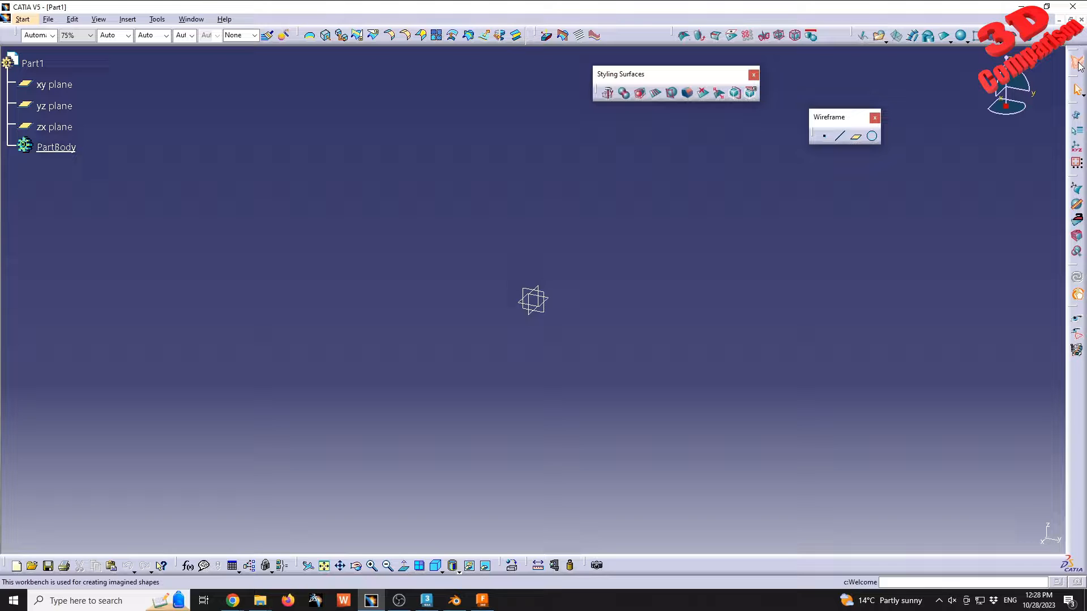
pyautogui.moveTo(882, 36)
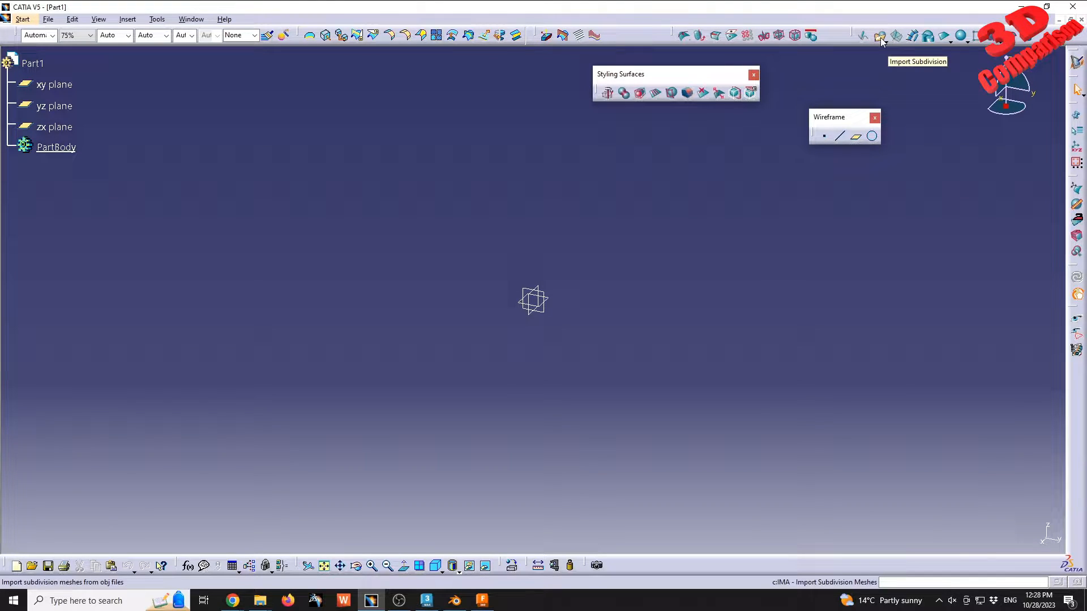
# - Import mesh.obj from the Downloads session folder via Import Subdivision; dismiss the resulting import error
pyautogui.click(881, 35)
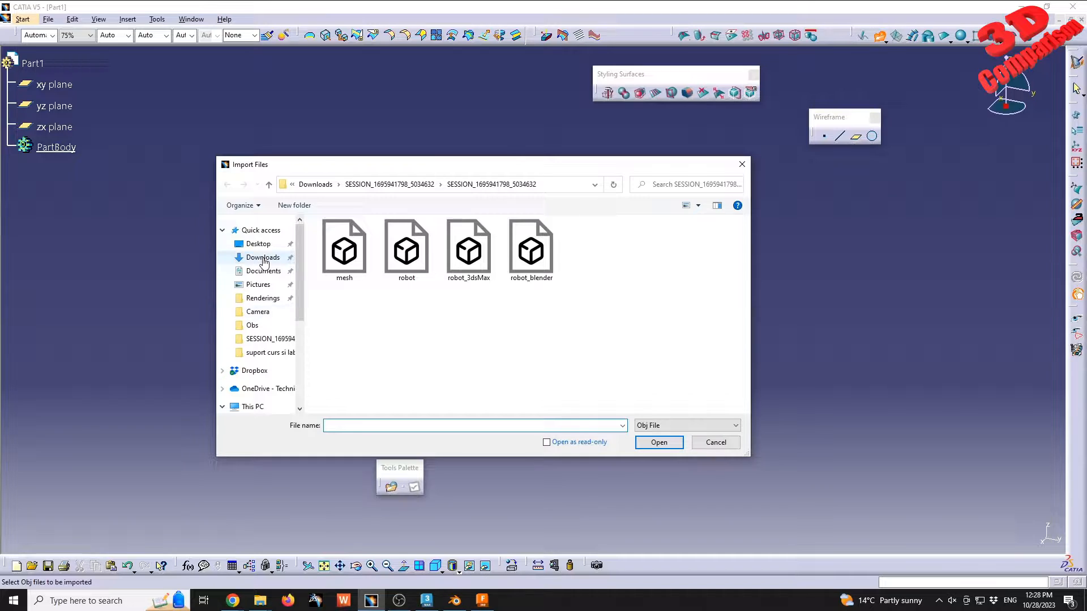
pyautogui.click(264, 257)
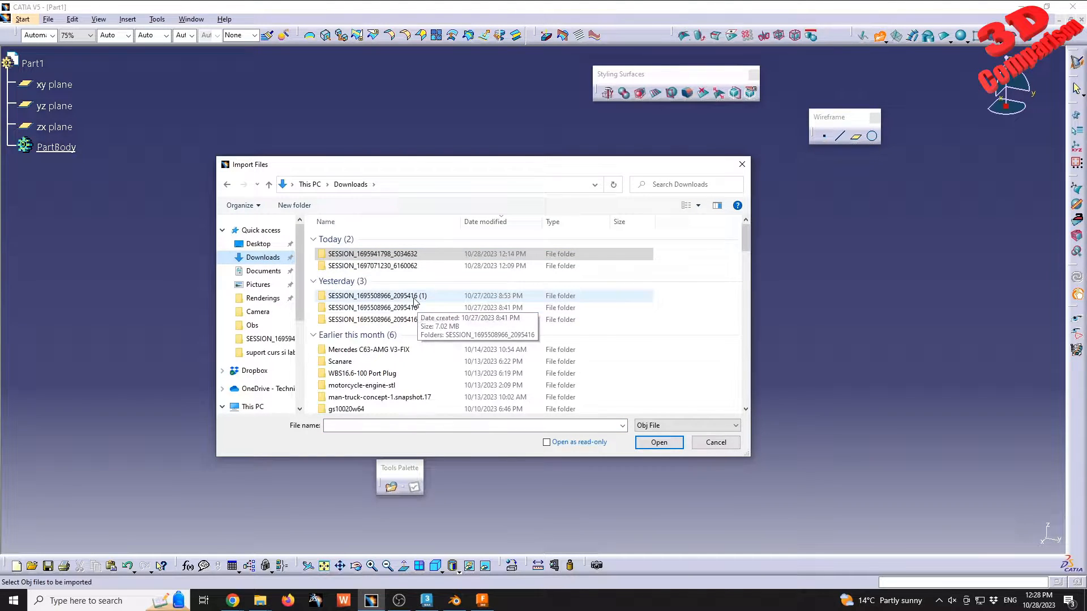
pyautogui.doubleClick(374, 295)
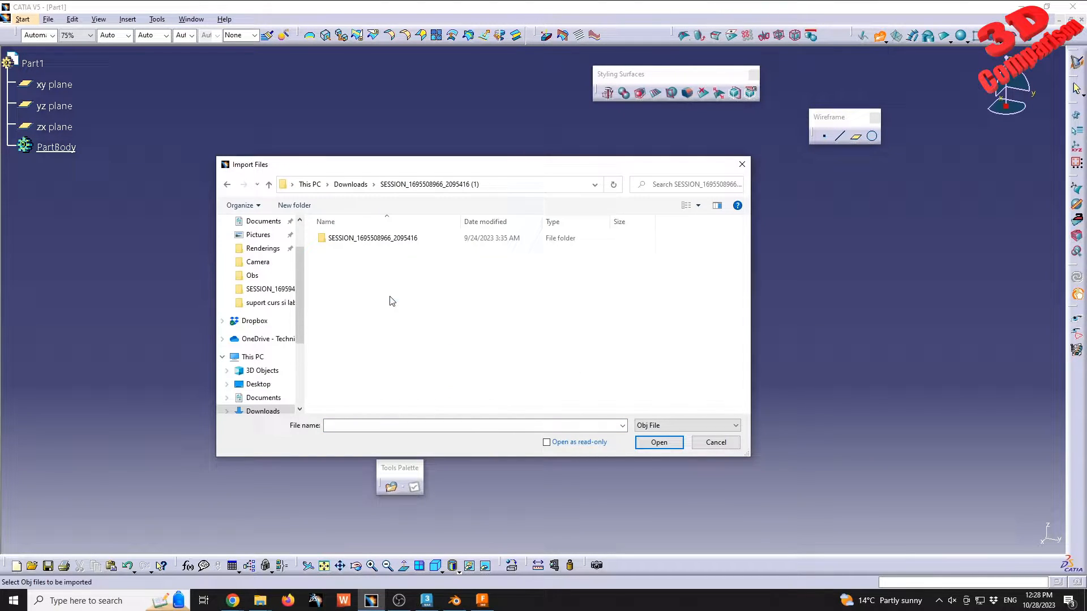
pyautogui.doubleClick(371, 237)
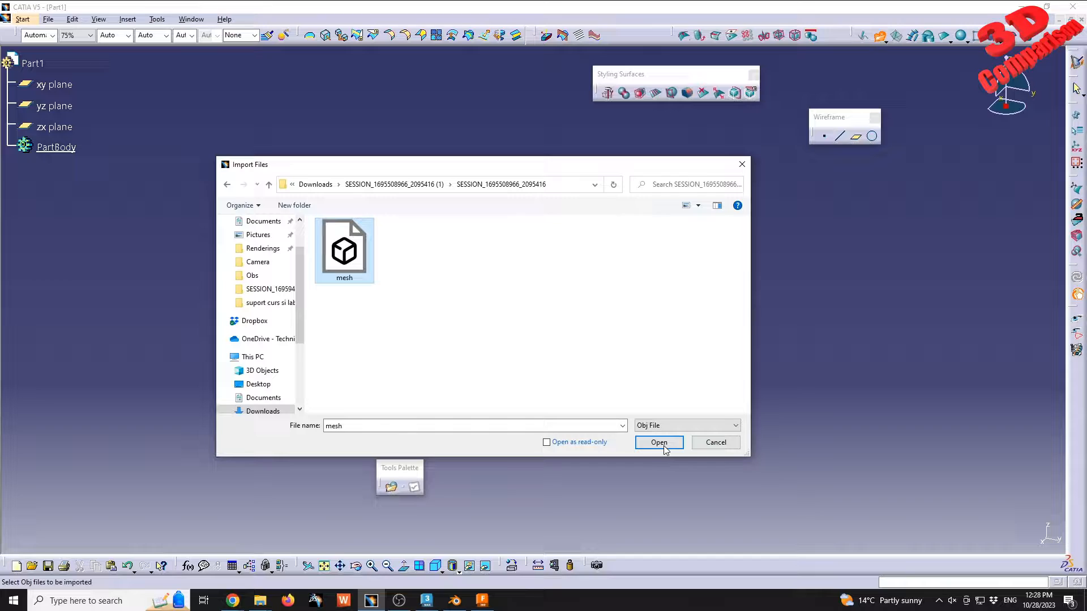
pyautogui.click(656, 443)
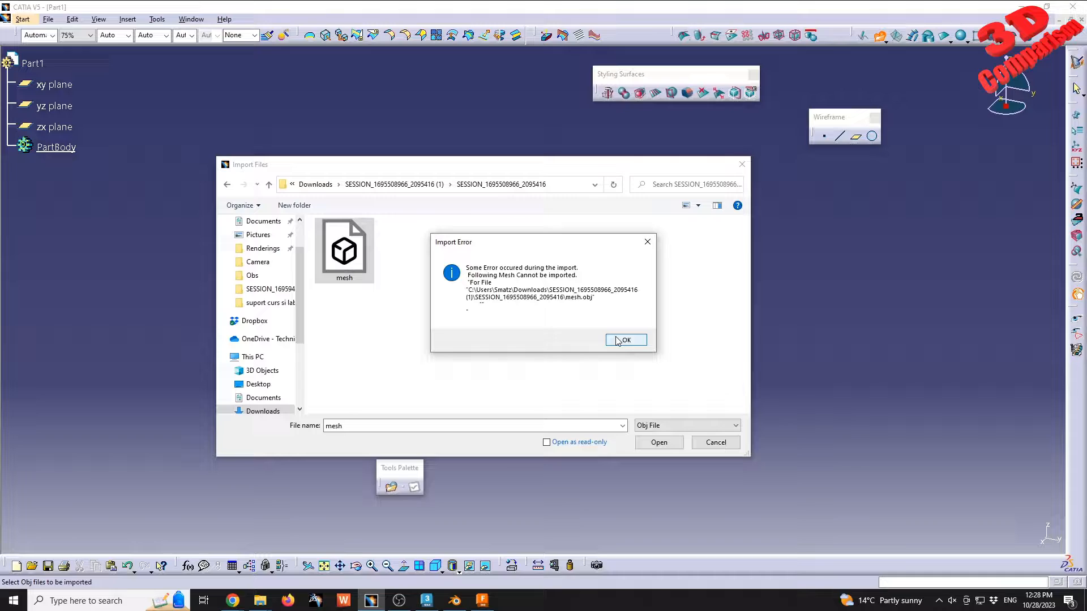
pyautogui.moveTo(546, 241)
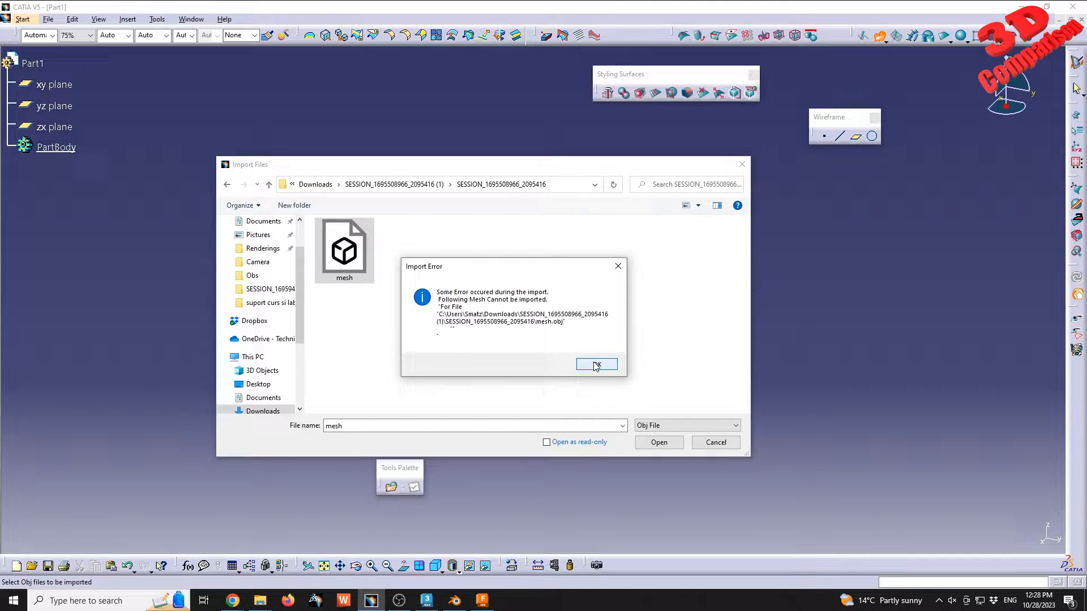
pyautogui.click(594, 366)
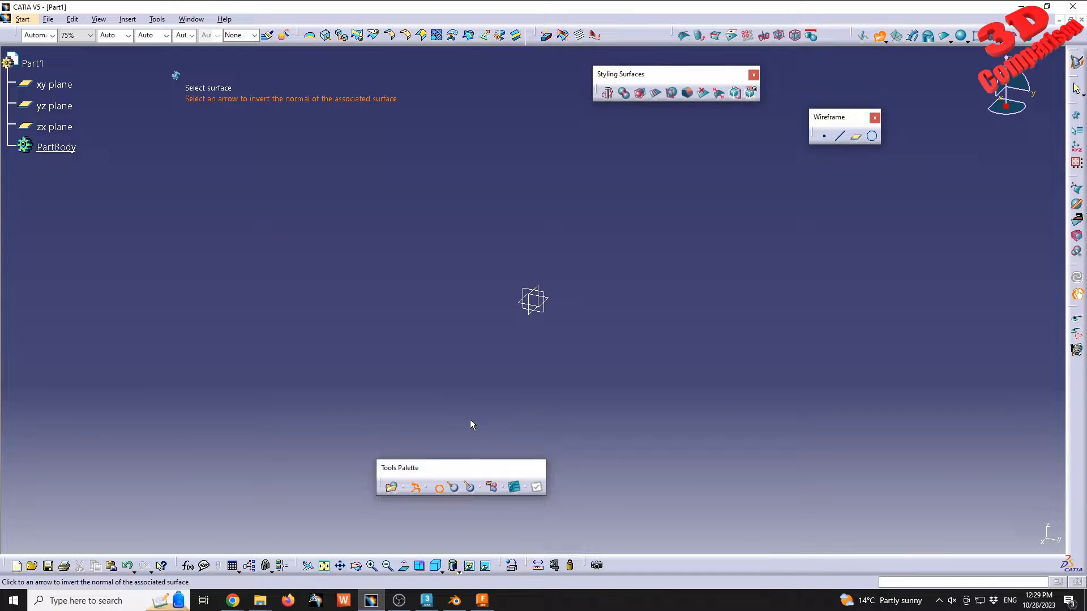
# - In Fusion 360, start Insert Mesh and choose to pick the file from the local computer
pyautogui.click(481, 600)
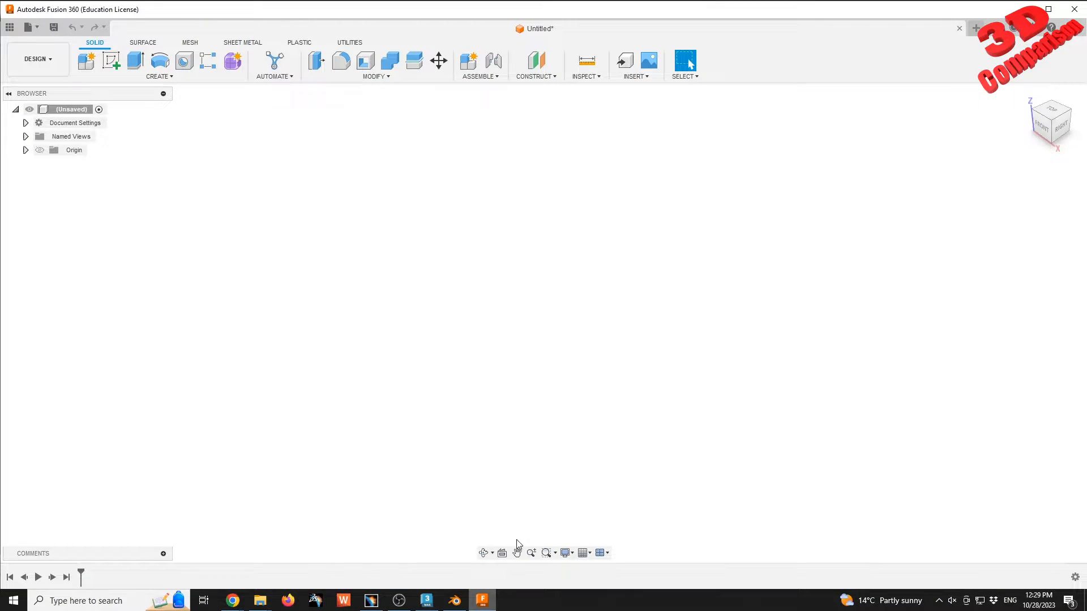
pyautogui.click(631, 75)
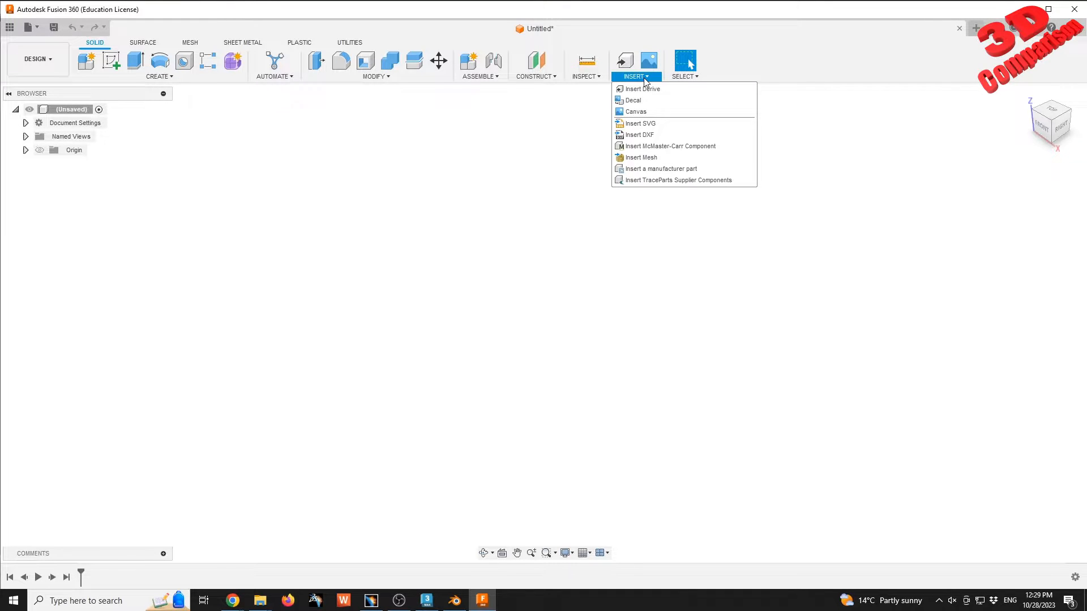
pyautogui.click(642, 88)
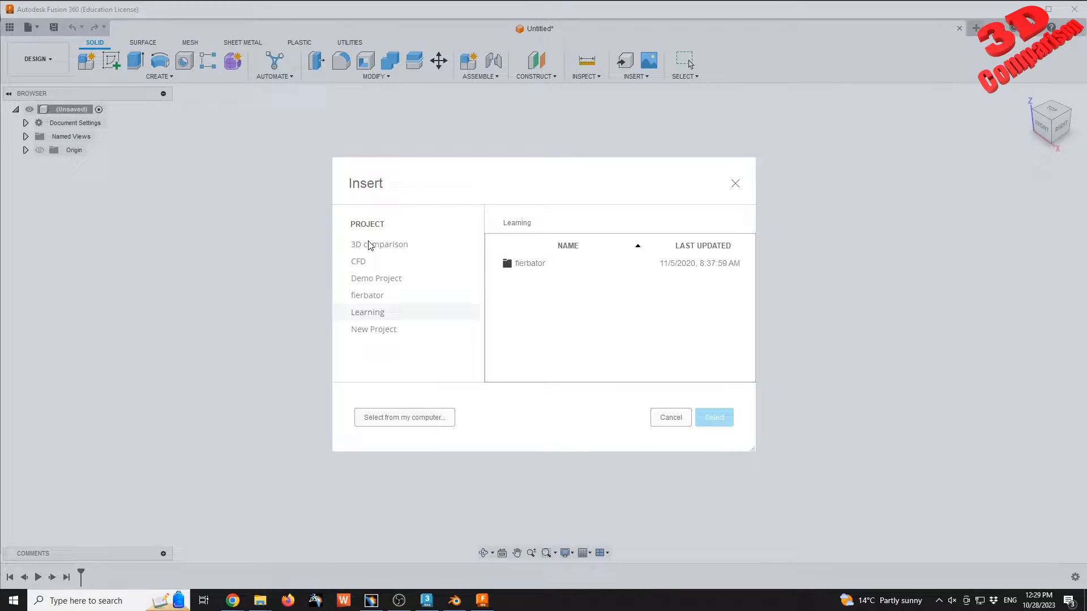
pyautogui.click(379, 245)
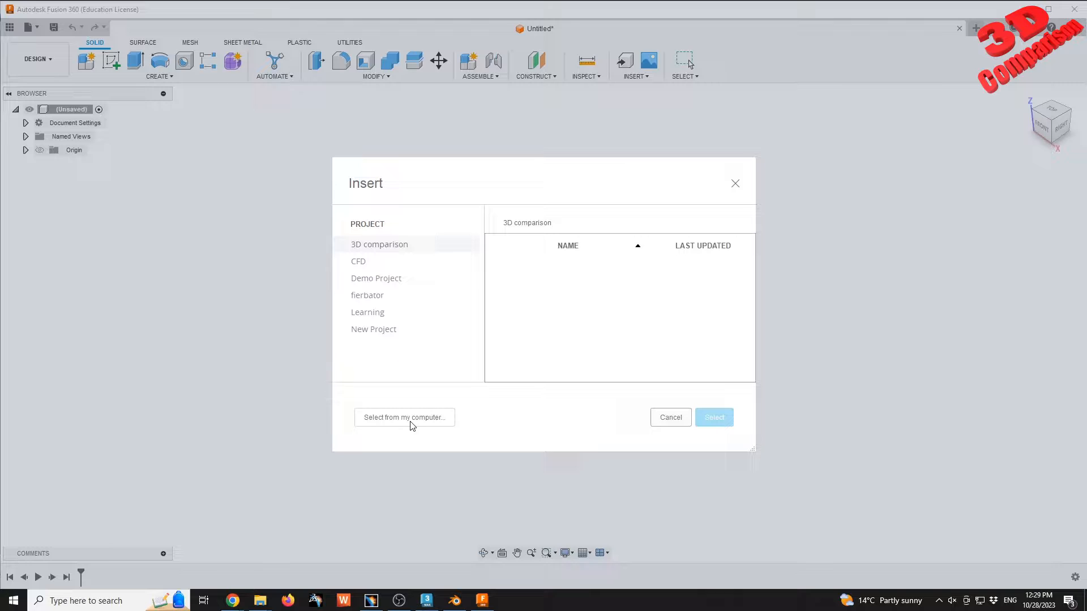
pyautogui.click(405, 418)
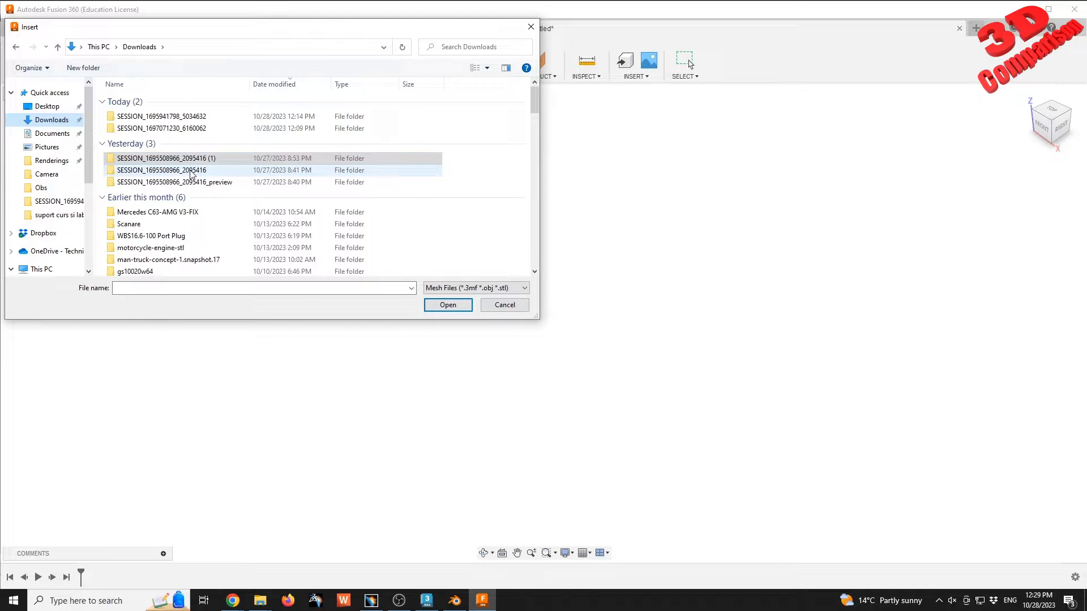
# - Reach the session folder's mesh file with the picker filtered to OBJ files
pyautogui.click(167, 159)
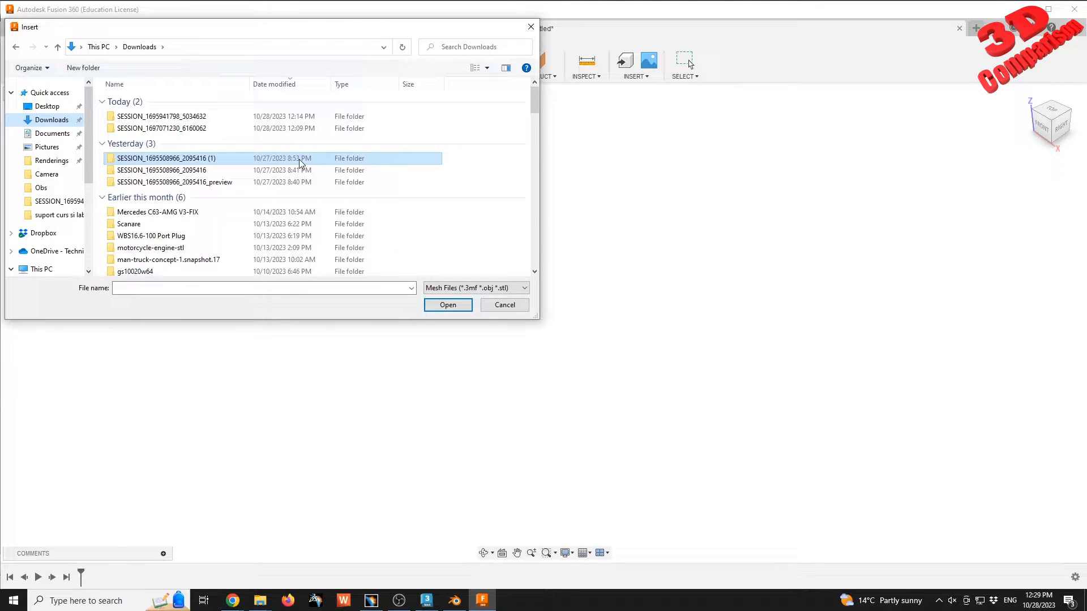
pyautogui.doubleClick(165, 159)
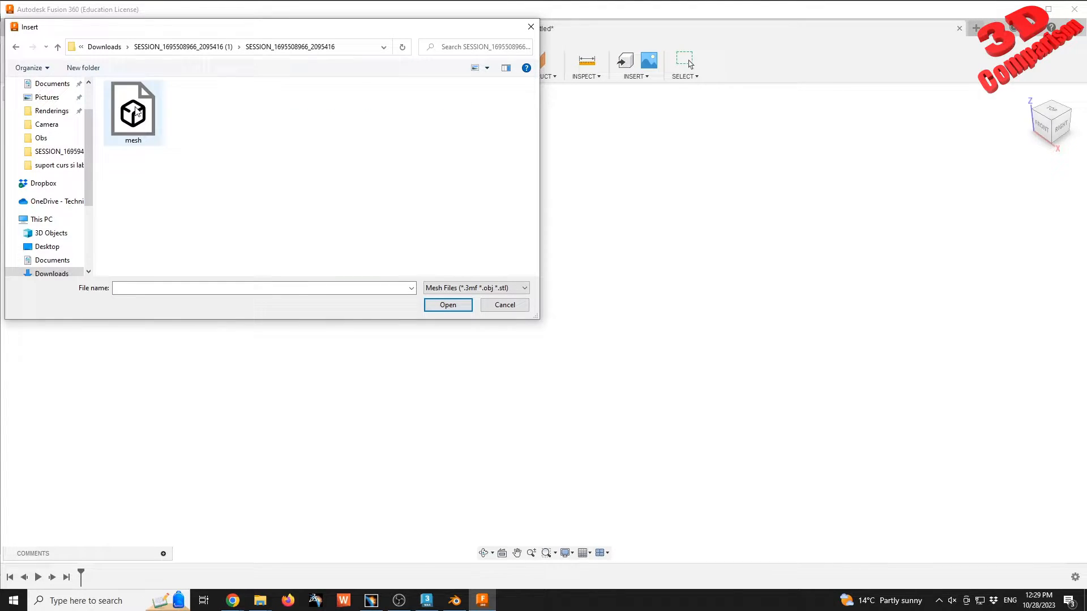
pyautogui.click(132, 111)
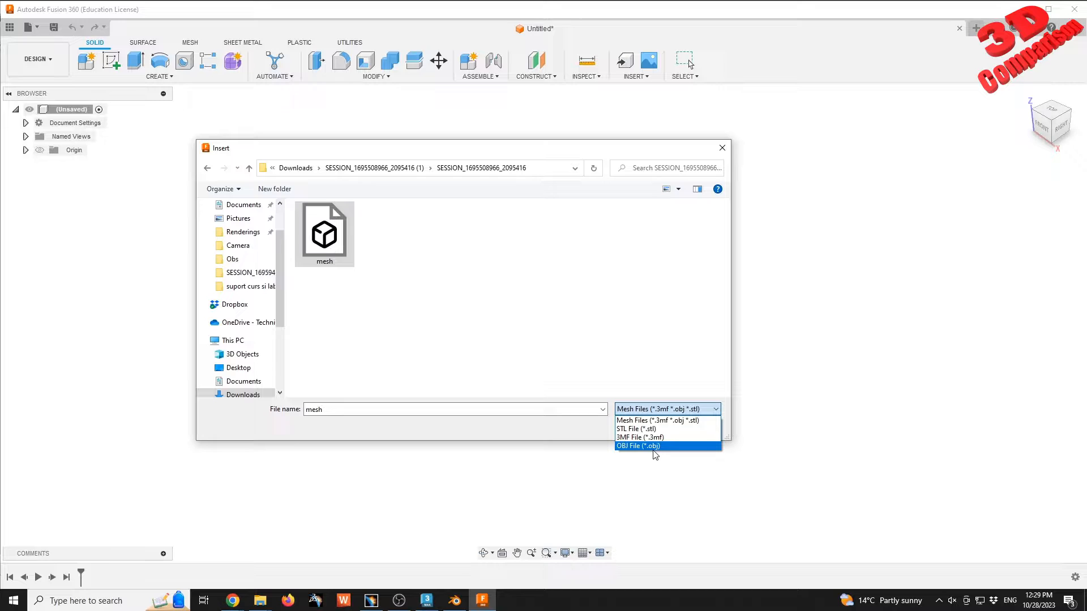
pyautogui.click(637, 446)
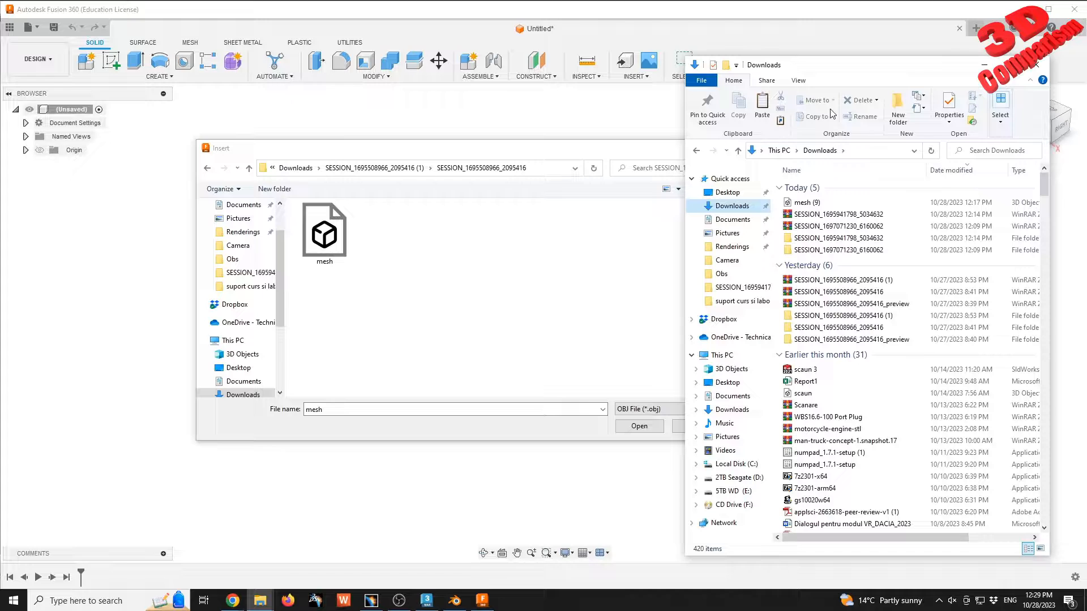
# - View mesh.mtl from the session folder in Notepad, confirming it references albedo.png, then close it
pyautogui.click(839, 316)
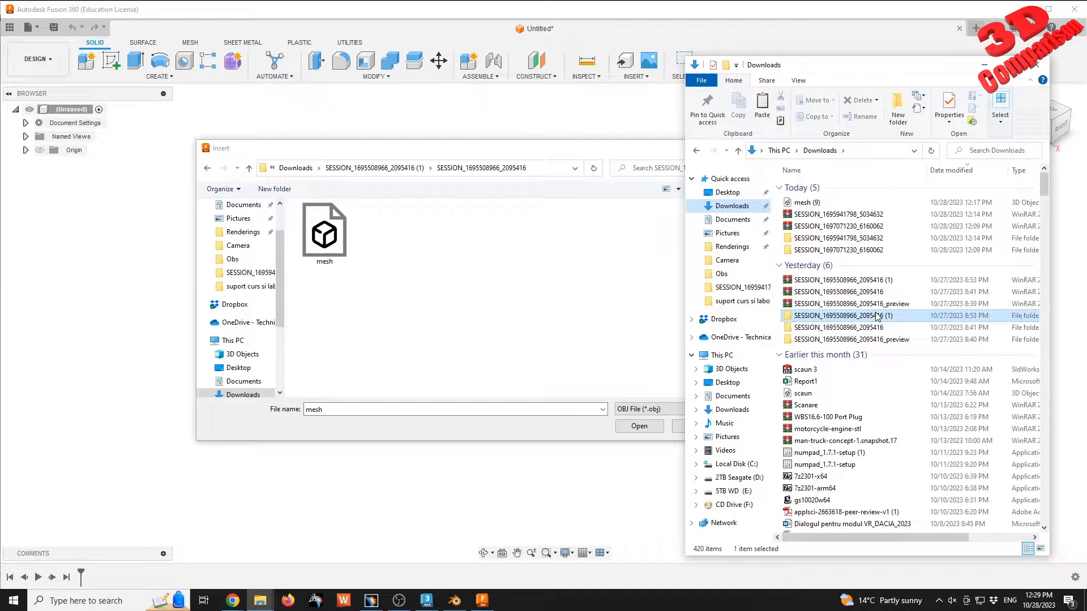
pyautogui.doubleClick(841, 316)
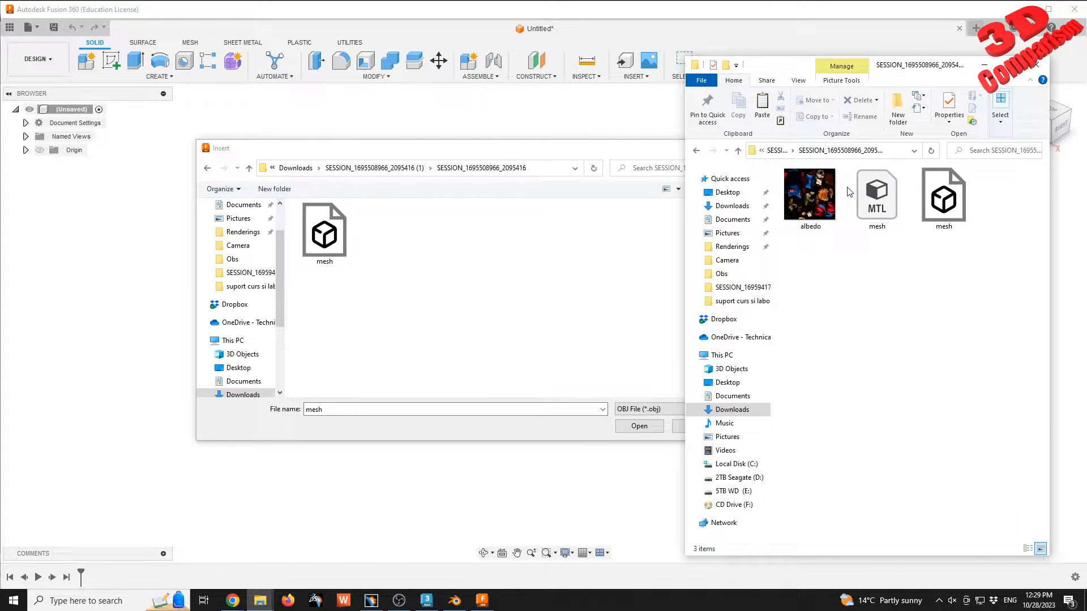
pyautogui.moveTo(810, 194)
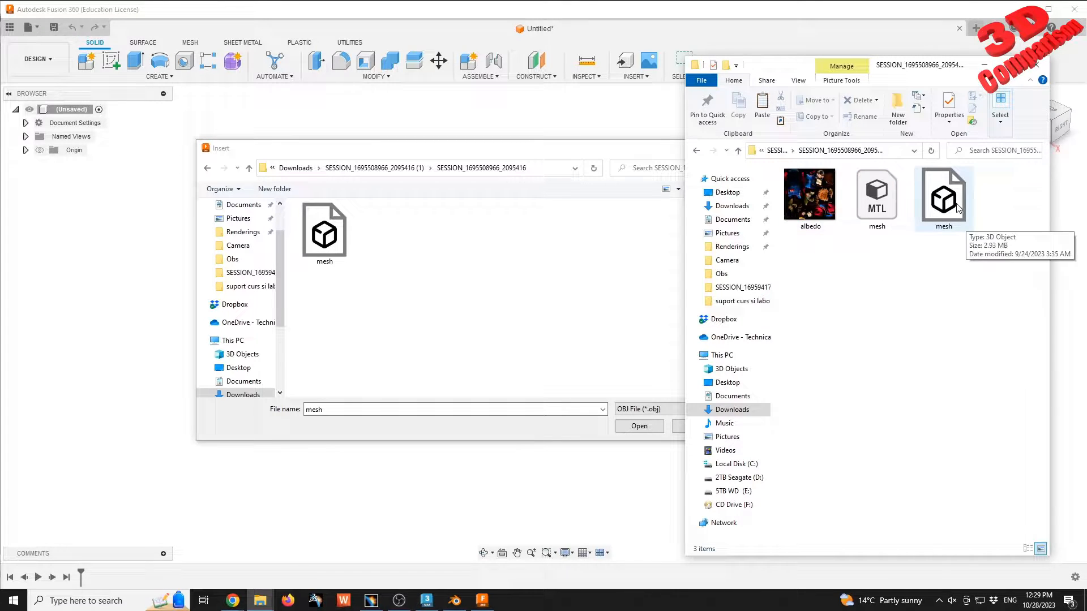
pyautogui.moveTo(918, 296)
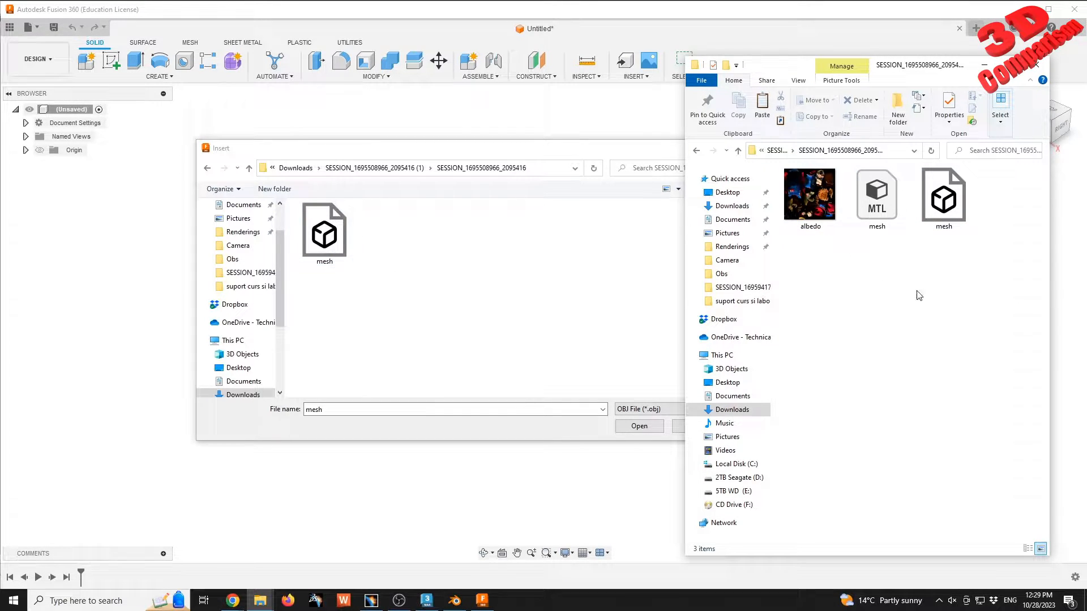
pyautogui.moveTo(876, 196)
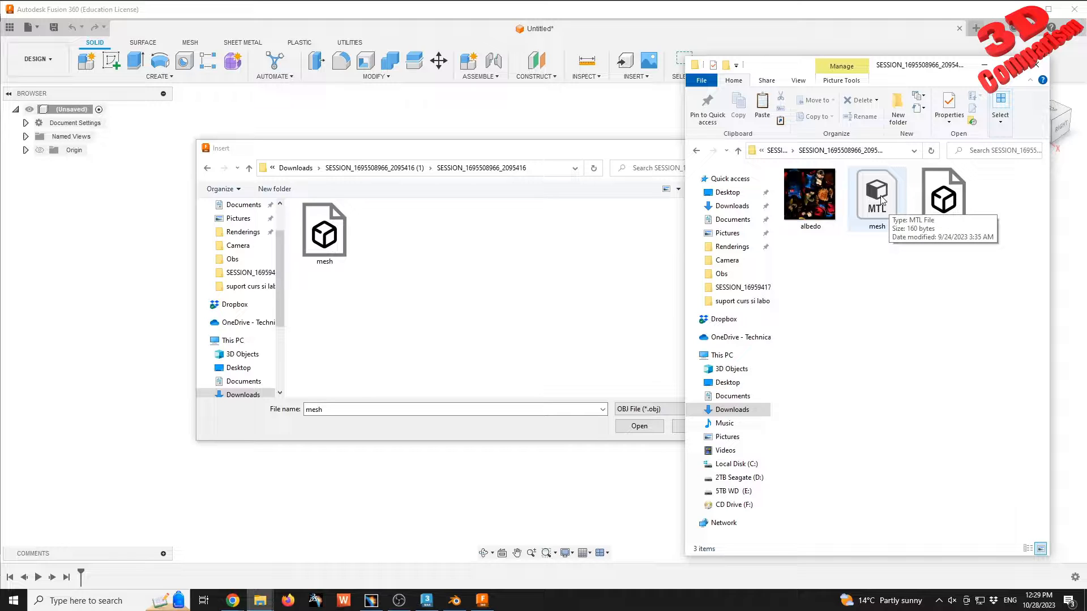
pyautogui.click(876, 194)
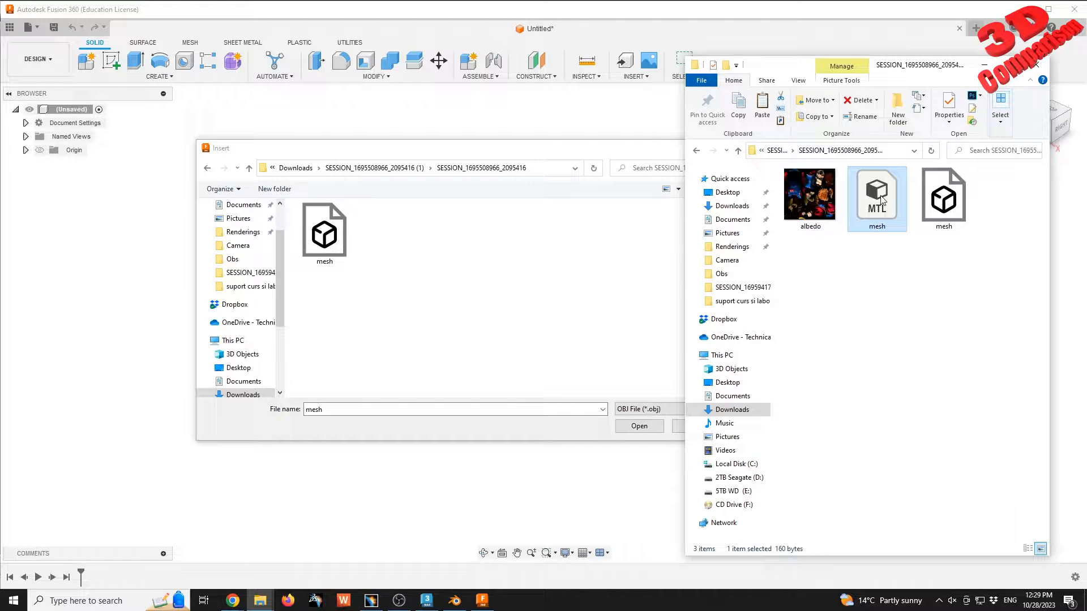
pyautogui.rightClick(876, 199)
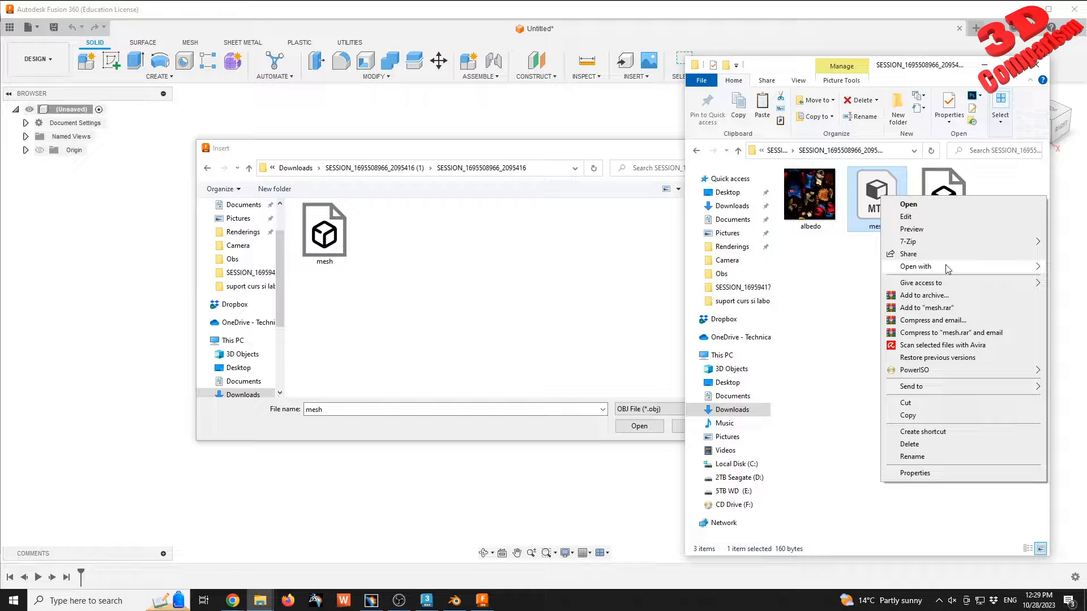
pyautogui.click(907, 204)
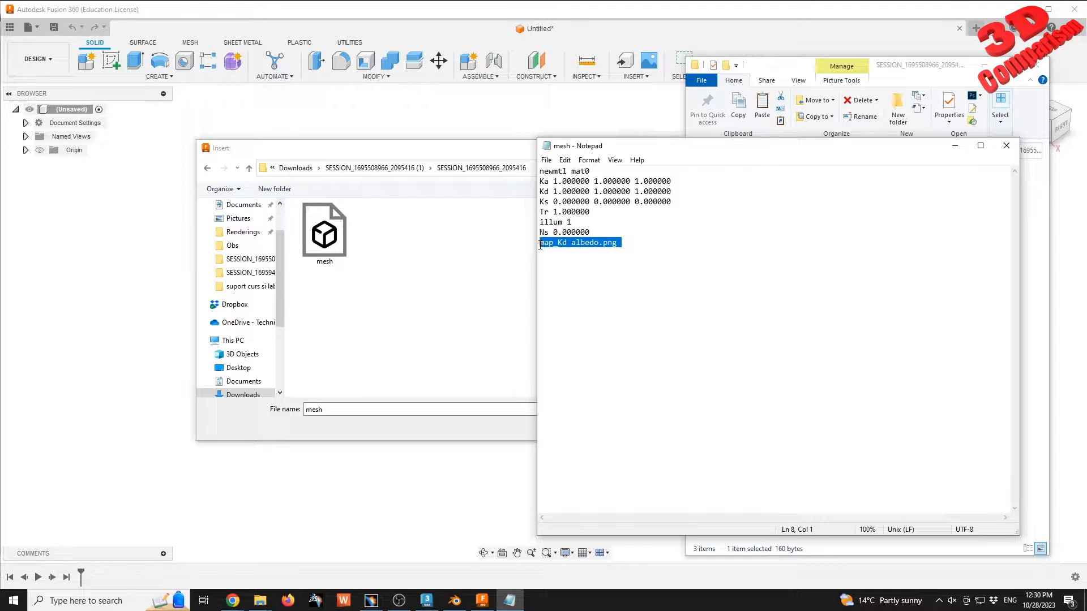
pyautogui.click(578, 242)
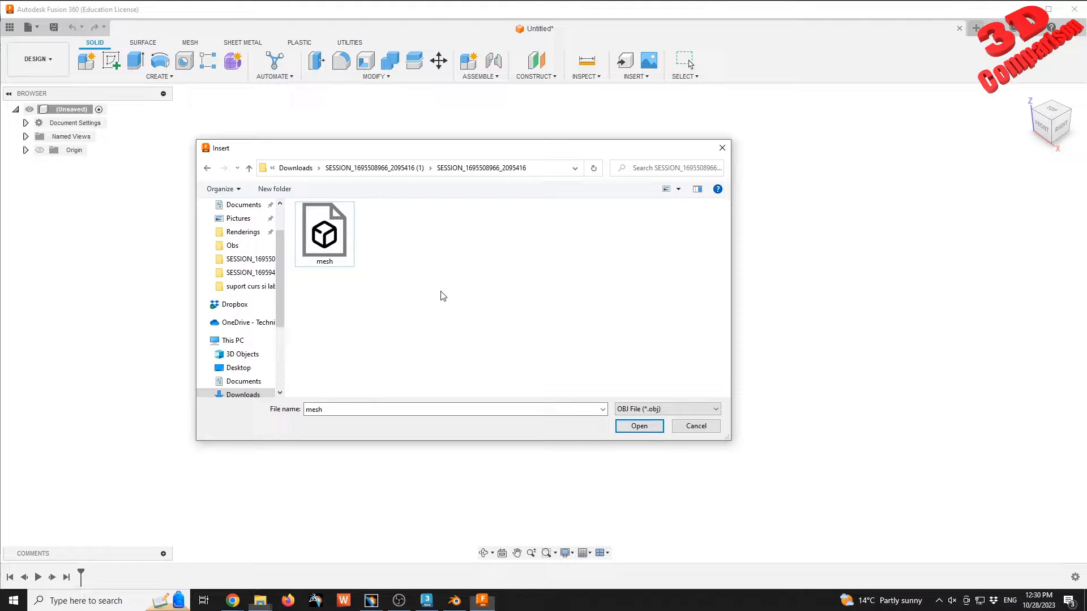
# - Insert the selected mesh file into the Fusion 360 design
pyautogui.click(324, 232)
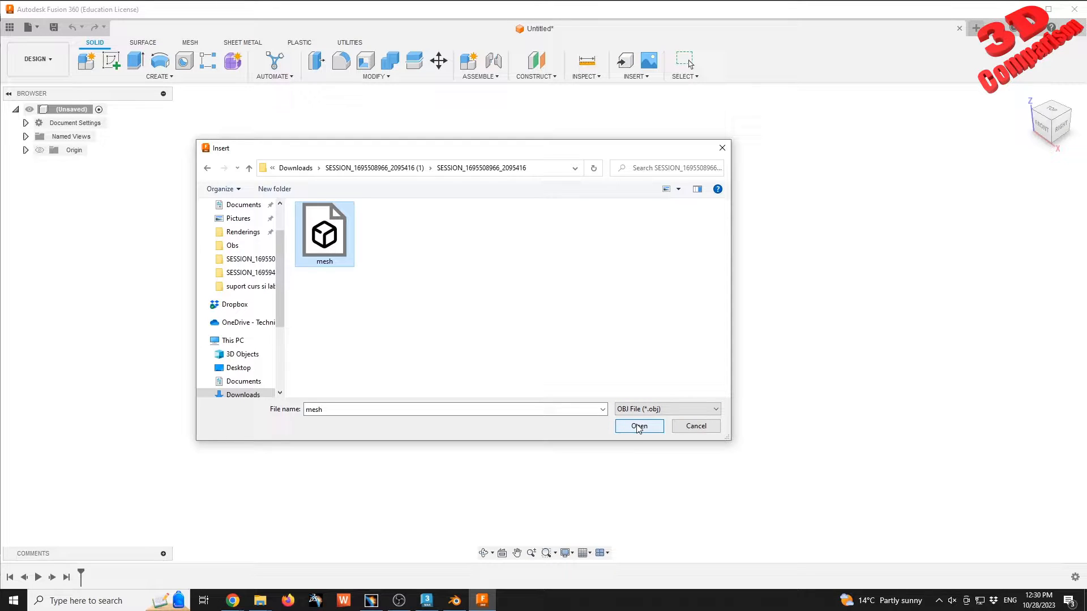
pyautogui.click(637, 425)
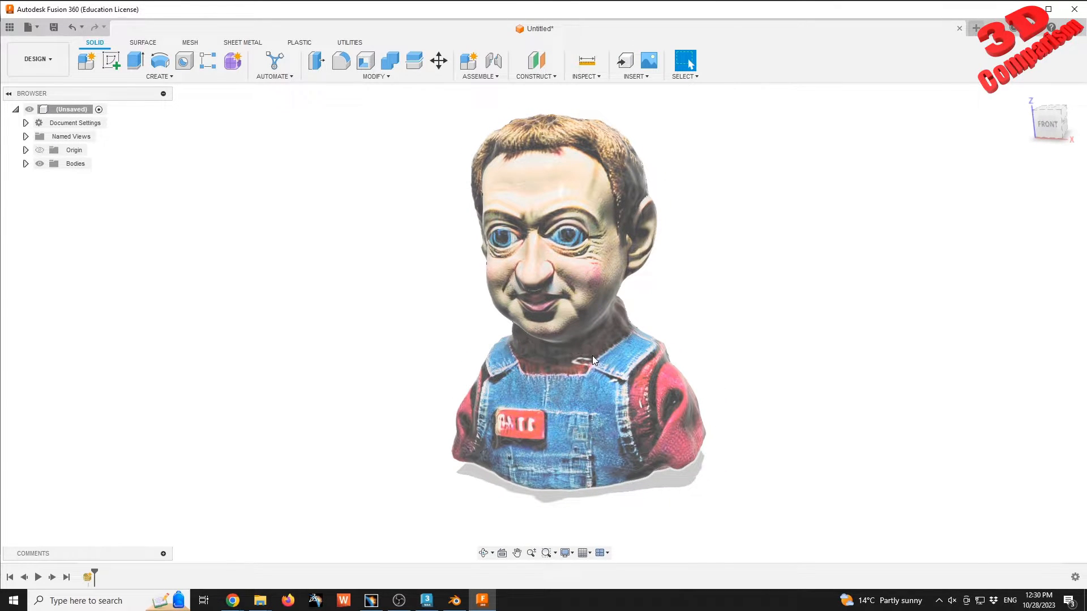
pyautogui.moveTo(565, 465)
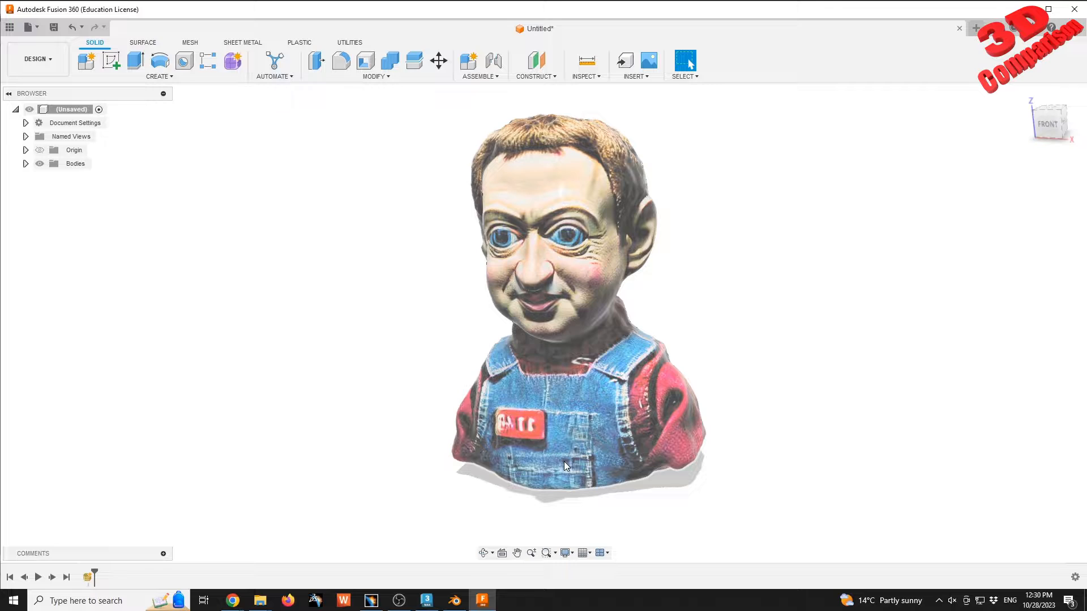
# - Show the bust Shaded with Visible Edges and expand the Bodies list to reveal mesh.obj
pyautogui.click(565, 552)
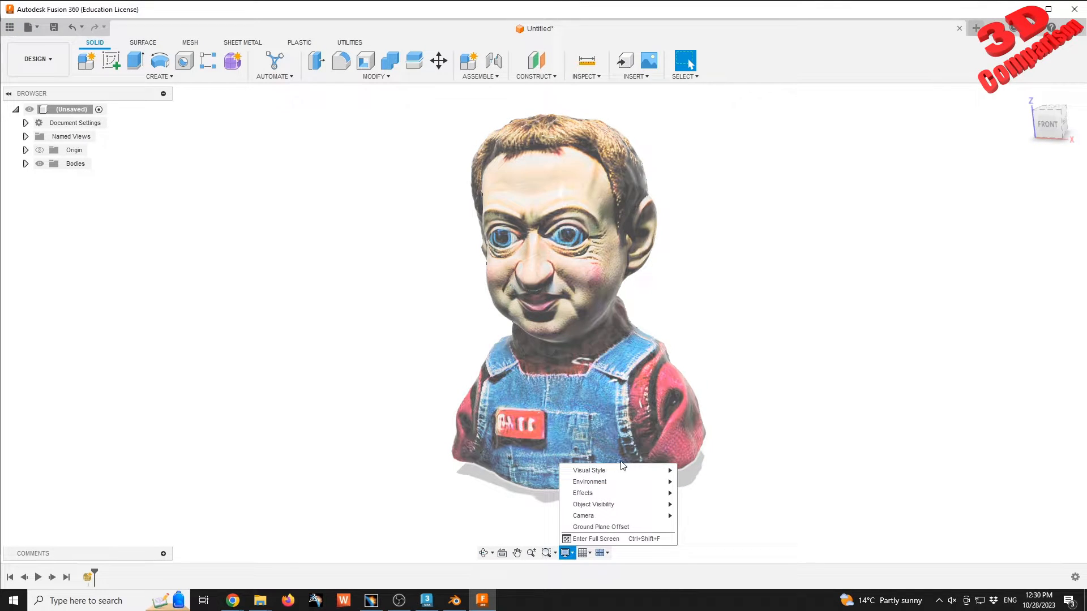
pyautogui.moveTo(588, 469)
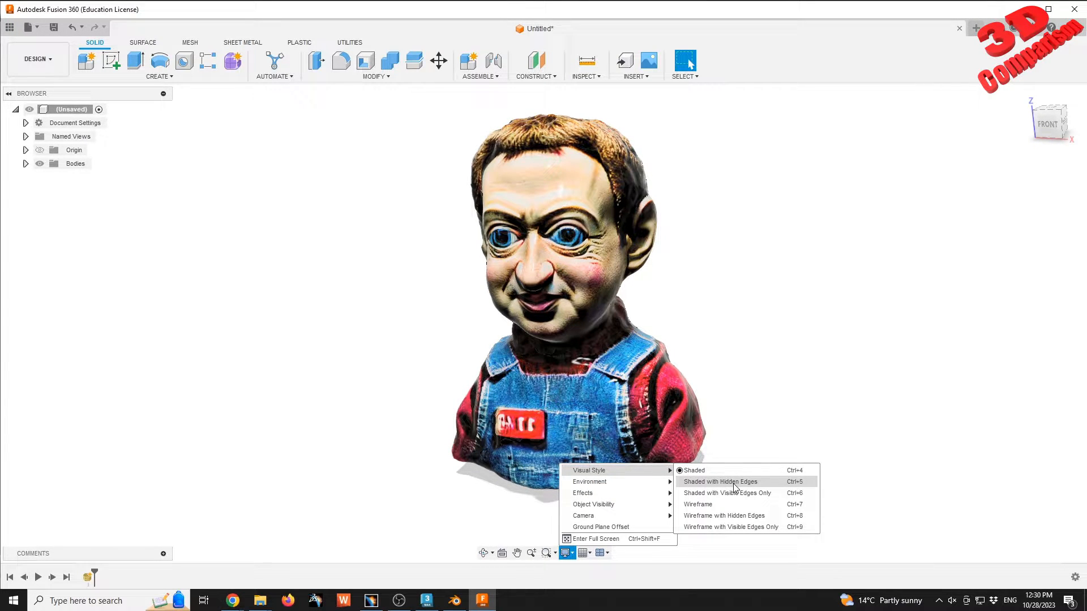
pyautogui.click(721, 481)
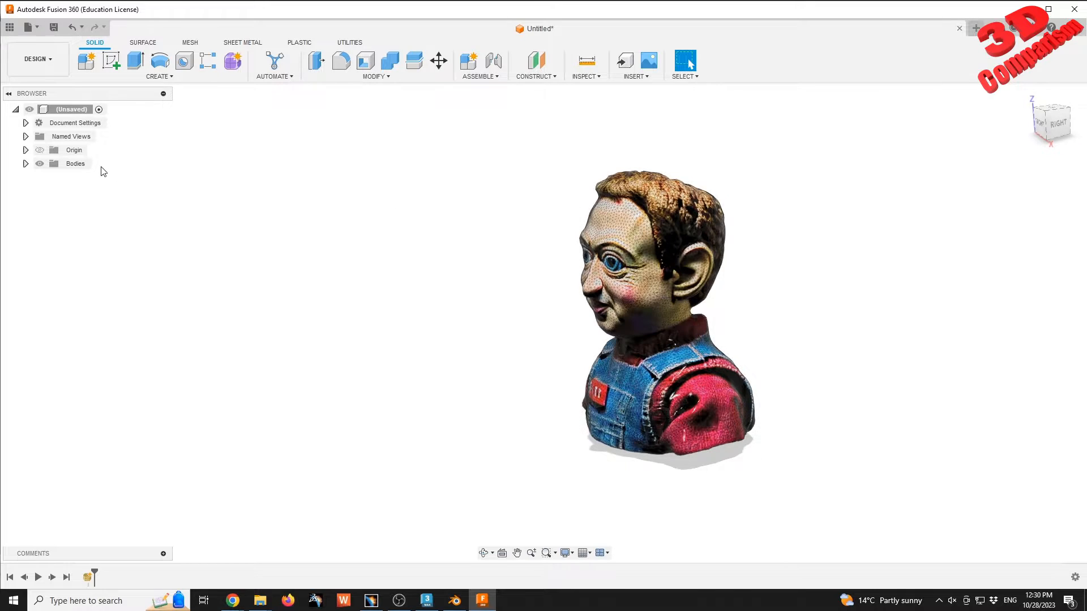
pyautogui.click(26, 163)
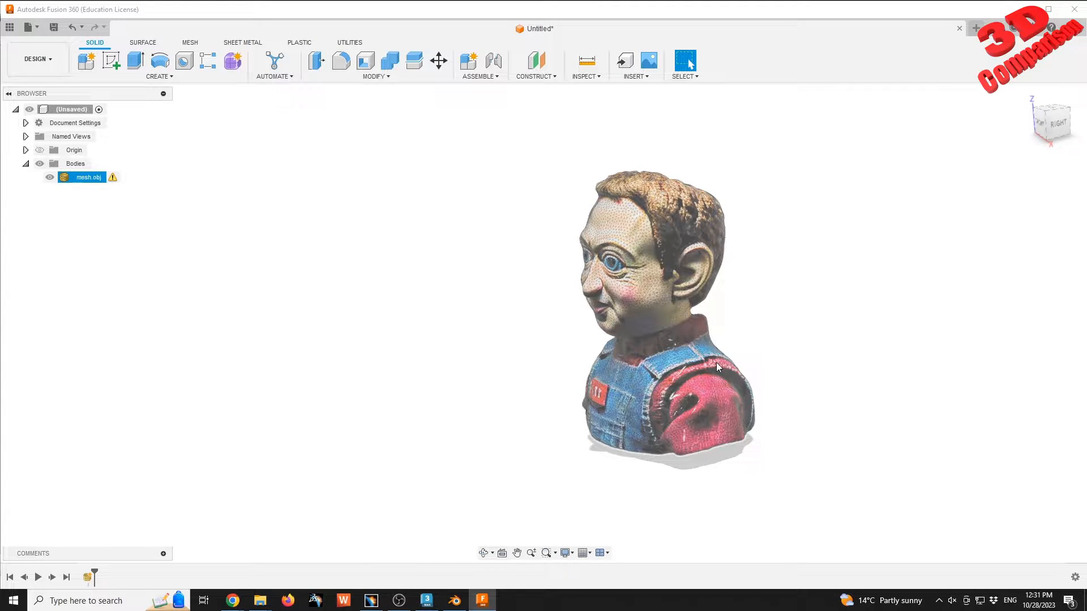
# - Run a Section Analysis cutting the bust along the YZ plane
pyautogui.click(586, 65)
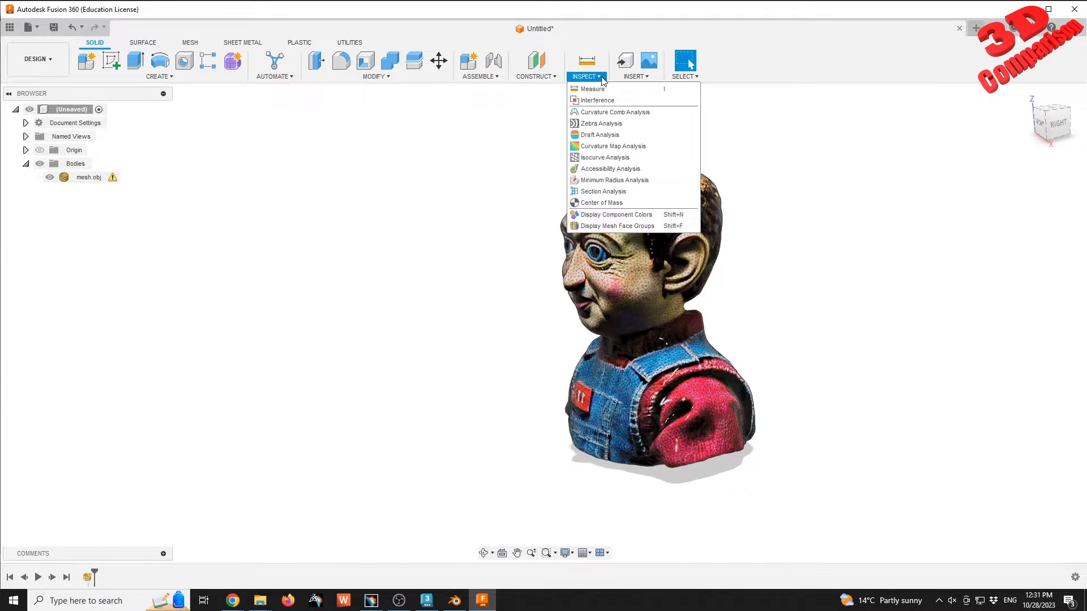
pyautogui.click(601, 192)
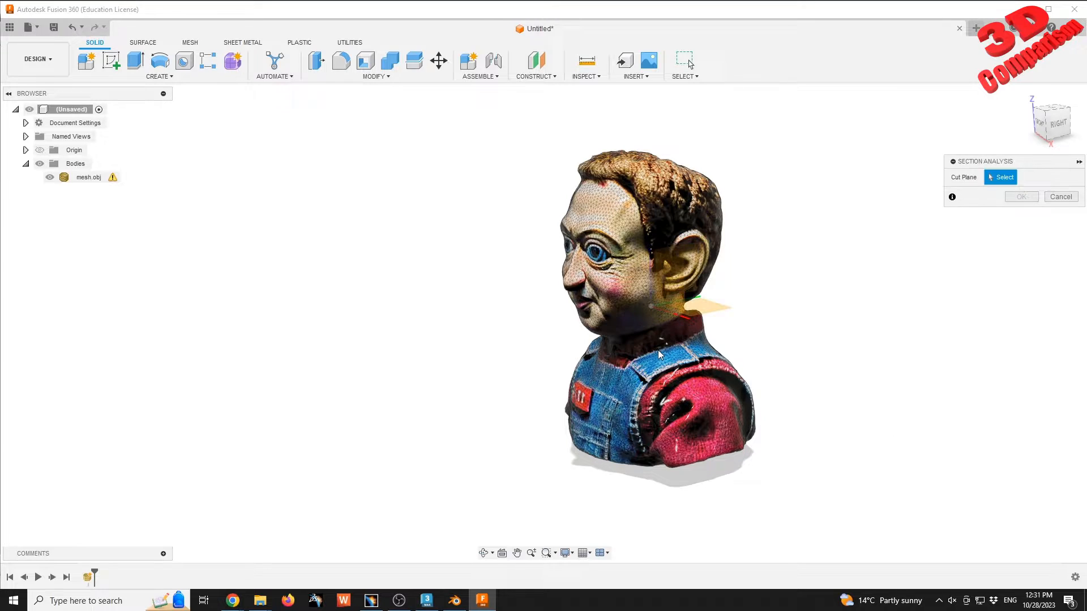
pyautogui.click(676, 261)
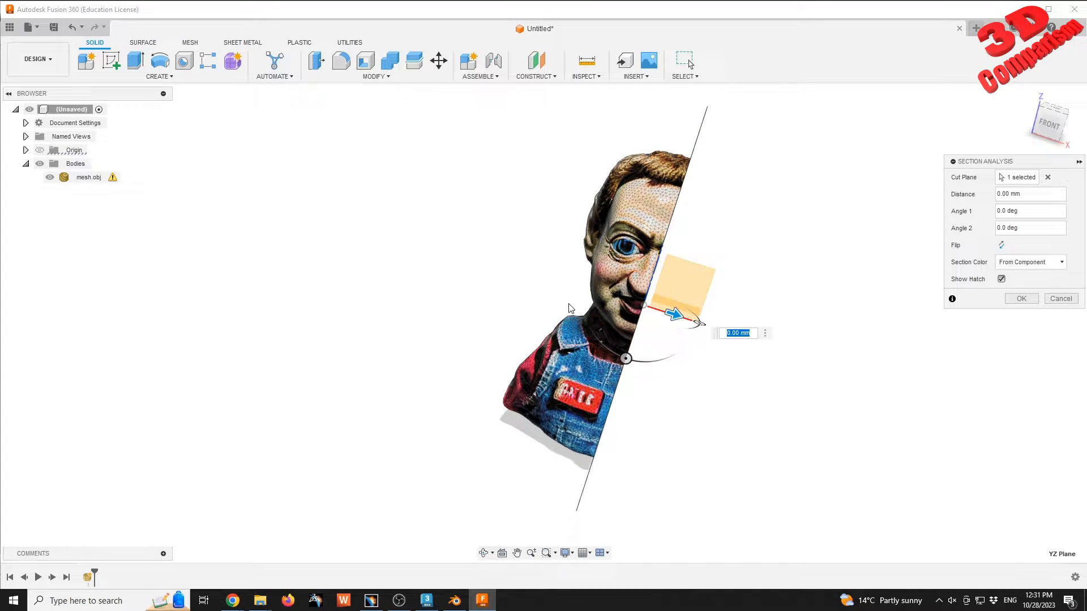
pyautogui.moveTo(371, 600)
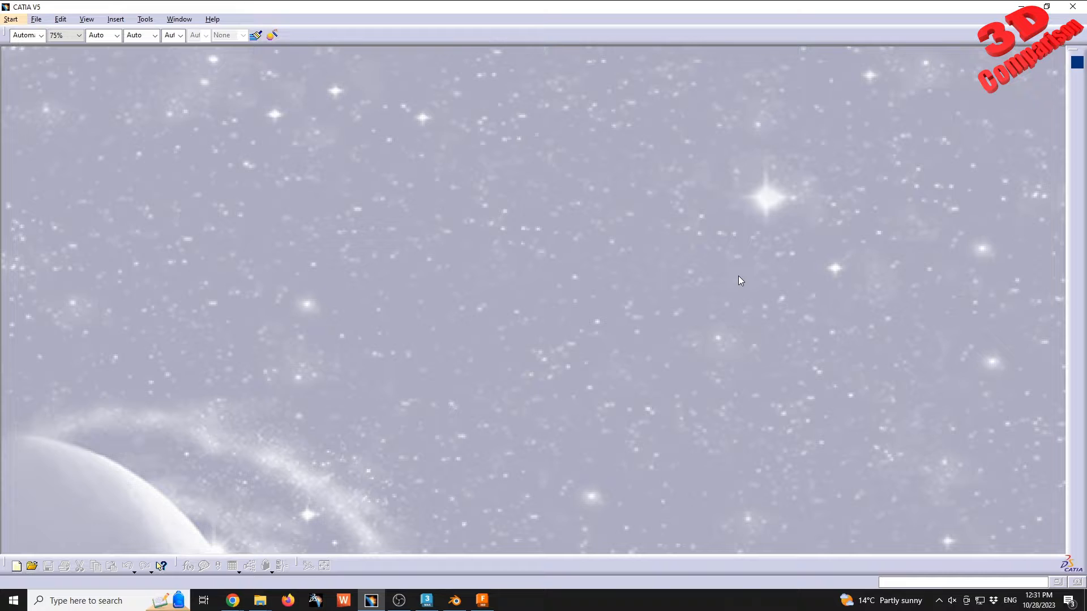
pyautogui.moveTo(384, 444)
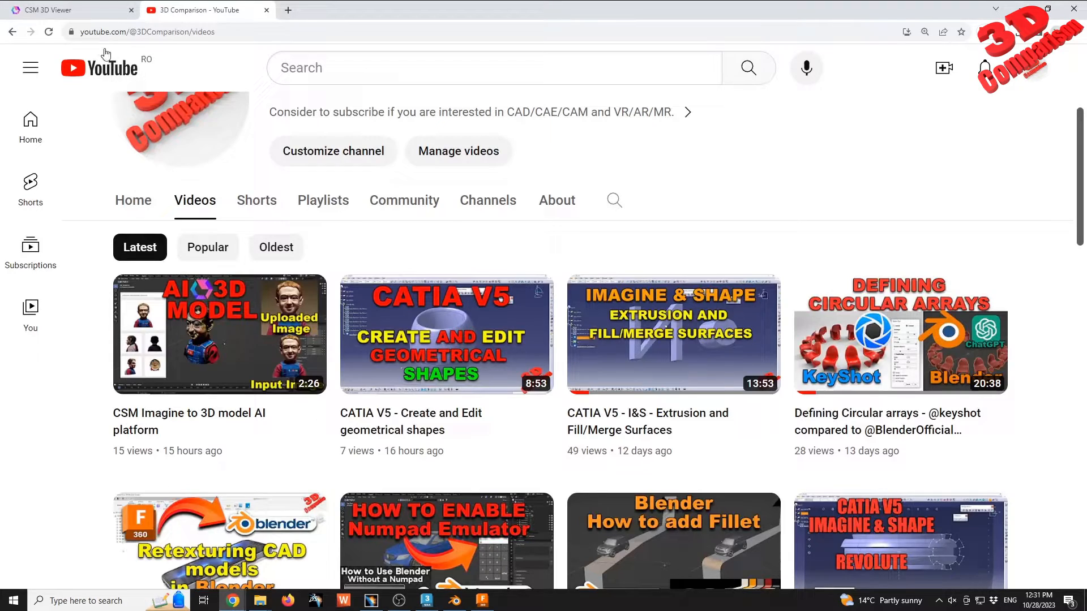
# - Bring the Chrome window with the CSM 3D Viewer session page to the front
pyautogui.click(65, 11)
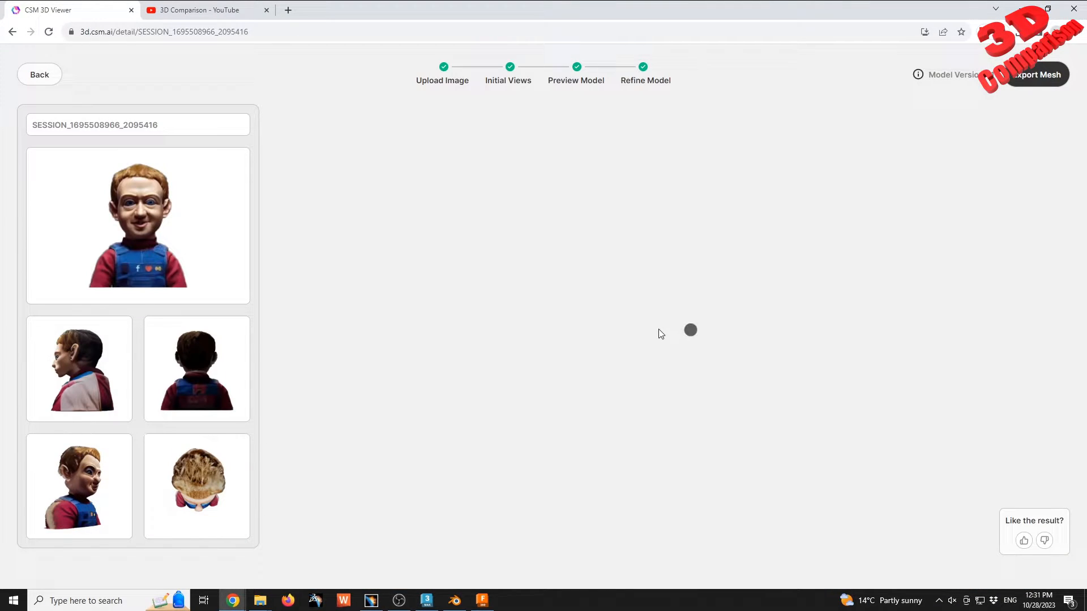
# - Export the generated bust's preview mesh as an OBJ download, then switch to Blender
pyautogui.click(1036, 75)
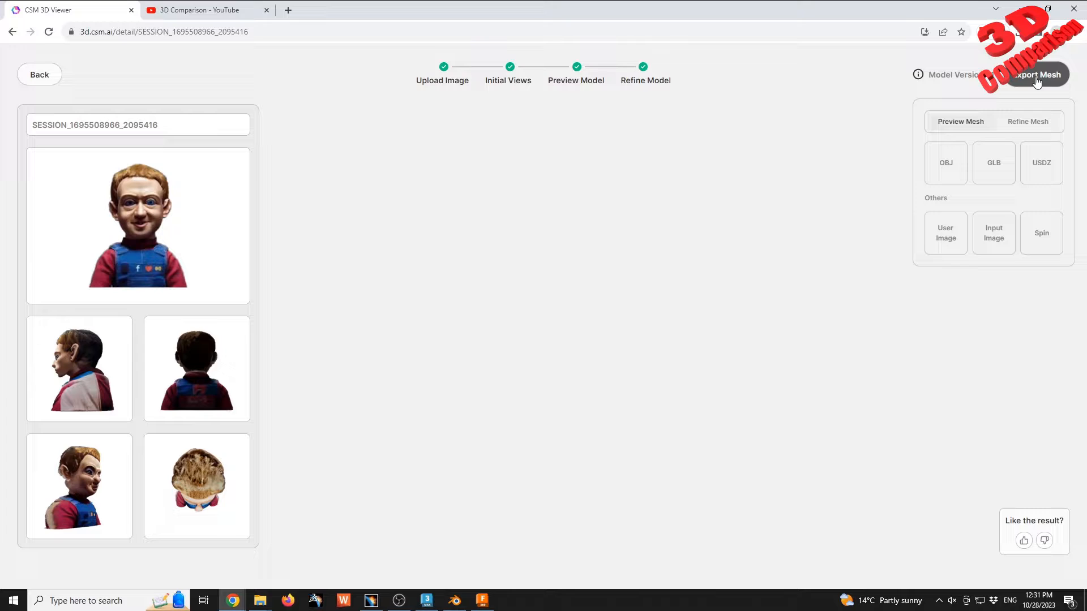
pyautogui.click(945, 162)
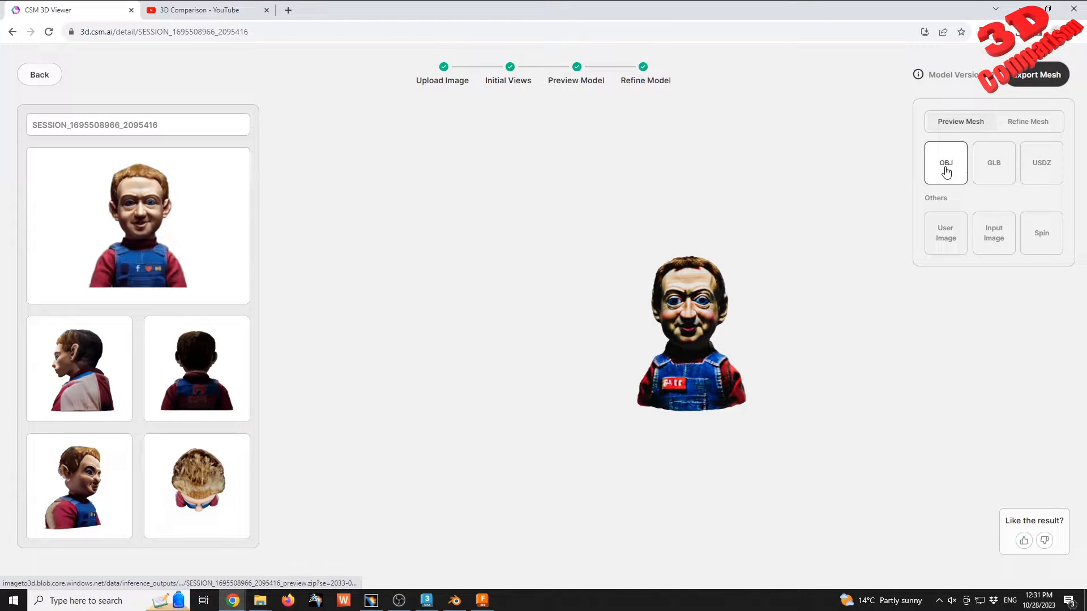
pyautogui.click(1041, 163)
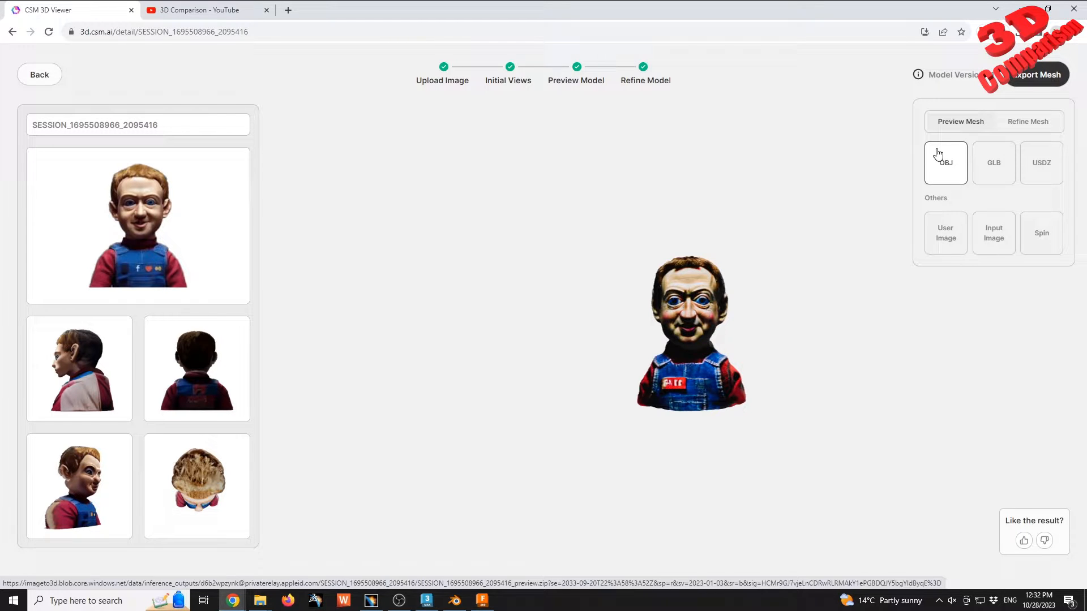
pyautogui.click(454, 600)
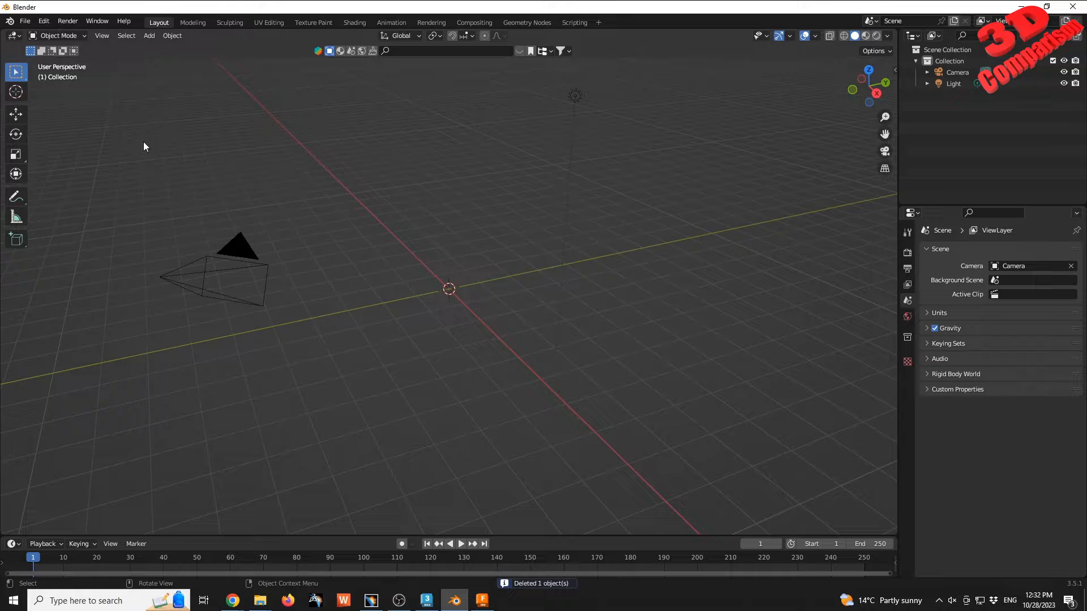
# - Import mesh.obj from the downloaded session folder as a Wavefront OBJ into the scene
pyautogui.click(23, 21)
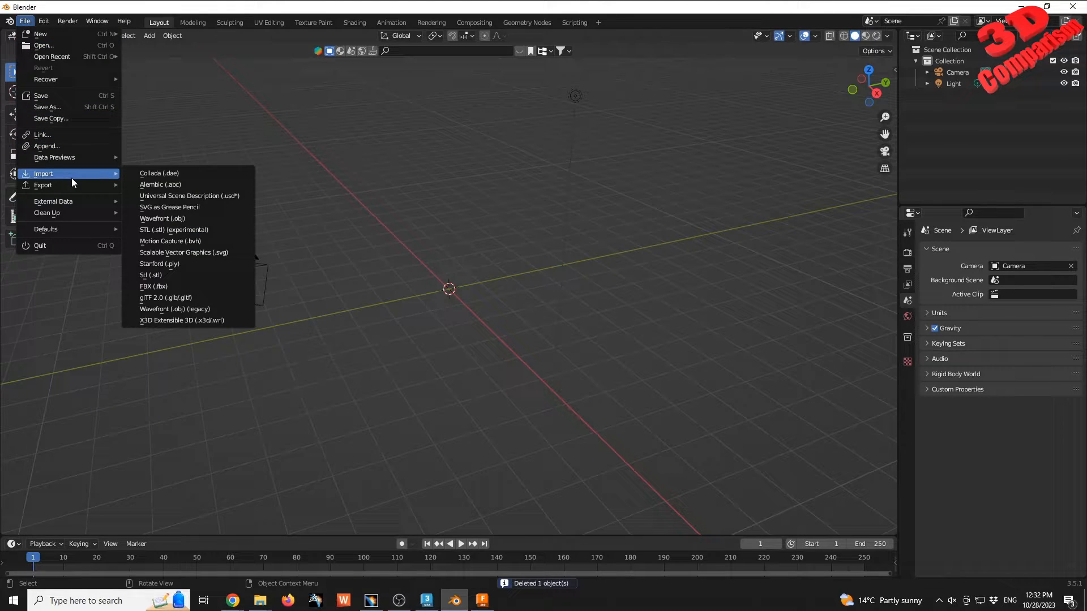
pyautogui.moveTo(186, 221)
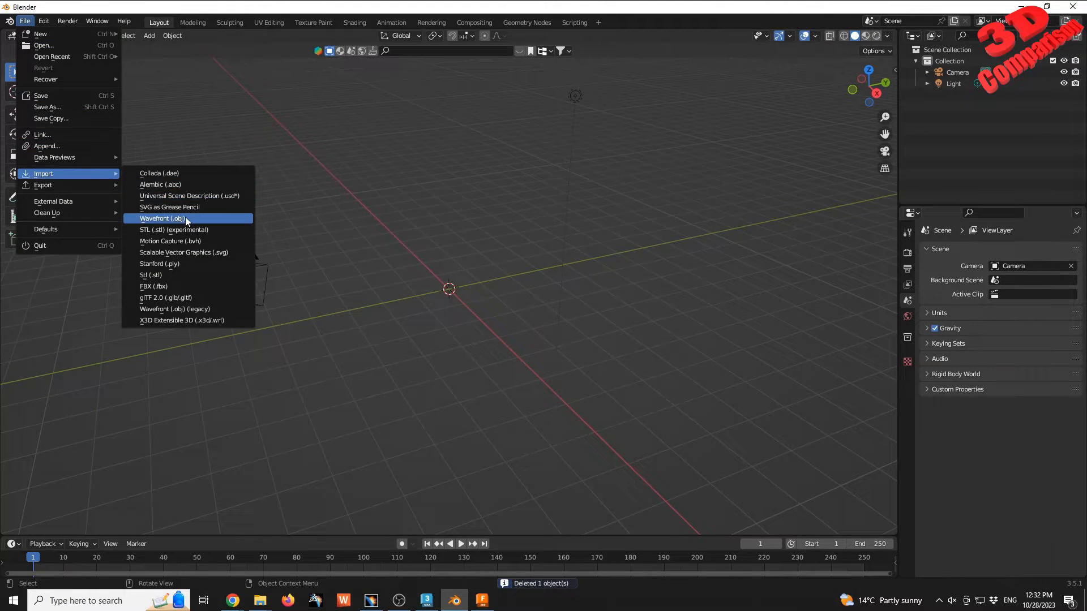
pyautogui.click(162, 218)
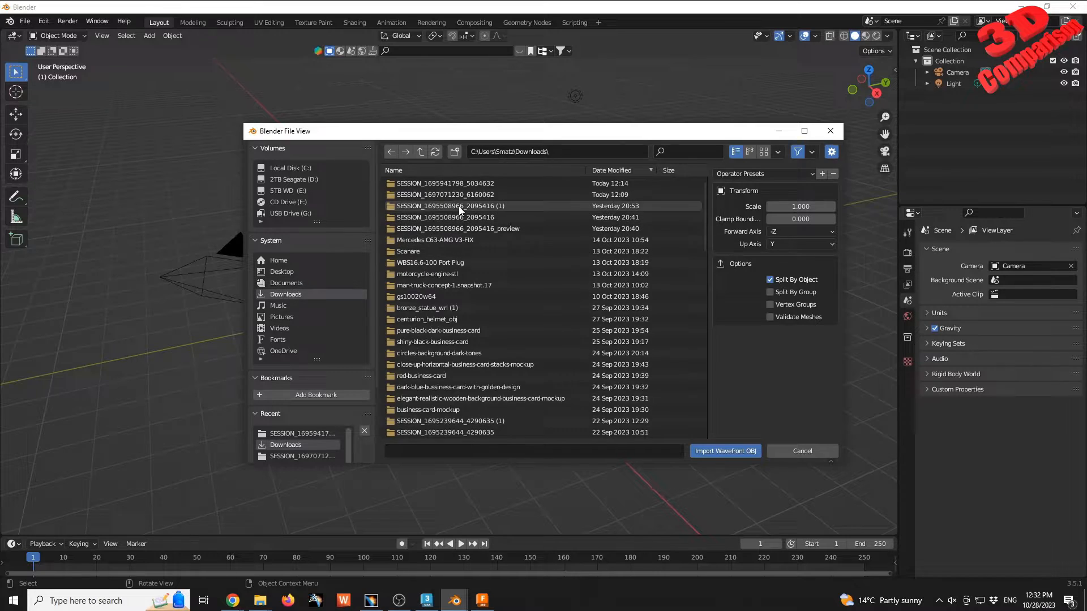
pyautogui.click(451, 184)
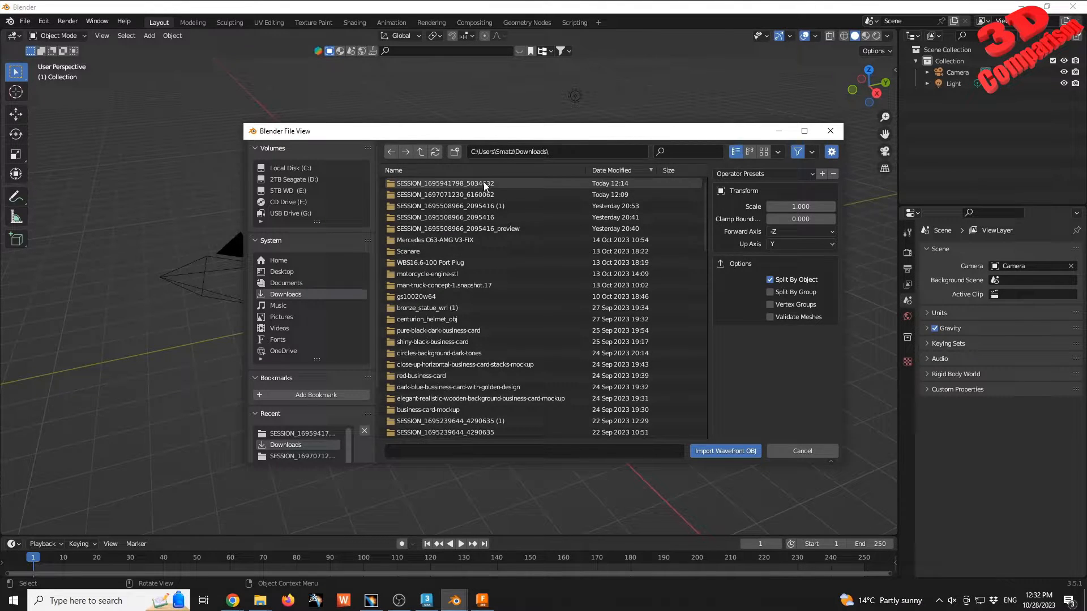
pyautogui.click(443, 195)
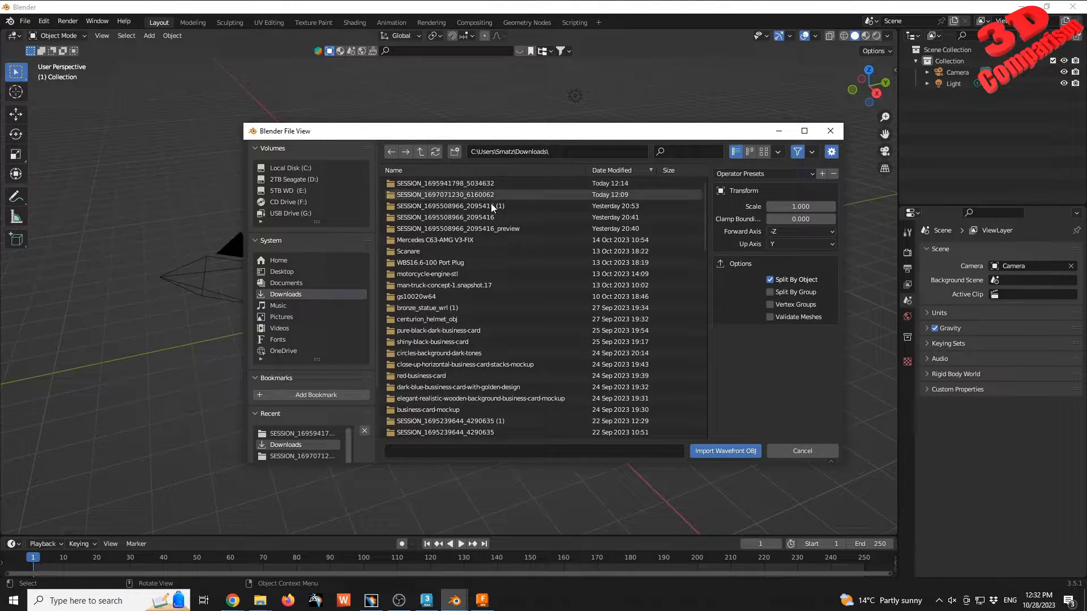
pyautogui.doubleClick(450, 206)
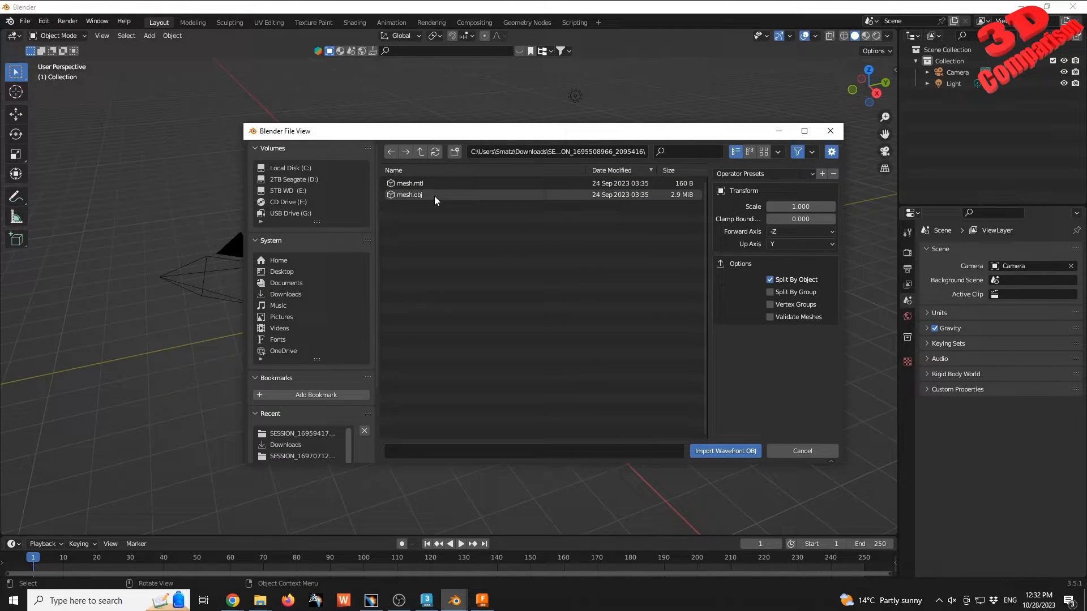
pyautogui.click(409, 195)
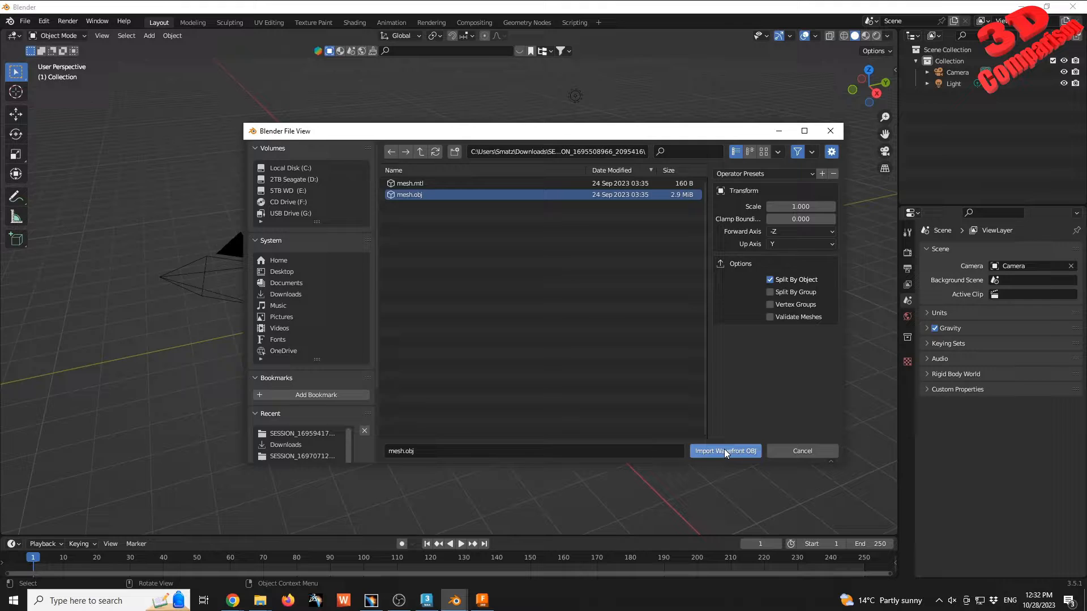
pyautogui.click(725, 450)
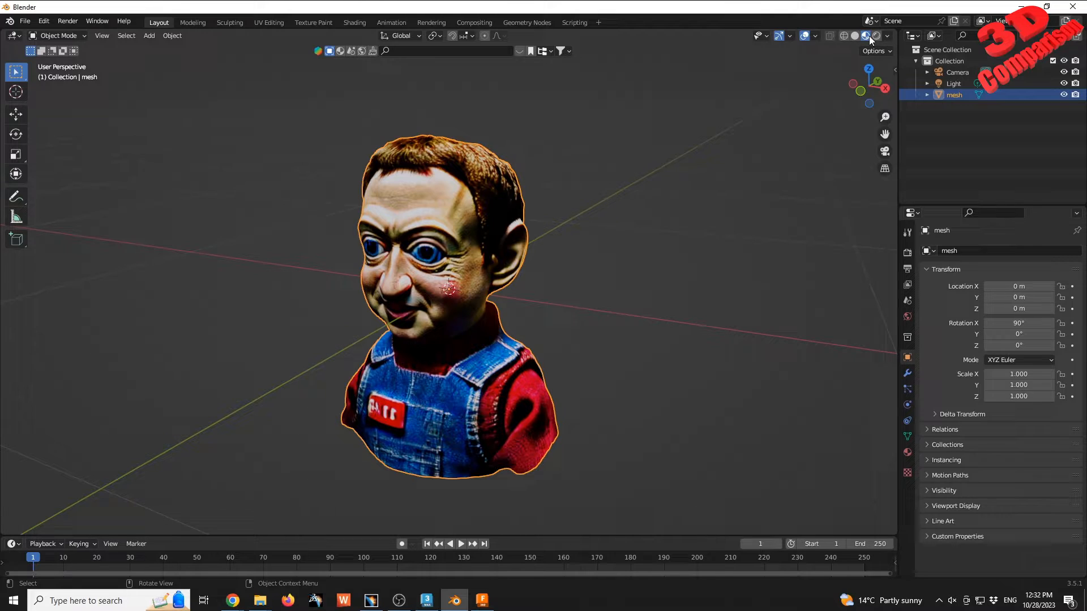
# - Enable the statistics overlay showing about 34,086 triangles and select the bust
pyautogui.click(815, 35)
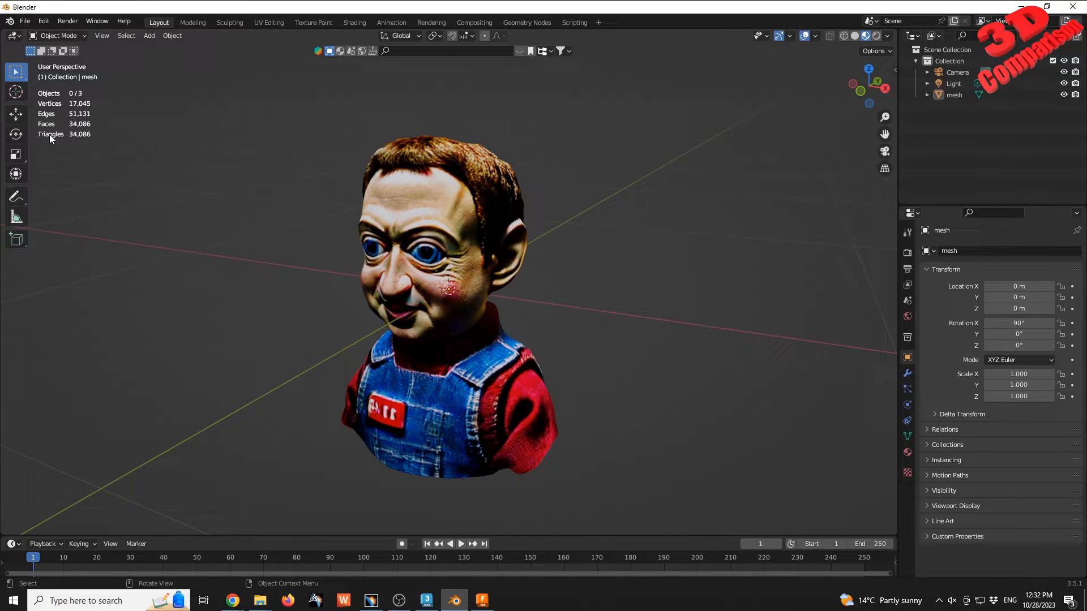
pyautogui.moveTo(82, 142)
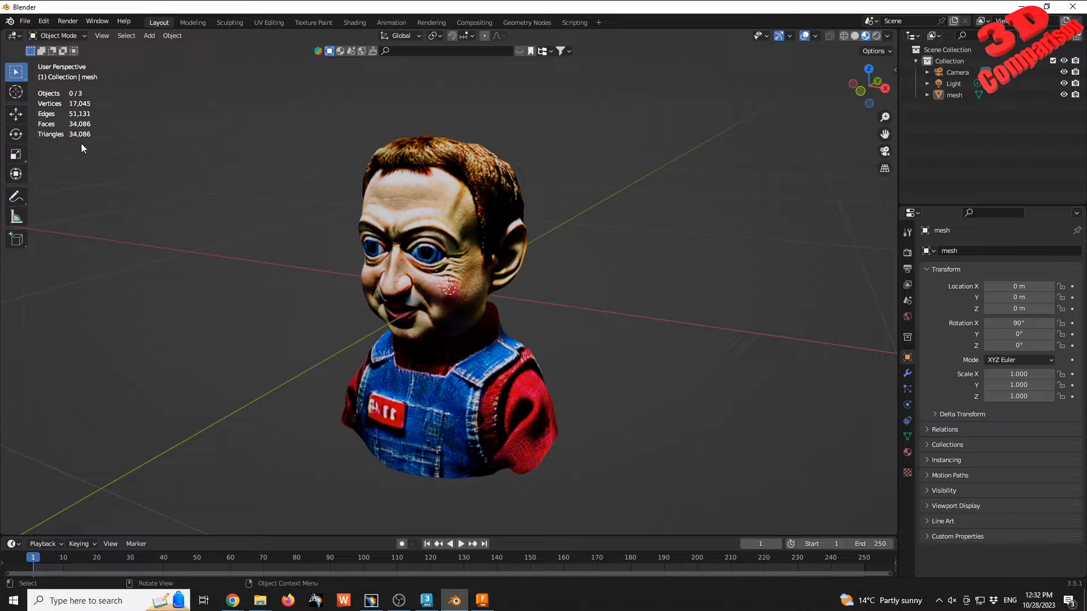
pyautogui.click(451, 277)
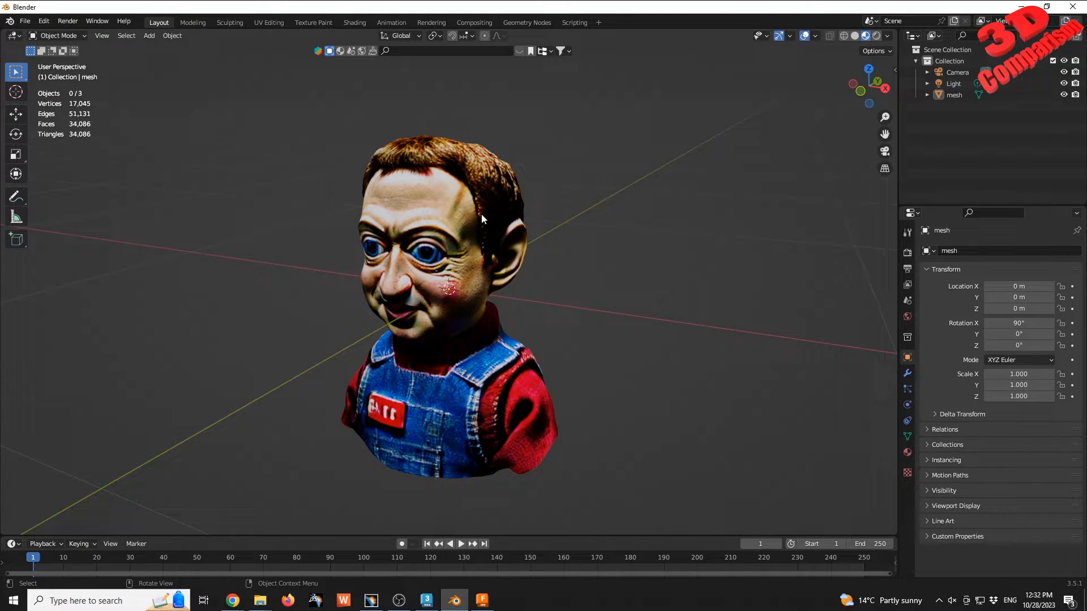
# - Decimate the bust with ratio 0.1, reducing it to about 3,408 faces
pyautogui.click(443, 277)
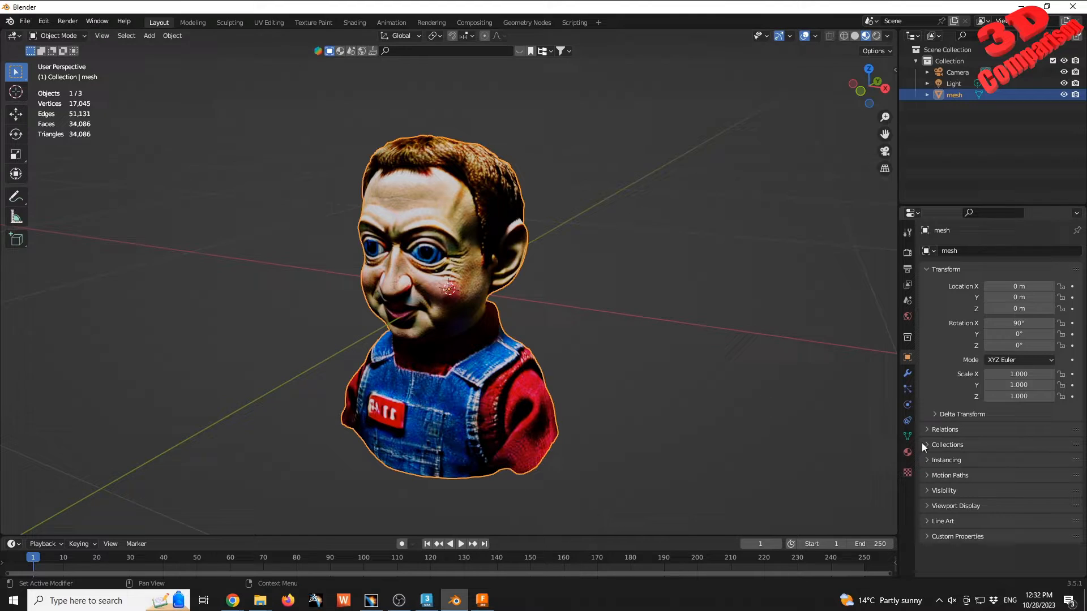
pyautogui.moveTo(908, 375)
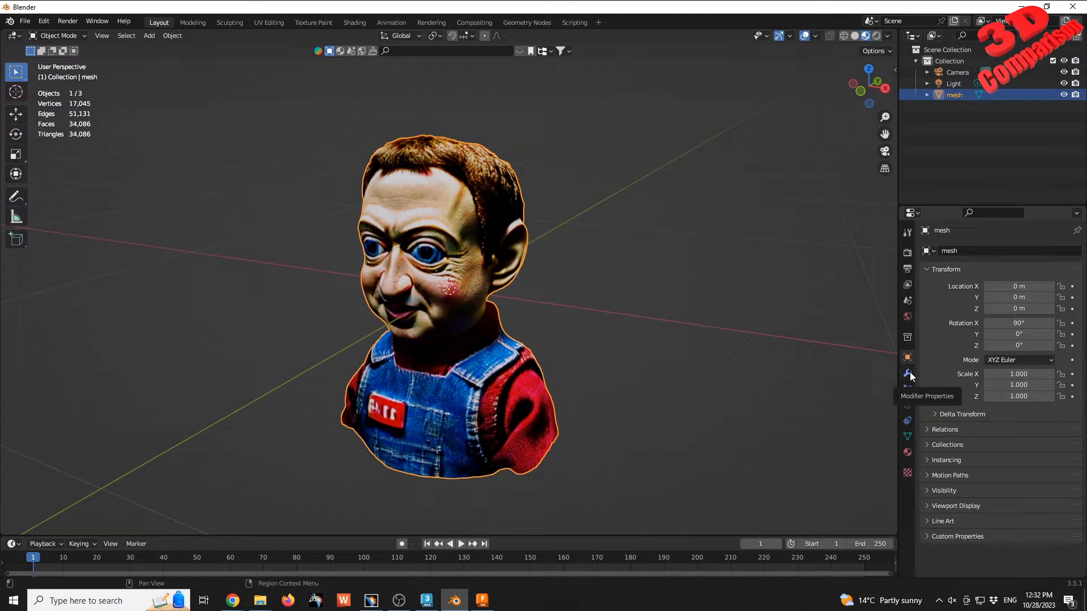
pyautogui.click(951, 250)
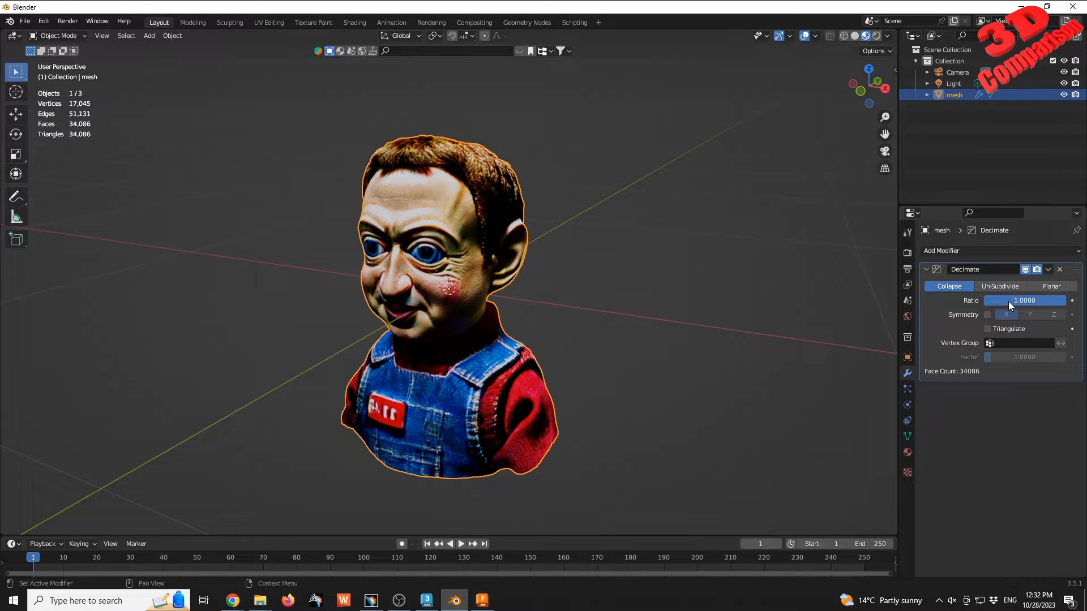
pyautogui.write('0.1')
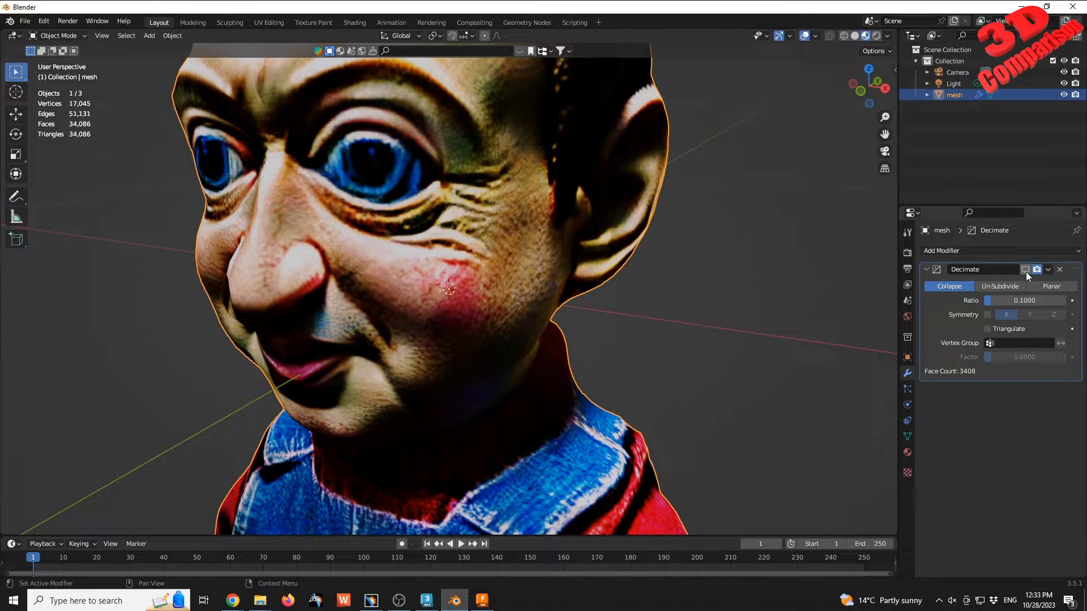
pyautogui.click(1025, 269)
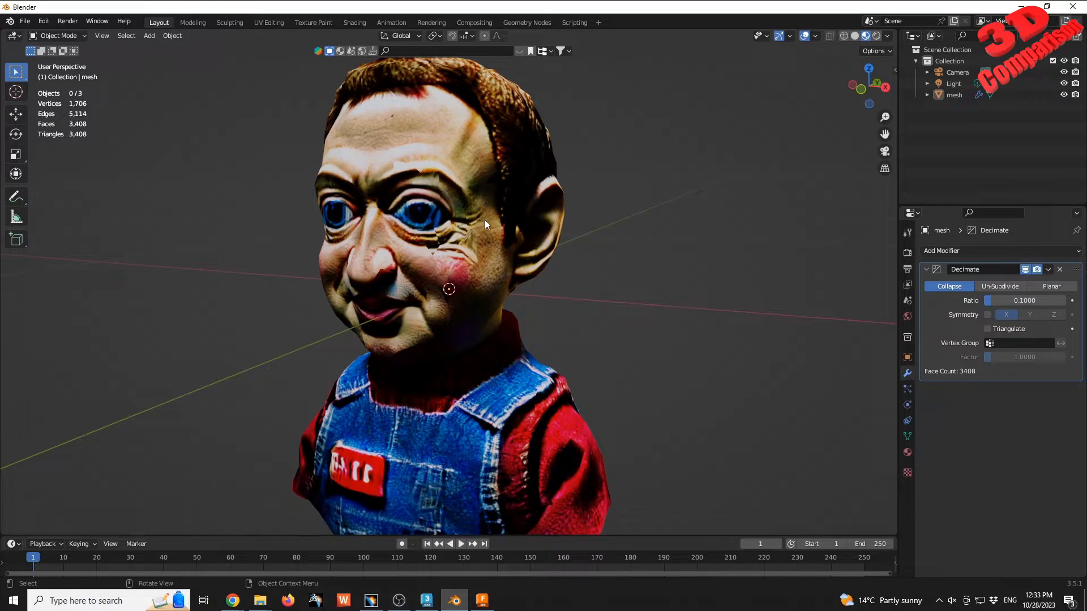
# - Inspect the reduced bust as a bare wireframe, then return to the textured view and select it
pyautogui.click(830, 35)
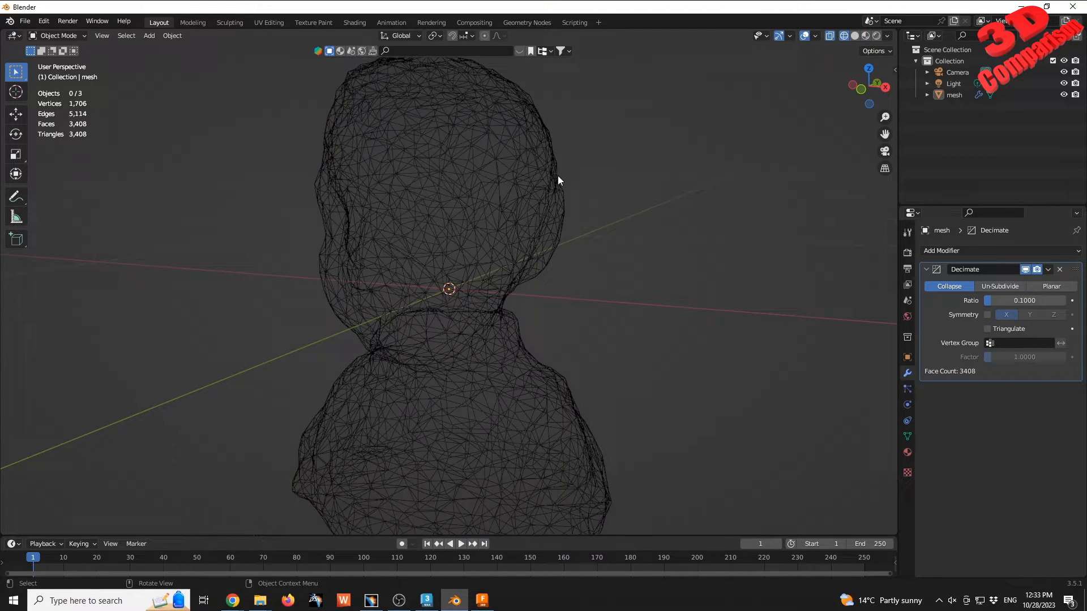
pyautogui.click(1029, 269)
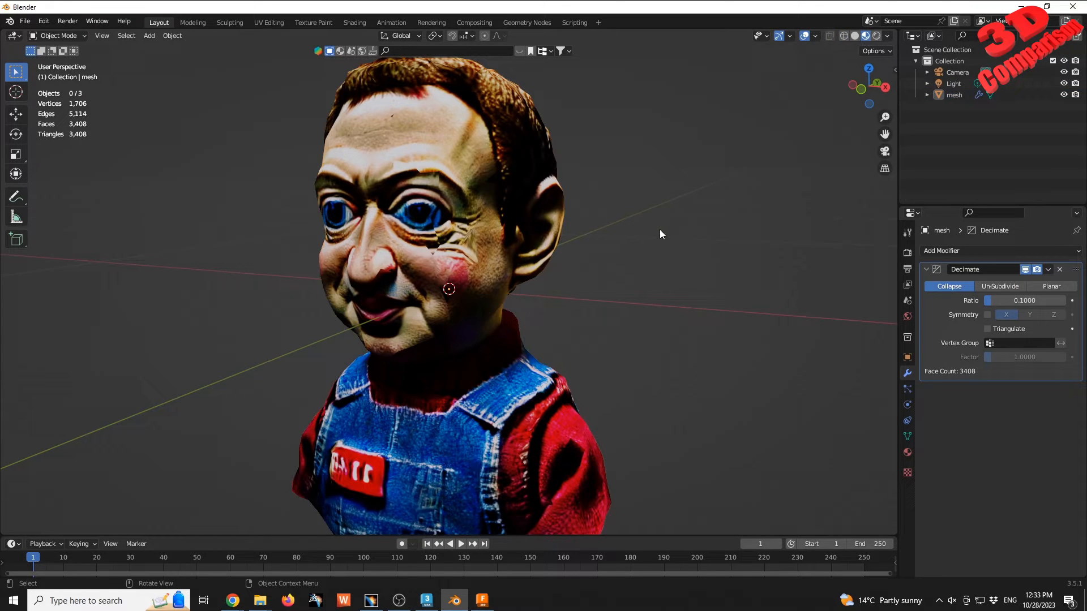
pyautogui.click(448, 277)
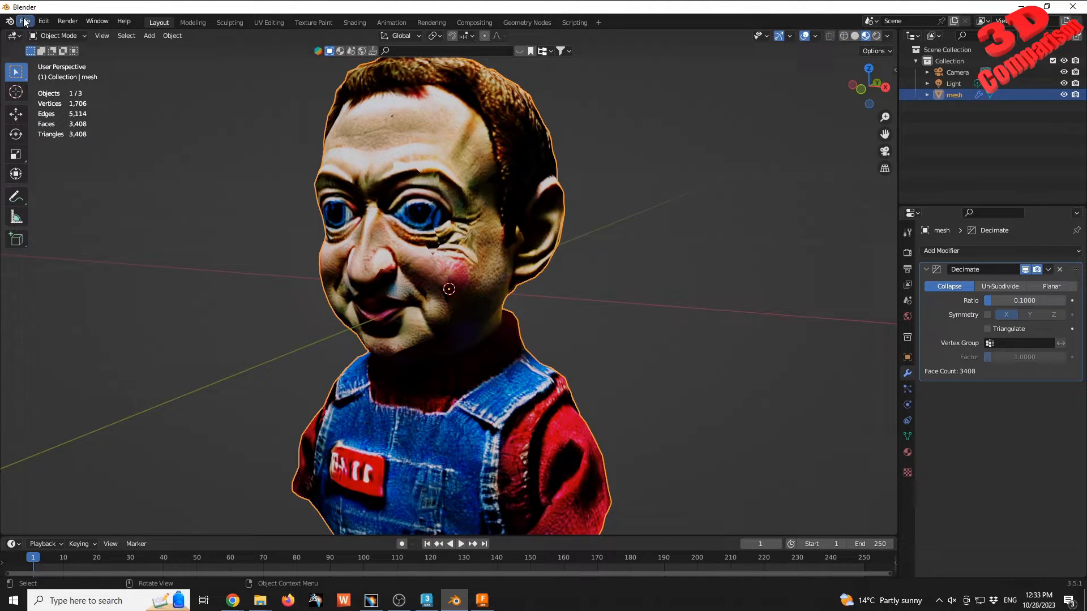
# - Export the decimated bust as a legacy Wavefront OBJ named for_Catia
pyautogui.click(25, 21)
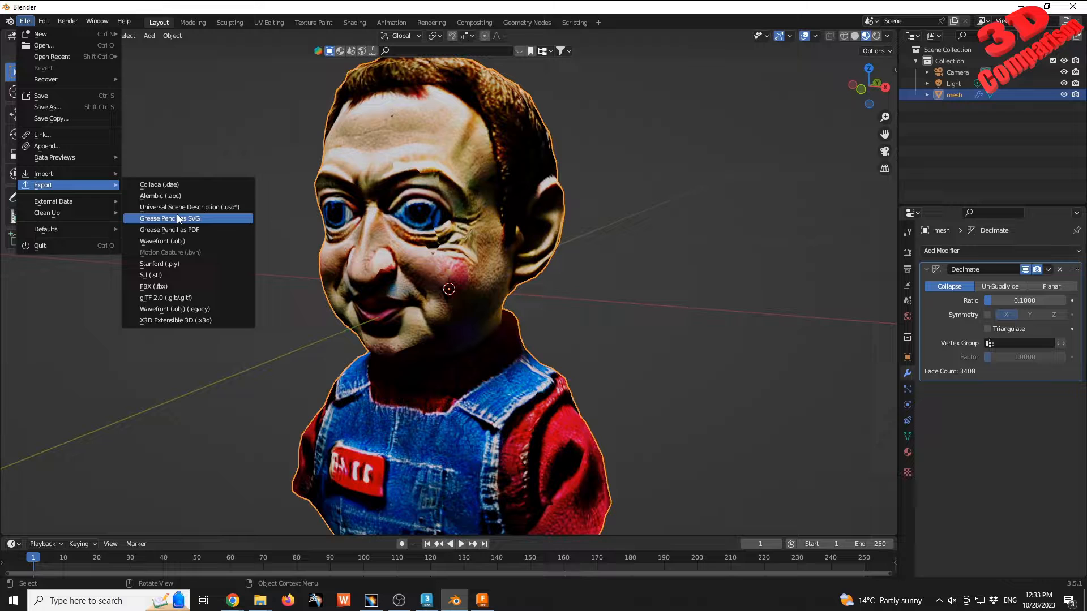
pyautogui.moveTo(176, 240)
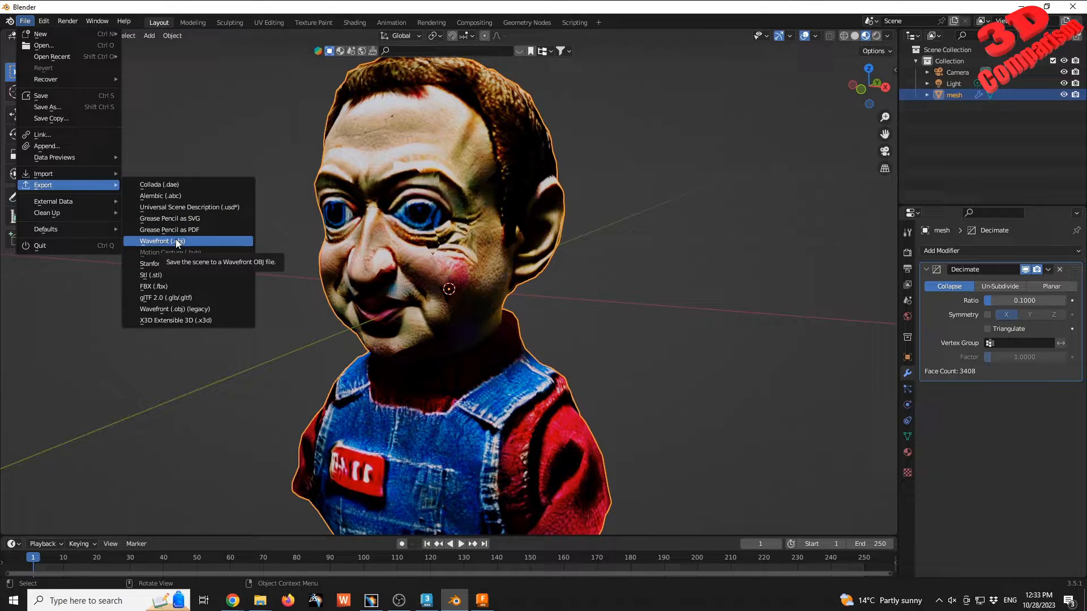
pyautogui.moveTo(174, 308)
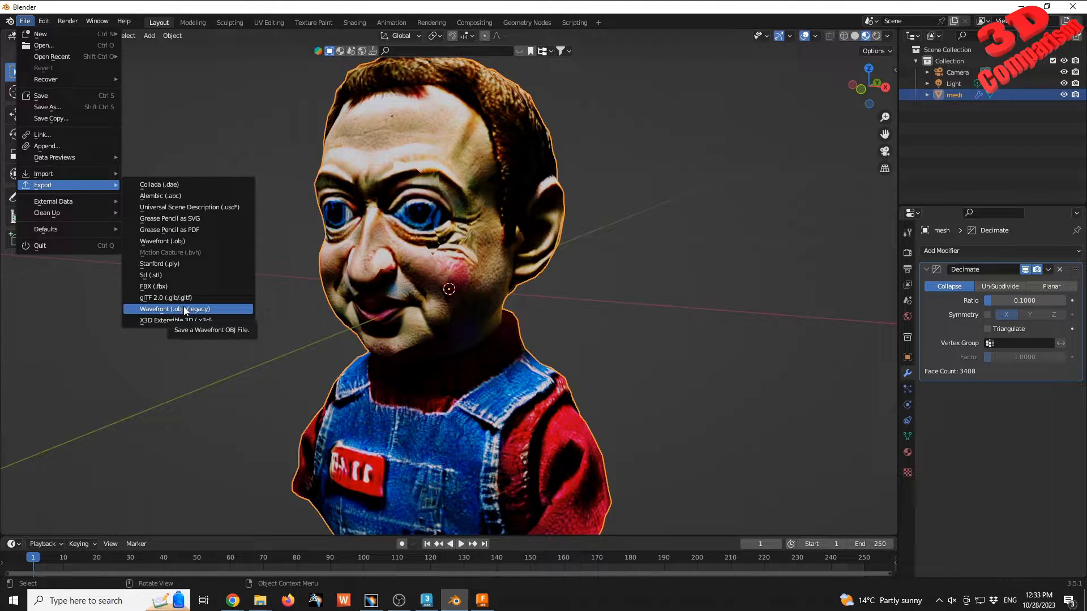
pyautogui.click(174, 308)
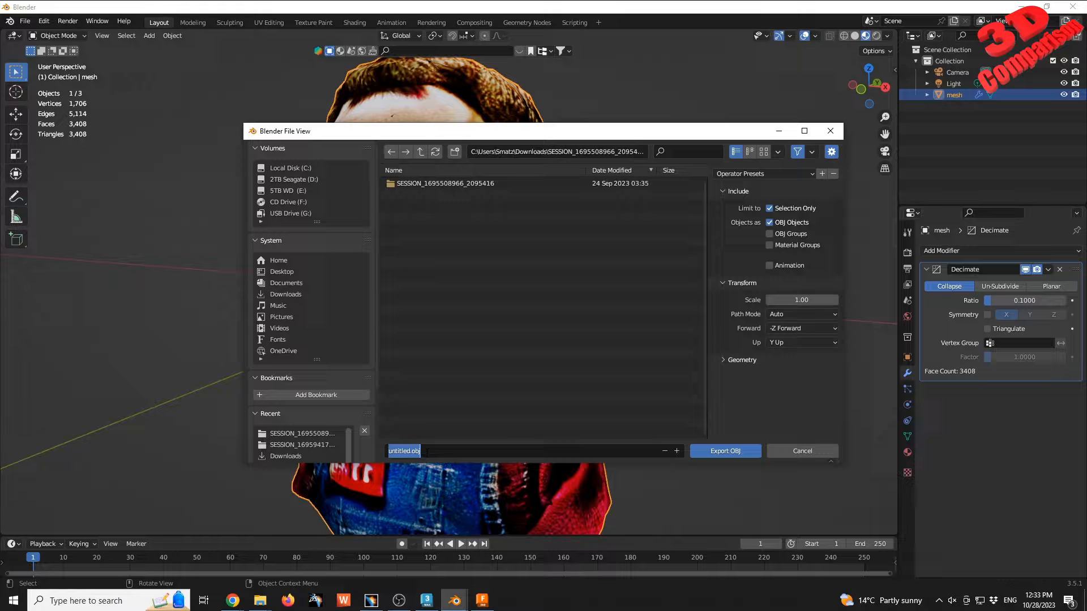
pyautogui.write('for_Catia')
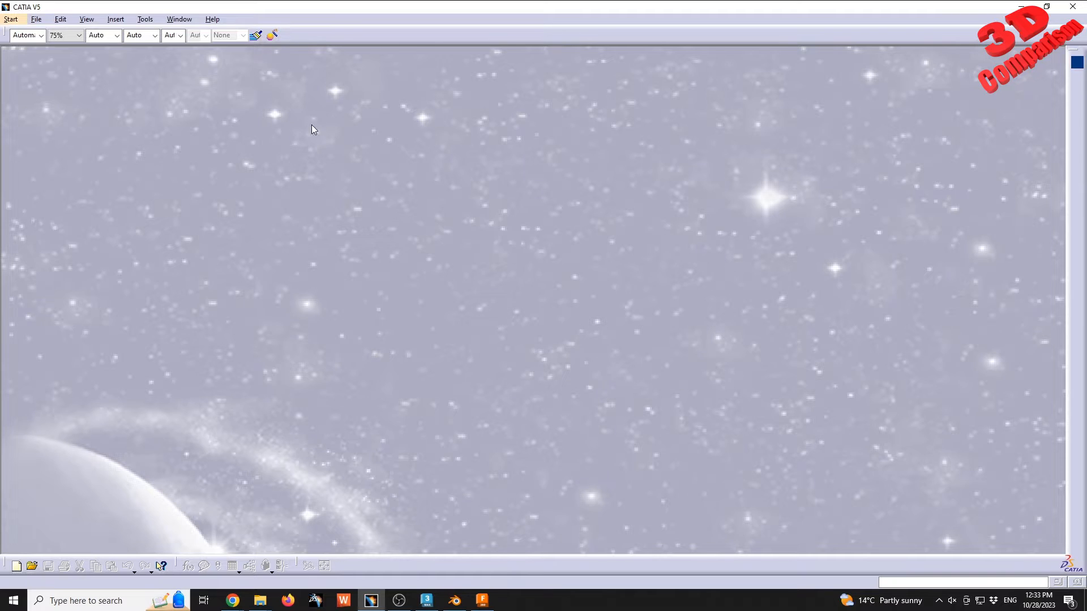
# - Start a new part named Part1 in CATIA V5
pyautogui.click(12, 19)
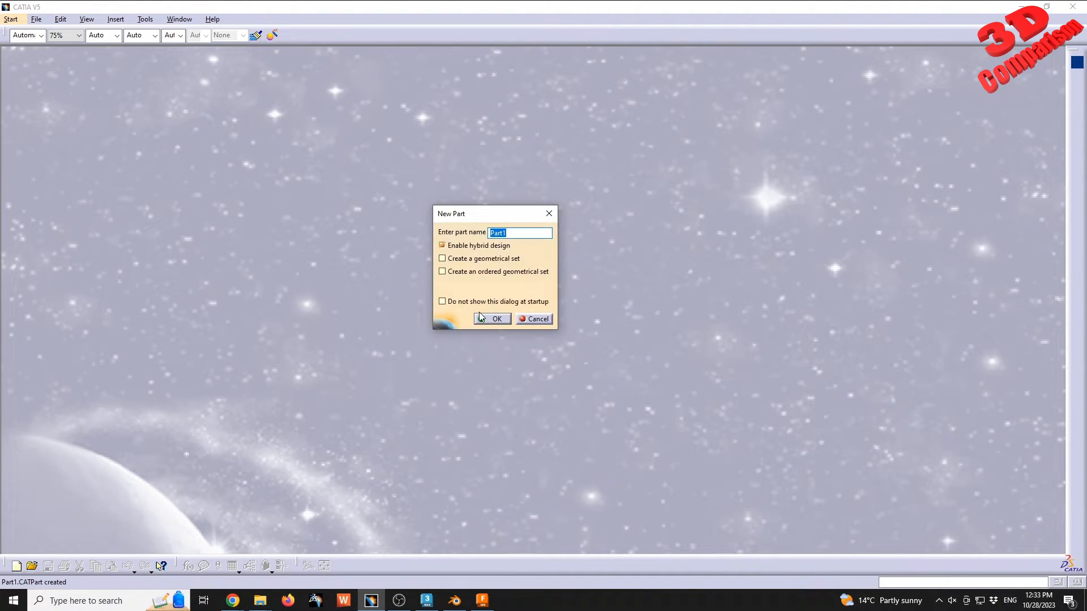
pyautogui.click(491, 319)
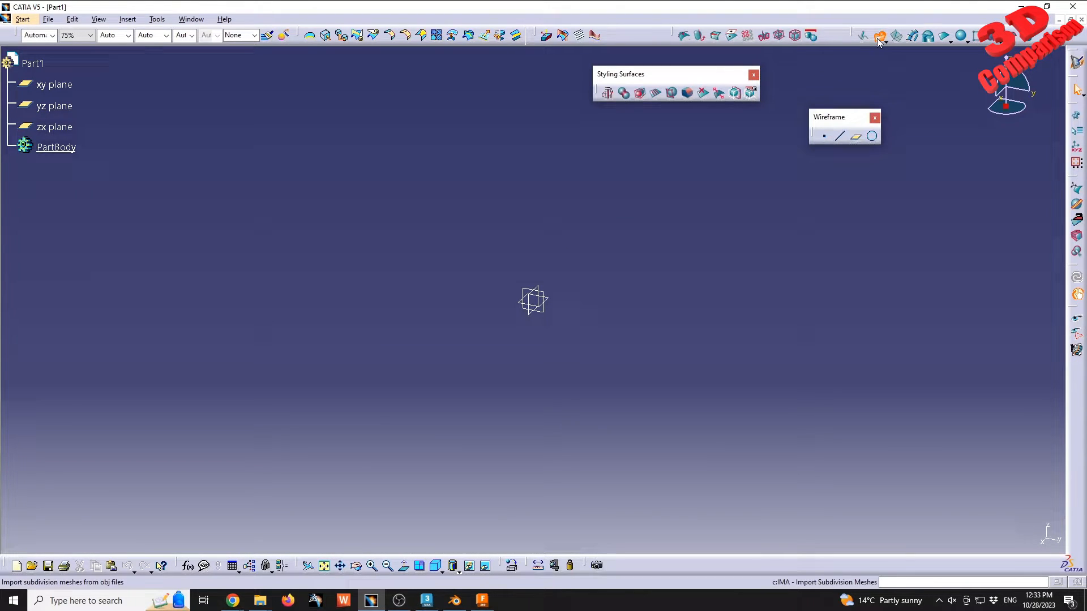
# - Attempt to import for_Catia.obj as a subdivision mesh and dismiss the resulting import error
pyautogui.click(880, 35)
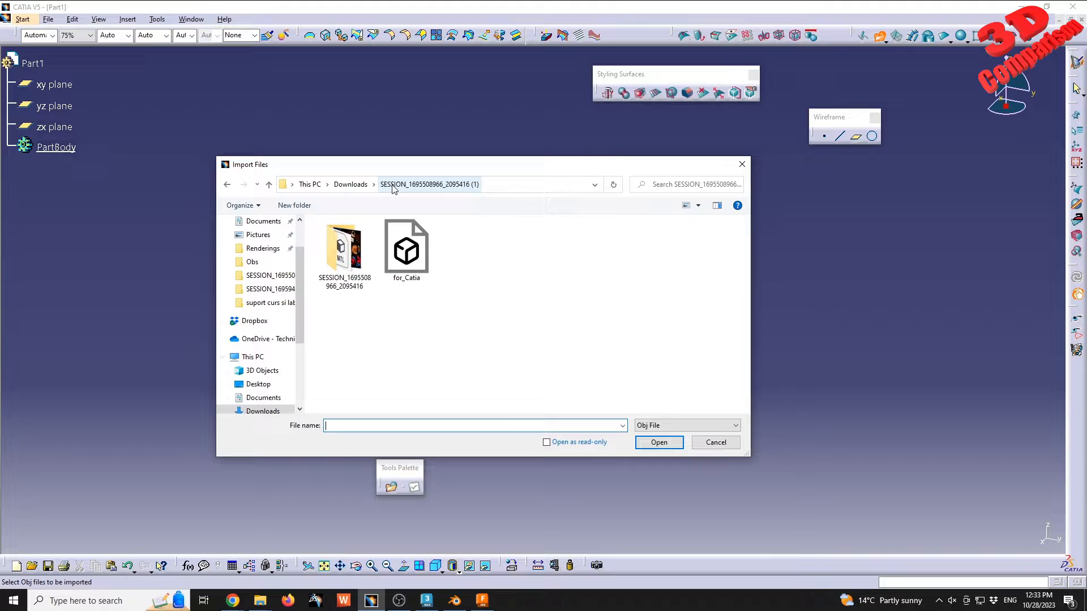
pyautogui.moveTo(407, 247)
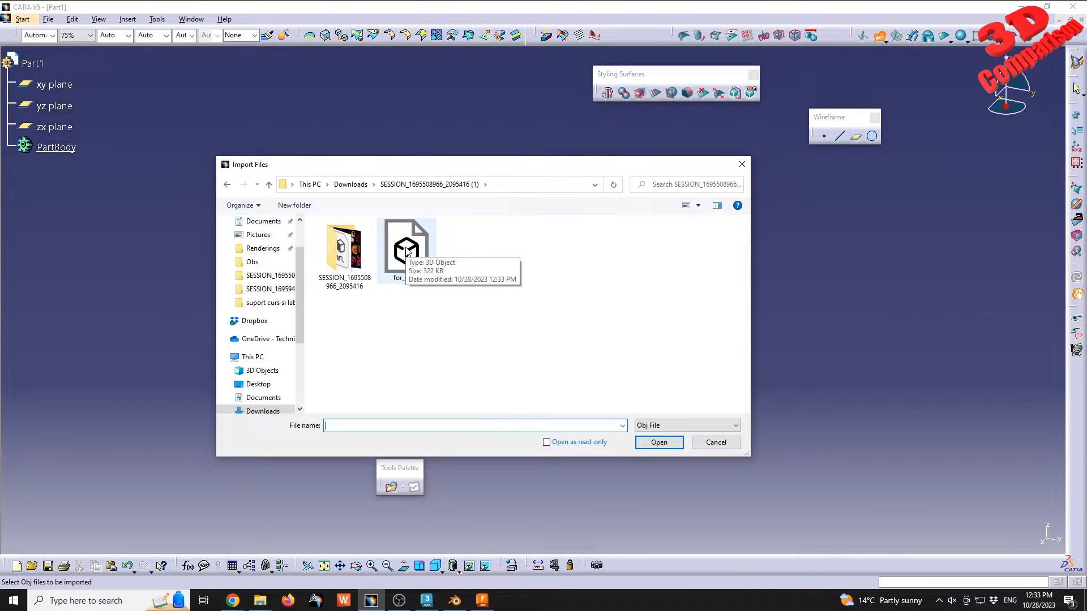
pyautogui.moveTo(417, 264)
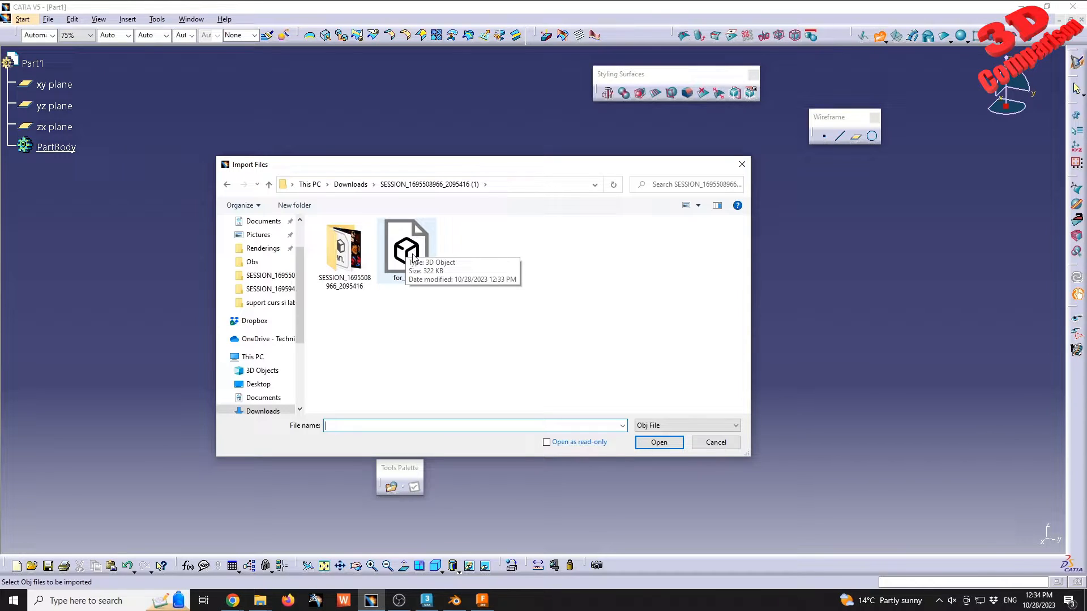
pyautogui.click(405, 248)
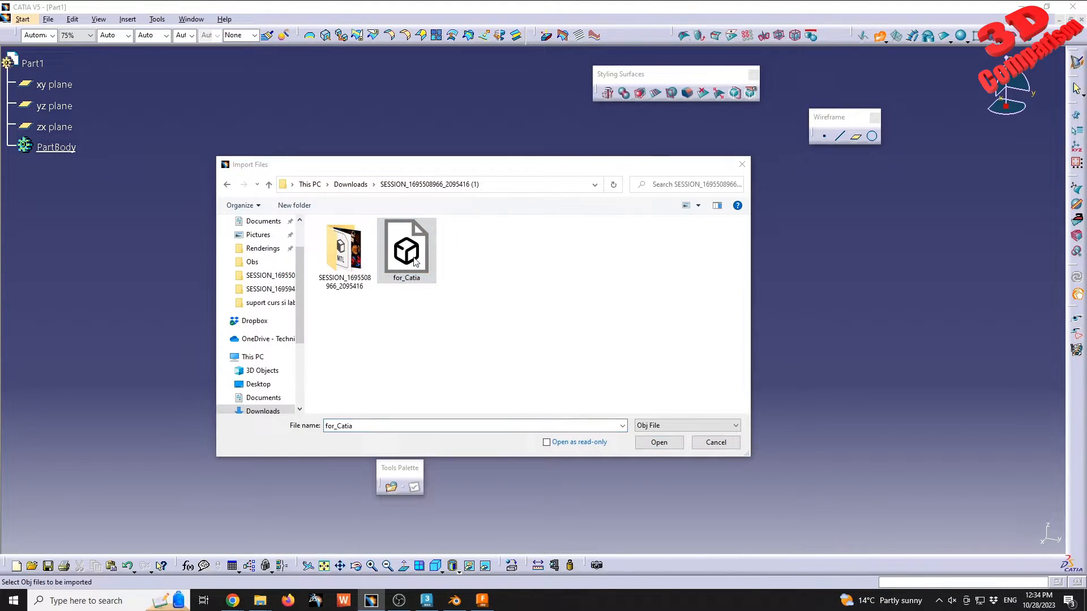
pyautogui.click(657, 442)
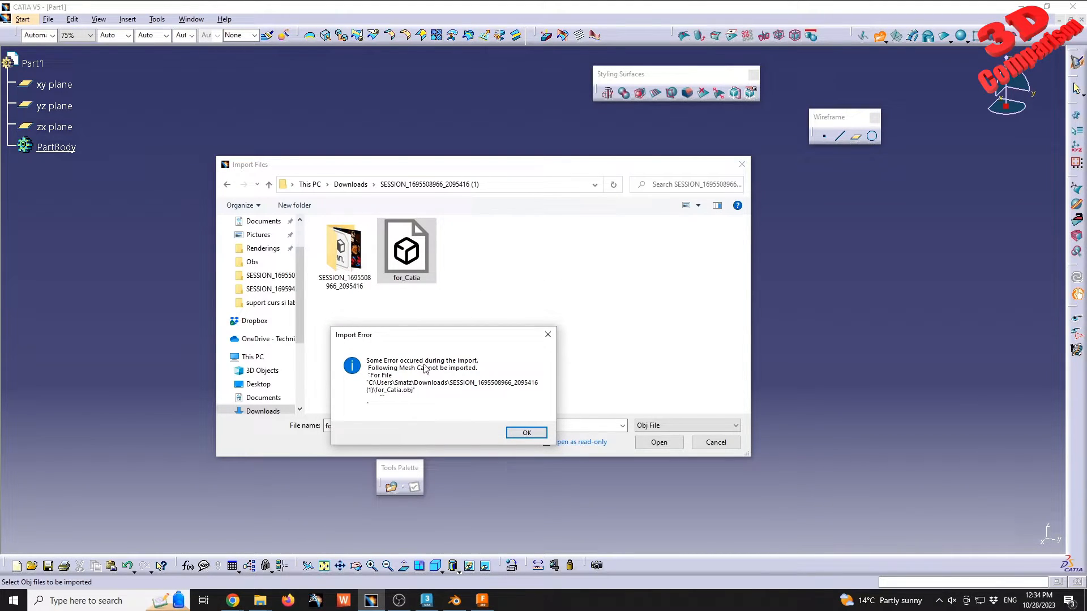
pyautogui.click(525, 433)
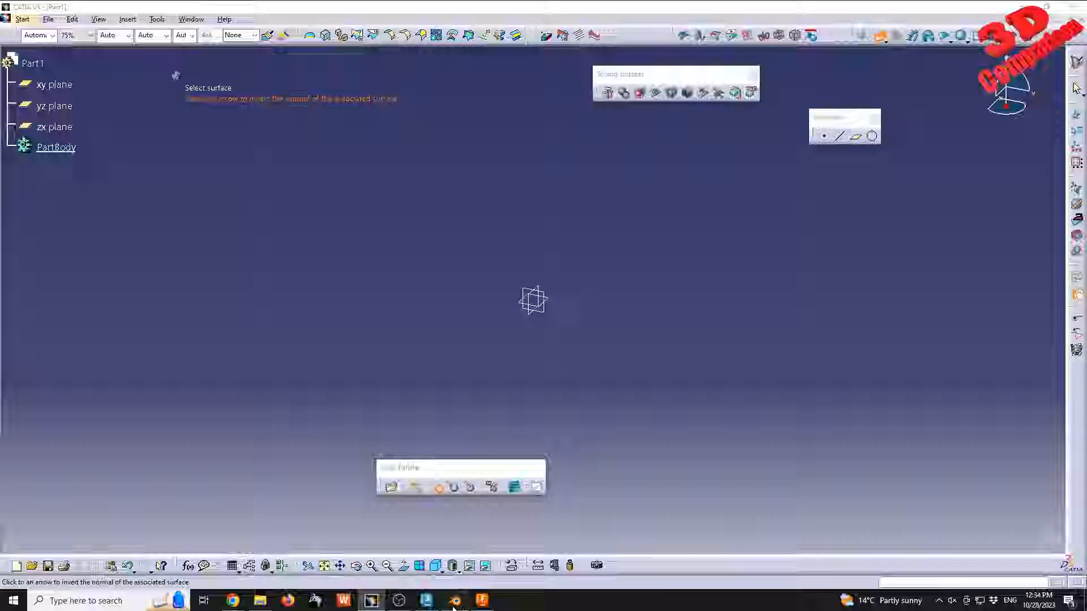
# - Back in Blender, lower the Decimate ratio to 0.0100 then 0.0010, leaving the bust at 34 faces
pyautogui.click(452, 600)
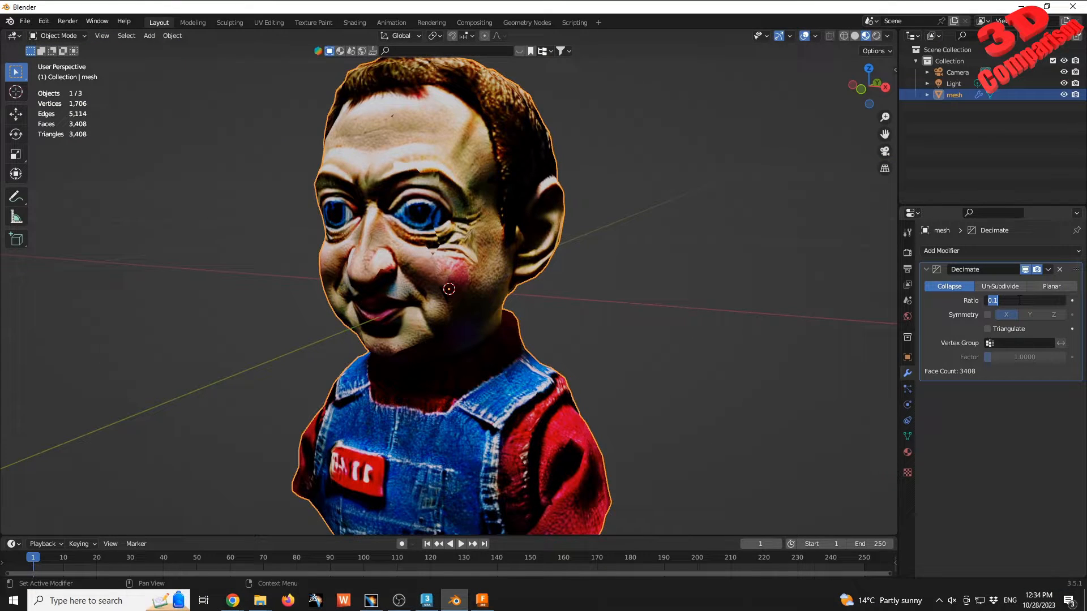
pyautogui.write('0.0100')
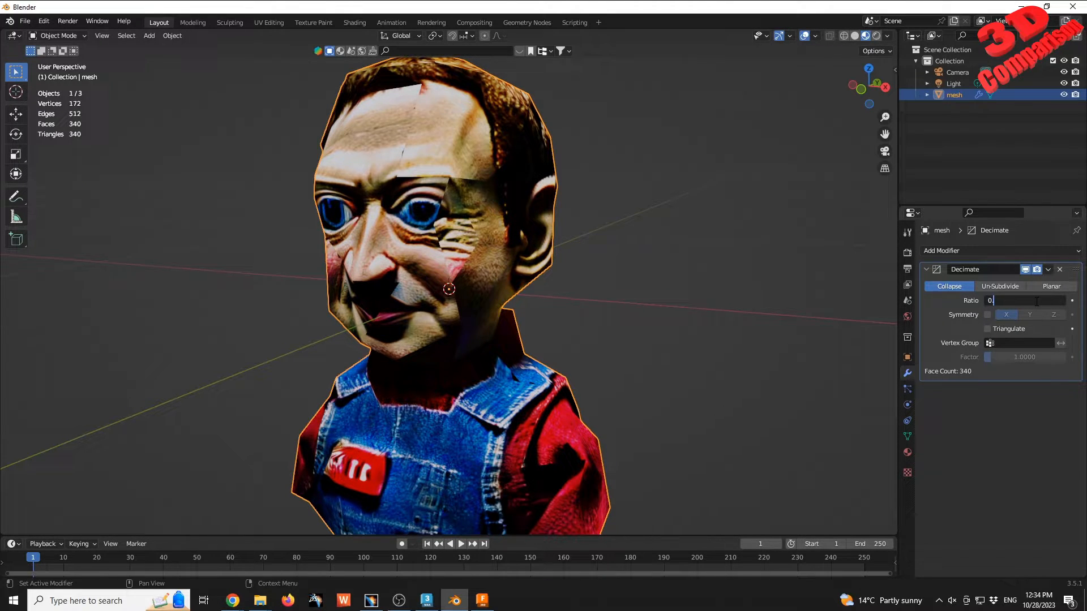
pyautogui.write('0.0010')
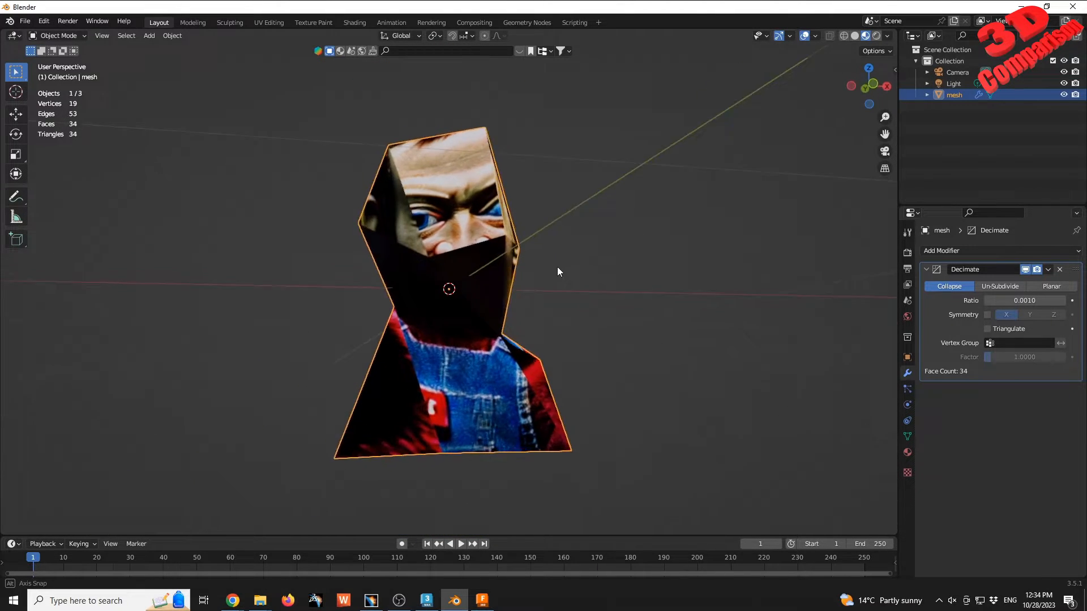
pyautogui.moveTo(558, 271); pyautogui.dragTo(456, 298)
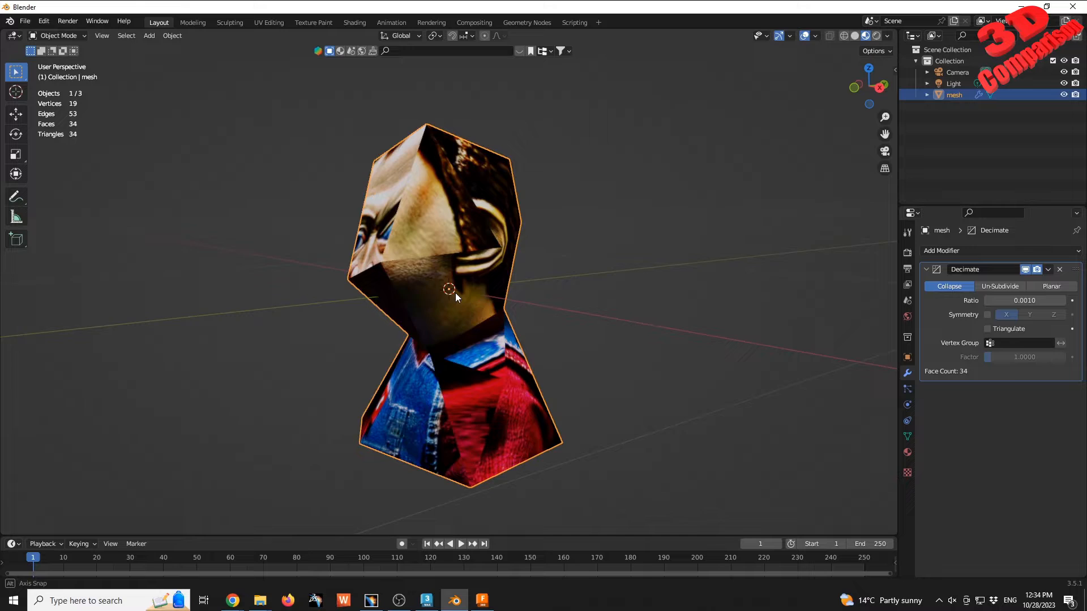
# - Export the decimated bust as a legacy Wavefront OBJ named decimated
pyautogui.click(24, 22)
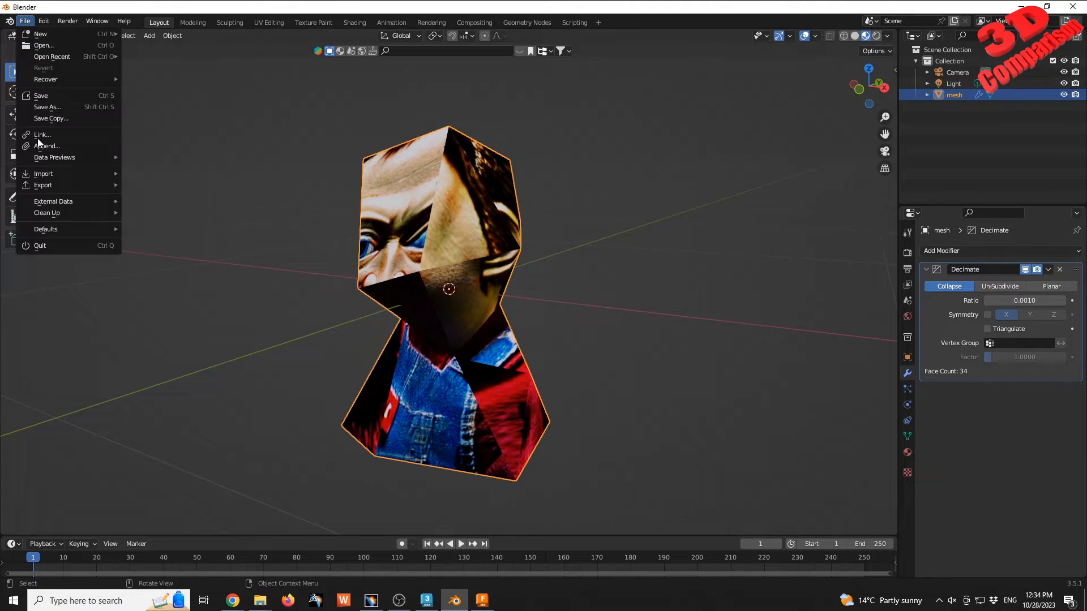
pyautogui.click(43, 185)
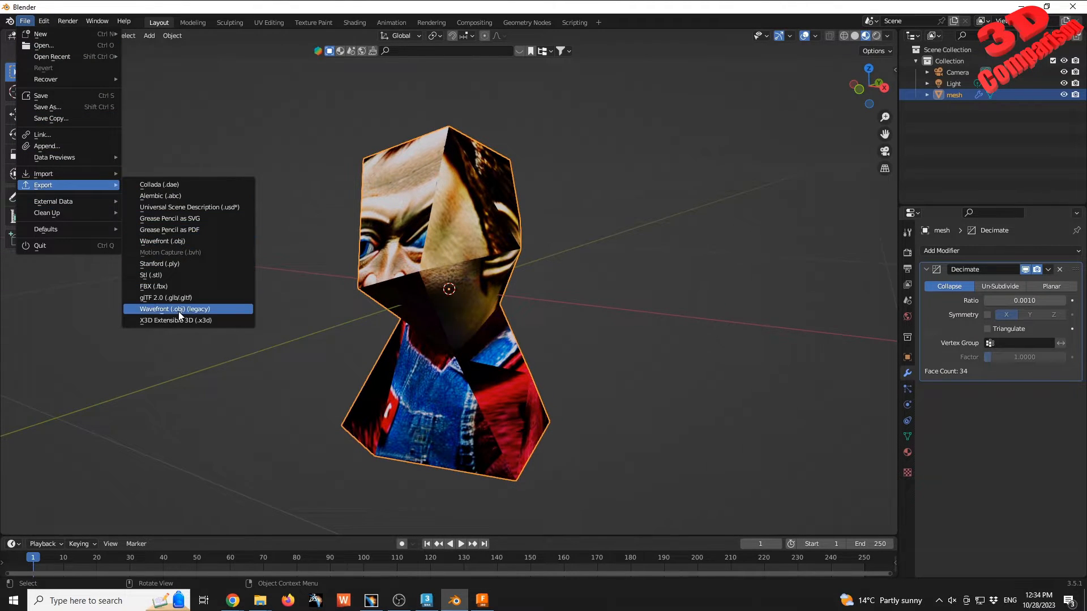
pyautogui.click(174, 308)
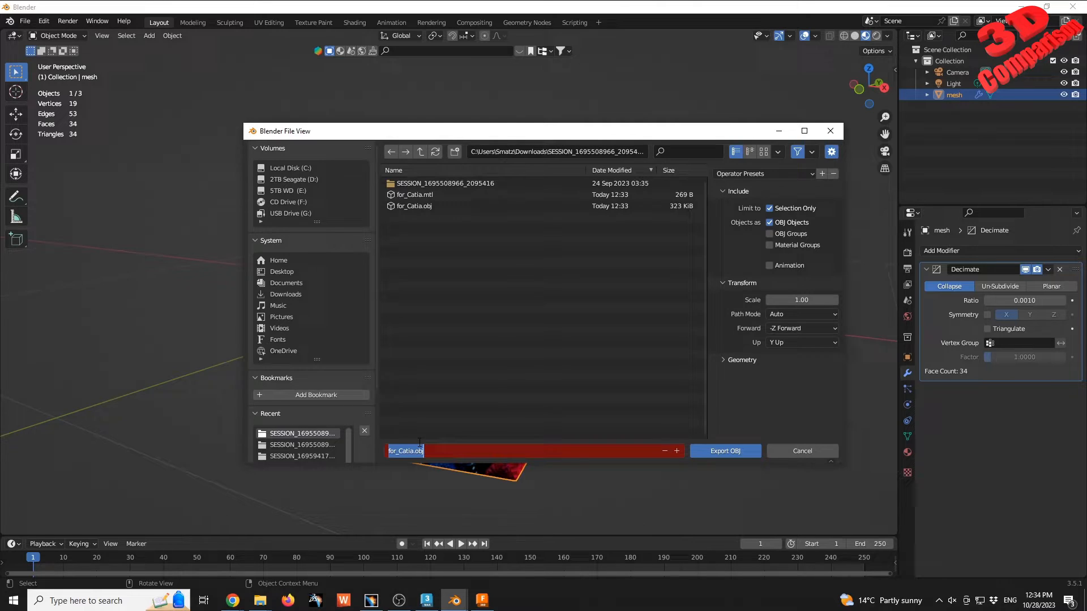
pyautogui.write('decimated.obj')
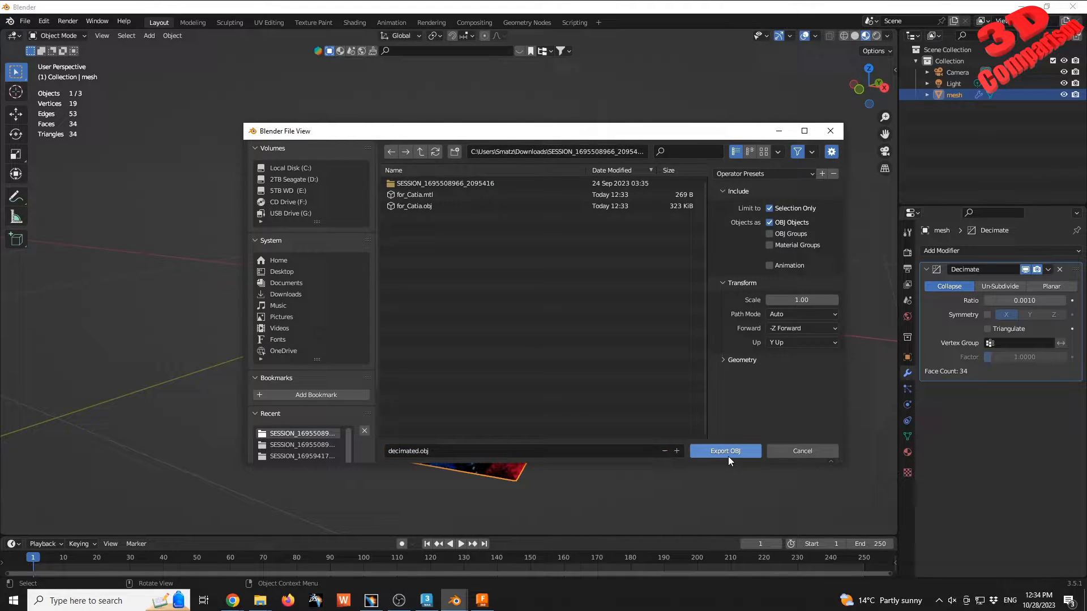
pyautogui.click(724, 452)
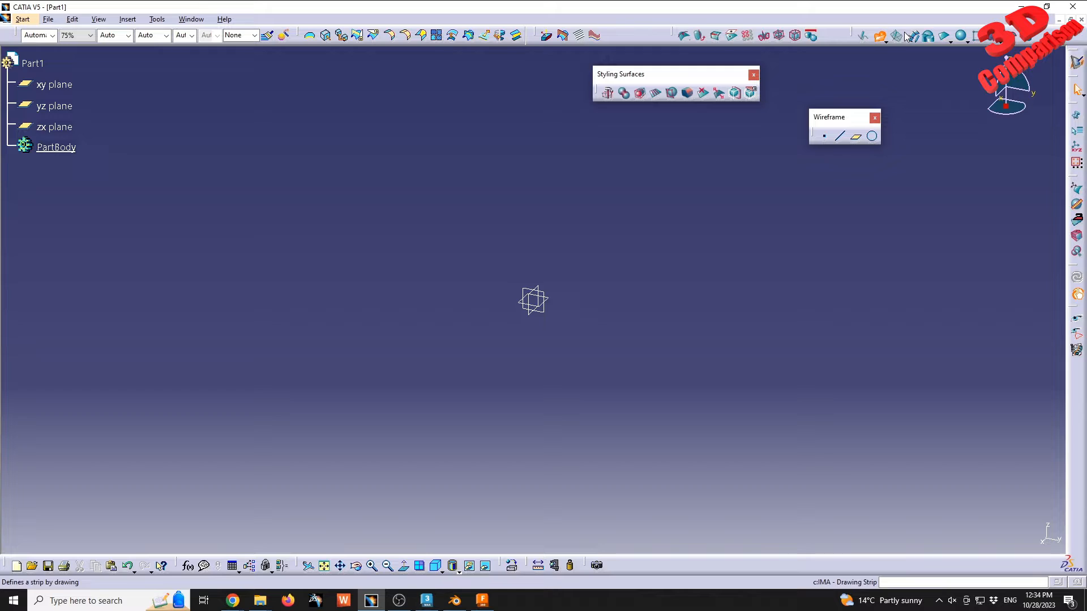
# - Attempt to import decimated.obj as a subdivision mesh, dismiss the import error and return to Blender
pyautogui.click(32, 63)
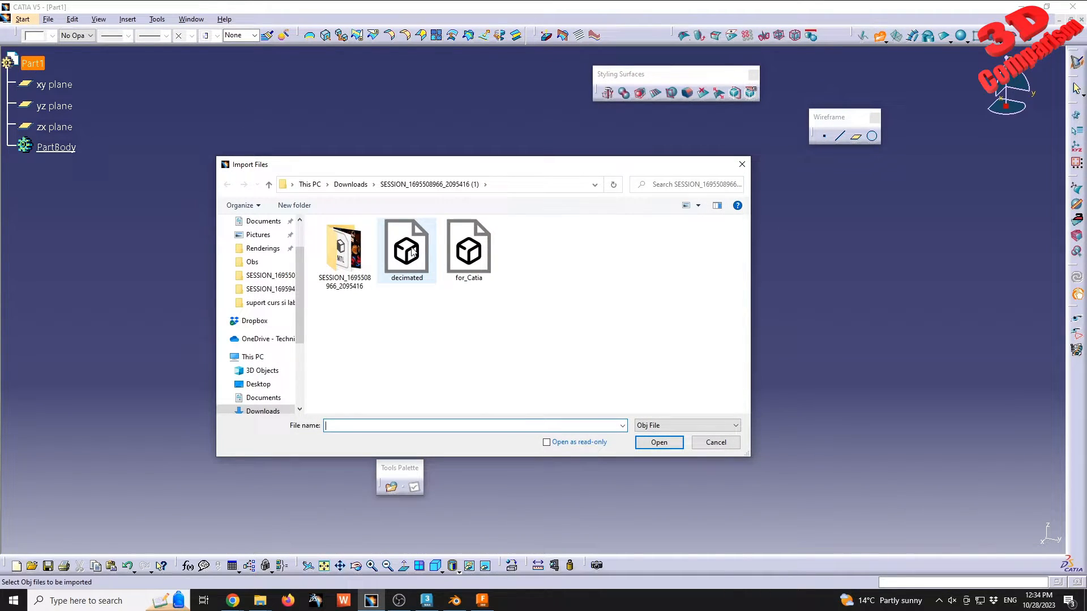
pyautogui.click(407, 246)
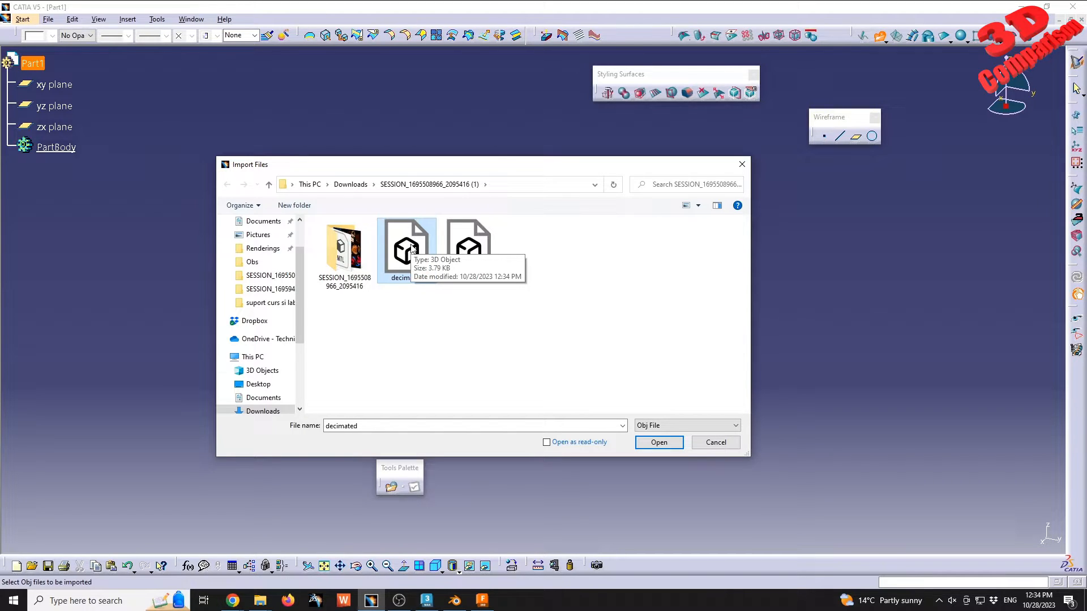
pyautogui.click(657, 442)
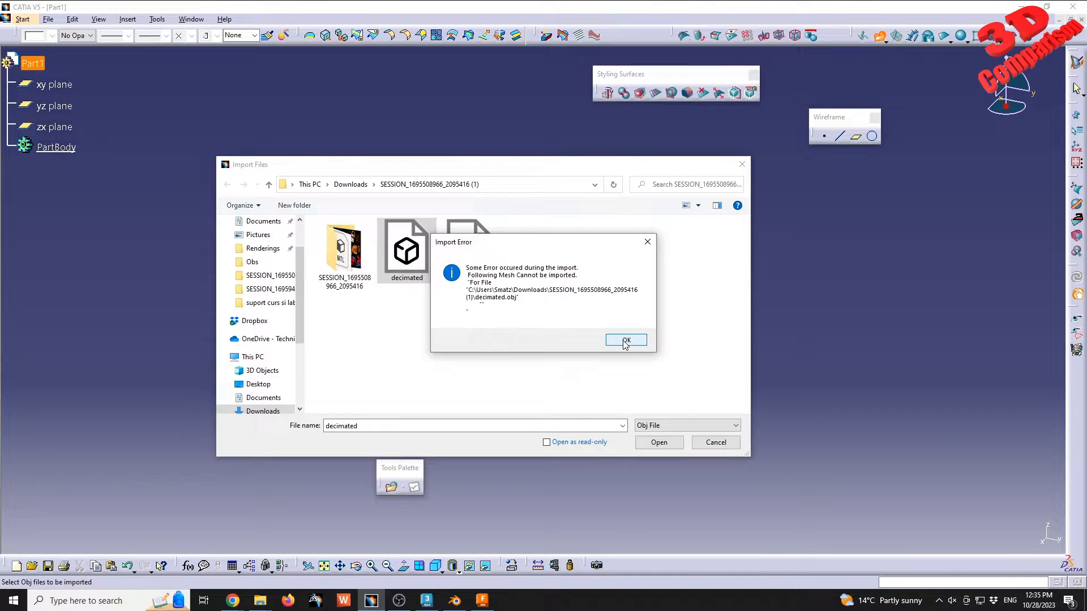
pyautogui.click(625, 341)
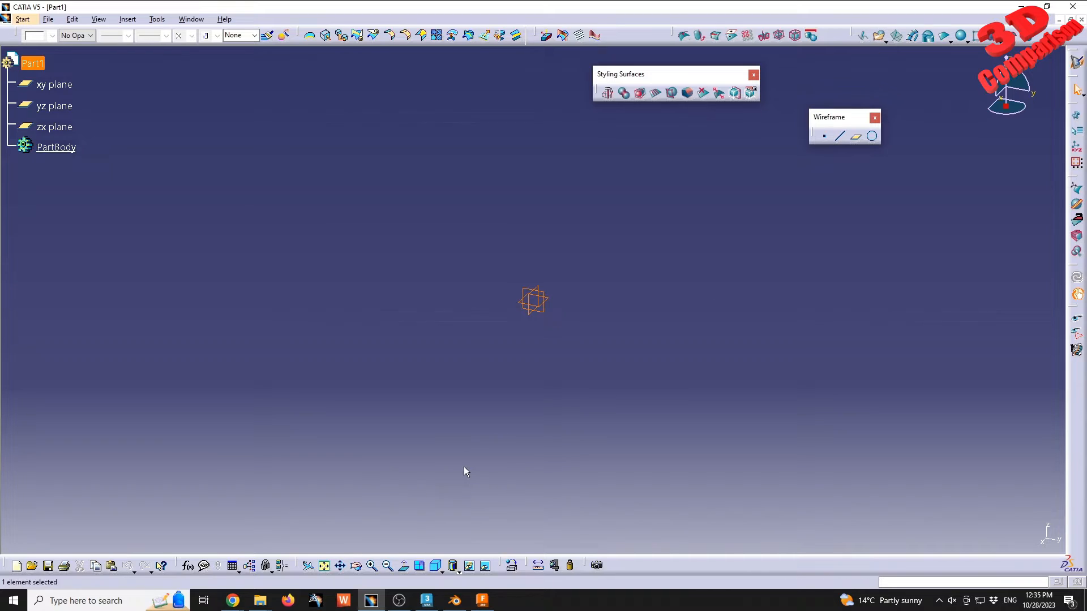
pyautogui.click(453, 600)
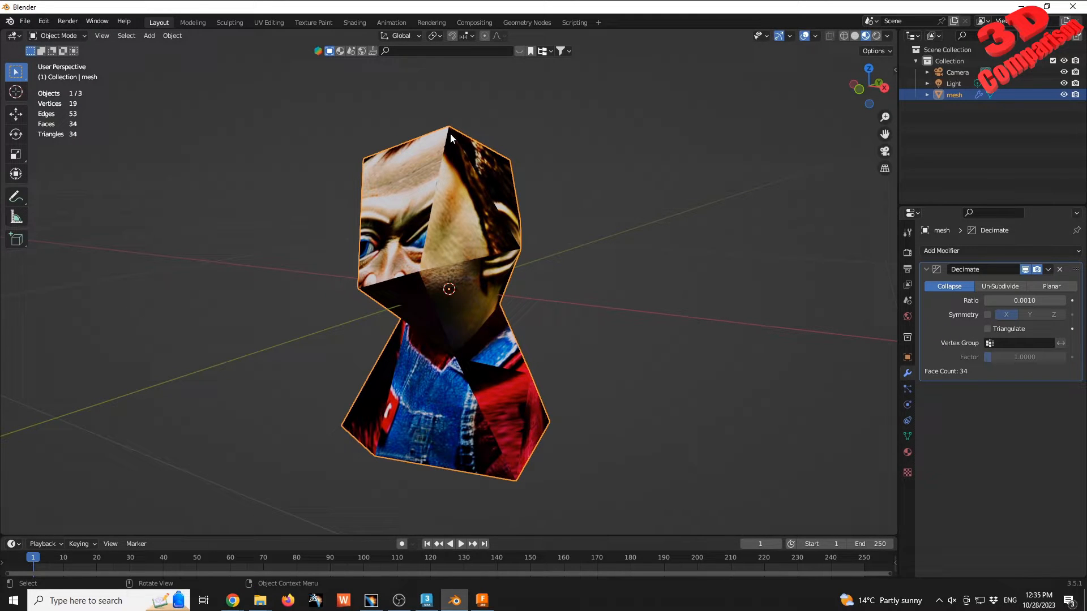
pyautogui.moveTo(428, 335)
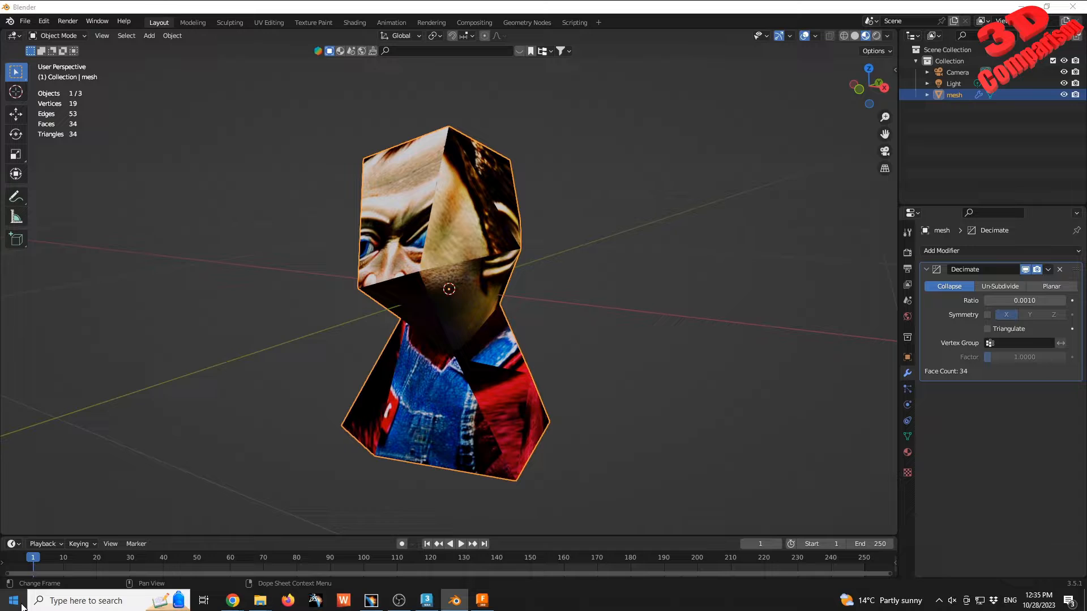
# - From the session folder in File Explorer, open for_Catia.obj into Geomagic Wrap
pyautogui.click(644, 379)
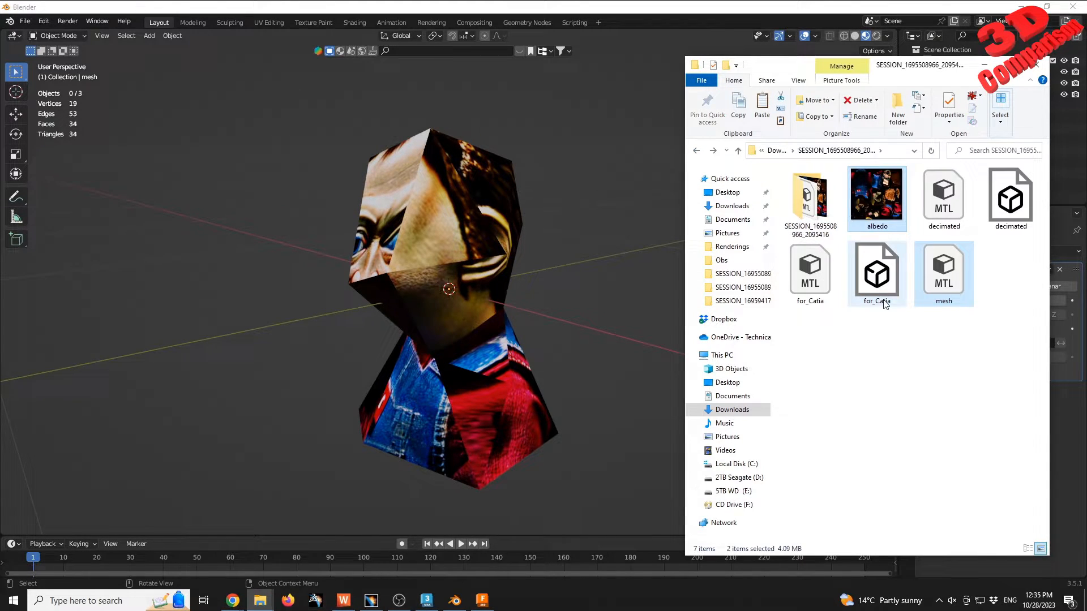
pyautogui.click(773, 328)
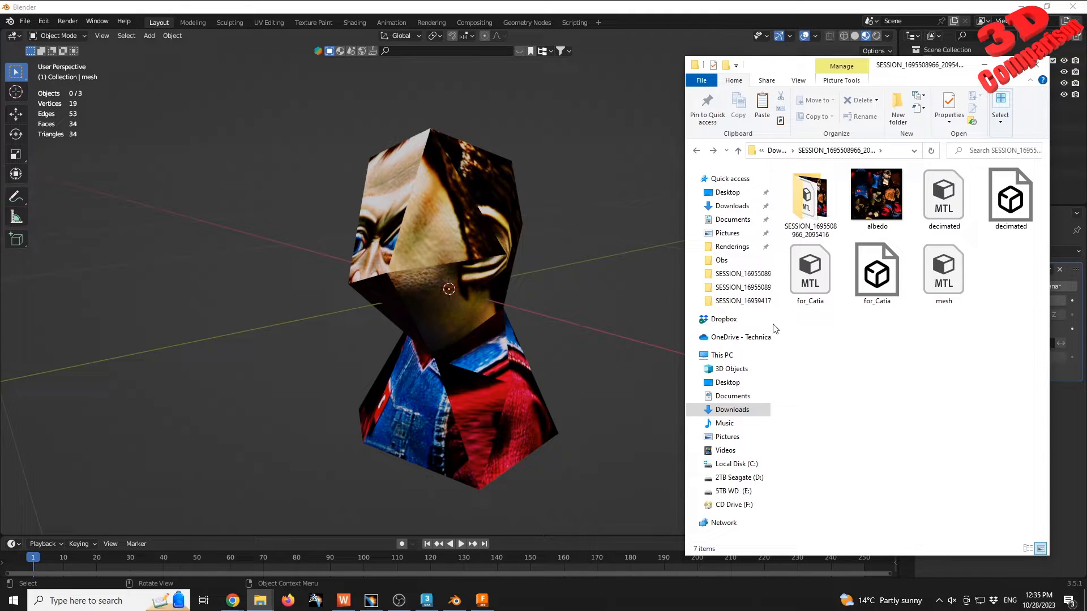
pyautogui.click(343, 600)
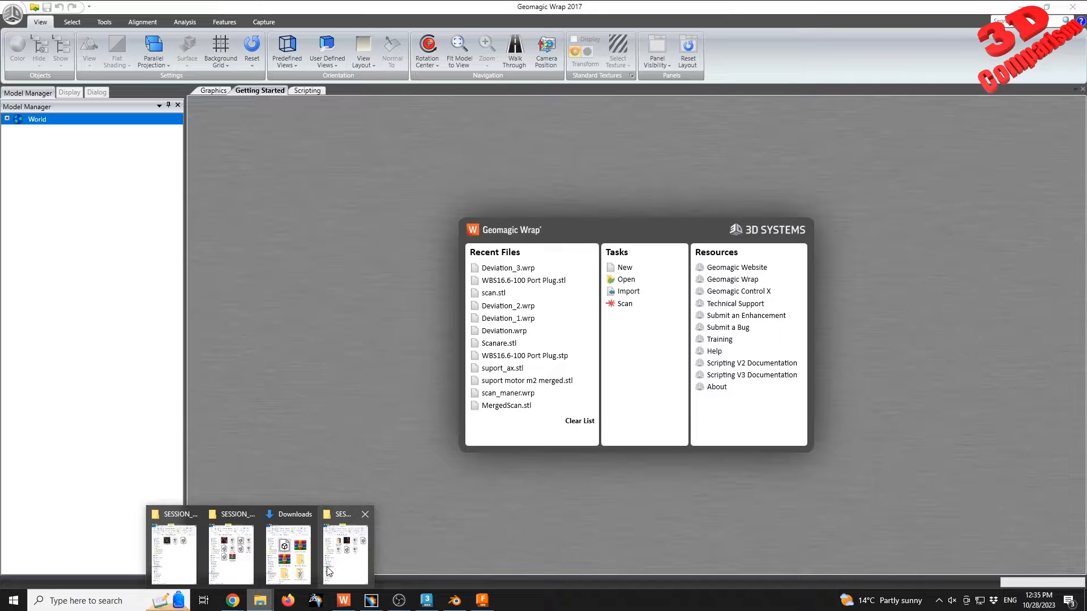
pyautogui.click(344, 555)
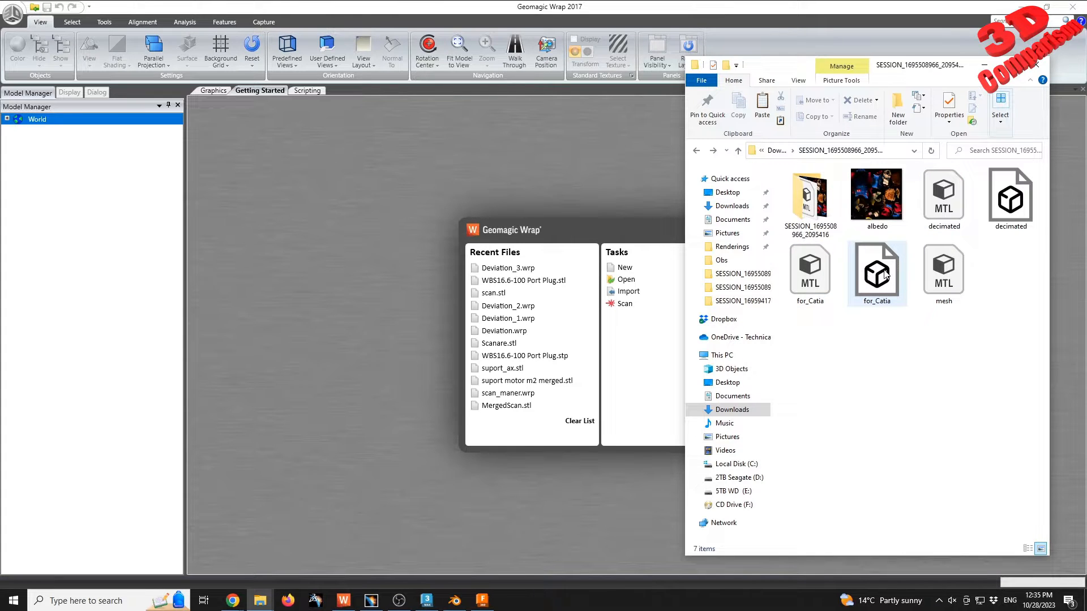
pyautogui.doubleClick(876, 269)
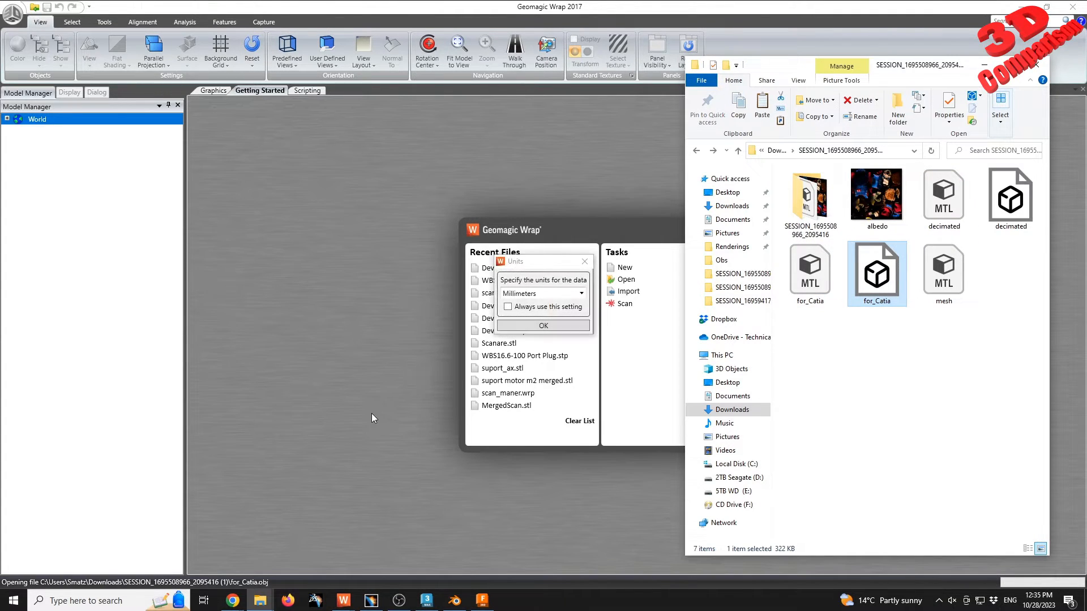
# - Accept millimetres as units, run Mesh Doctor on the 3,400-triangle bust and inspect the zero-defect result
pyautogui.click(544, 326)
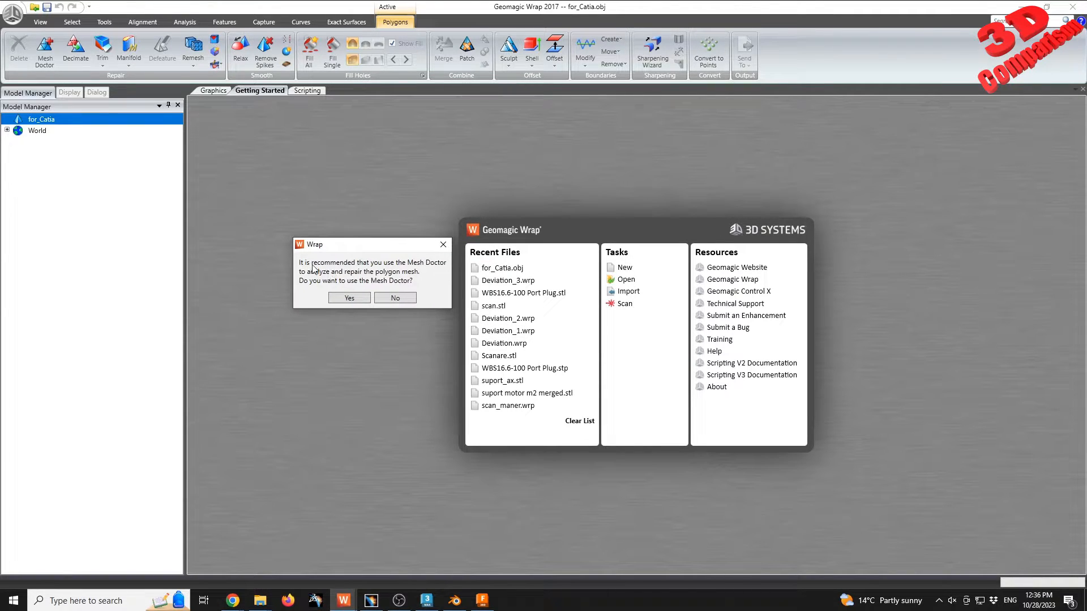
pyautogui.moveTo(331, 290)
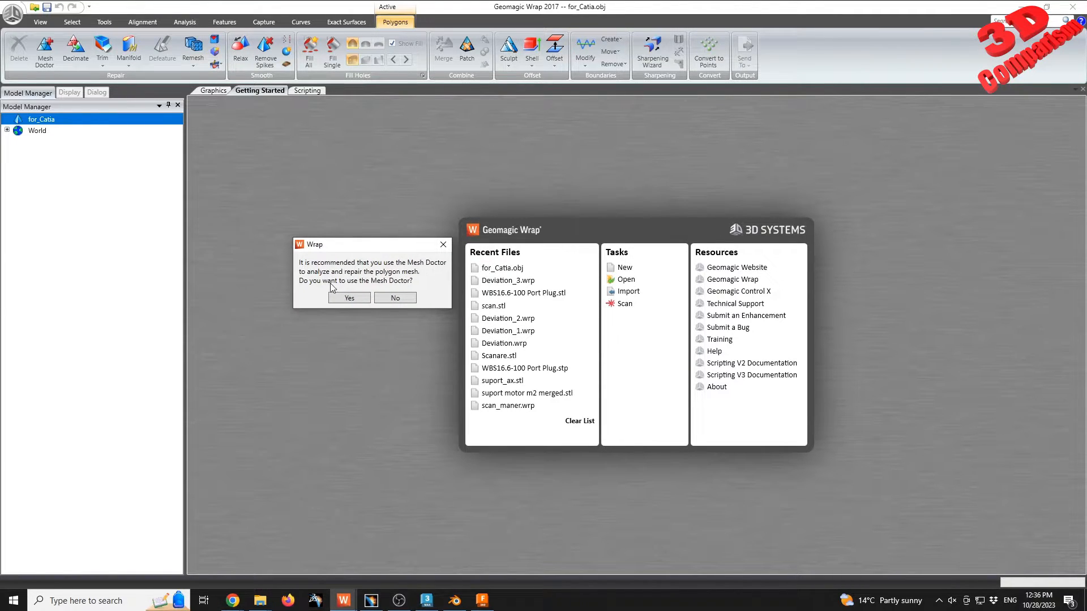
pyautogui.click(394, 298)
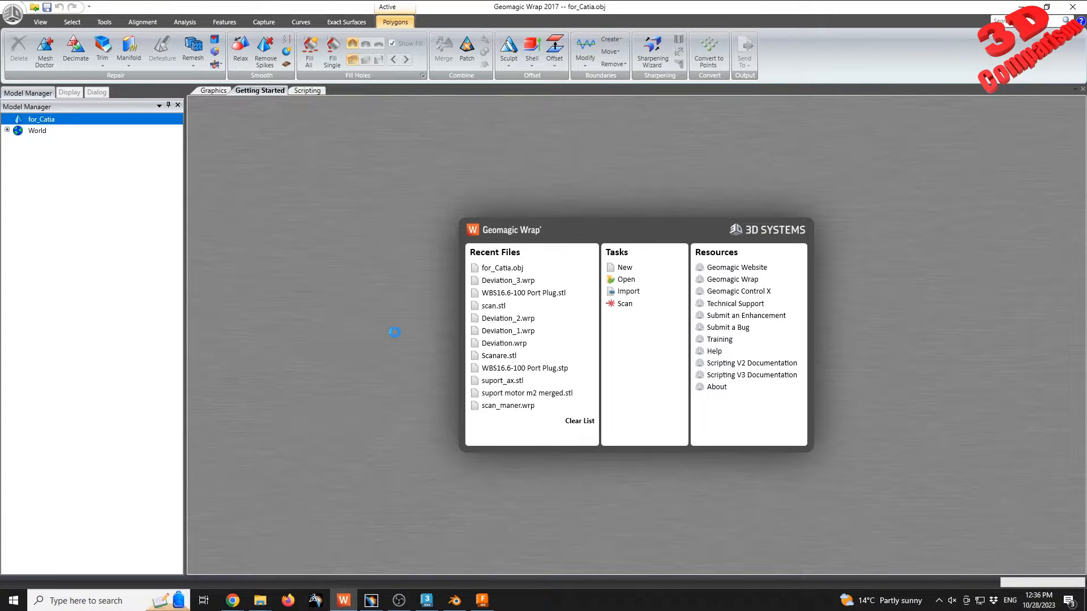
pyautogui.click(45, 52)
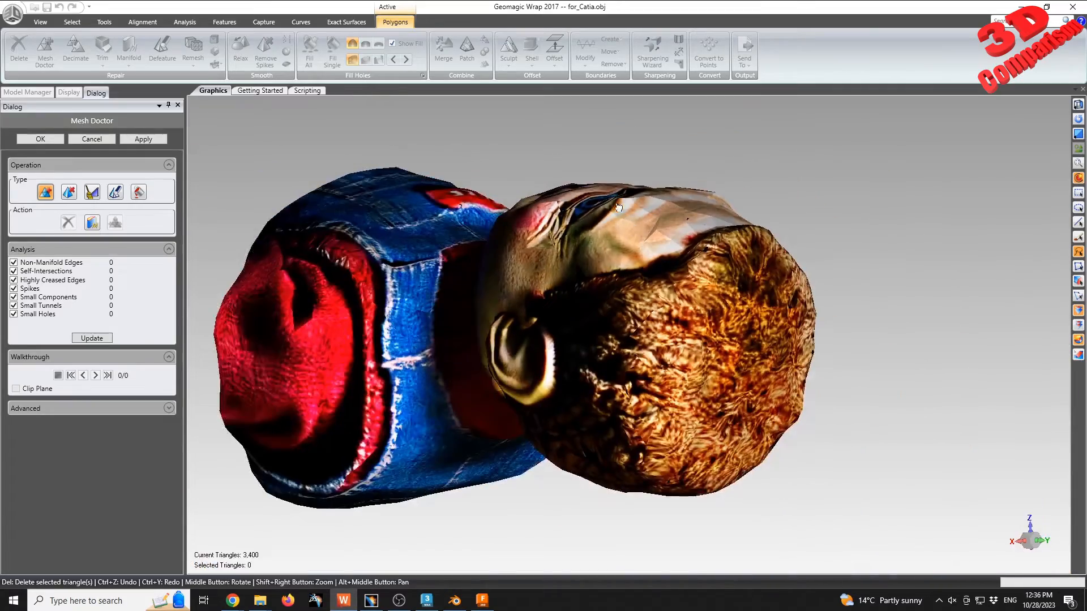
pyautogui.moveTo(617, 208); pyautogui.dragTo(584, 333)
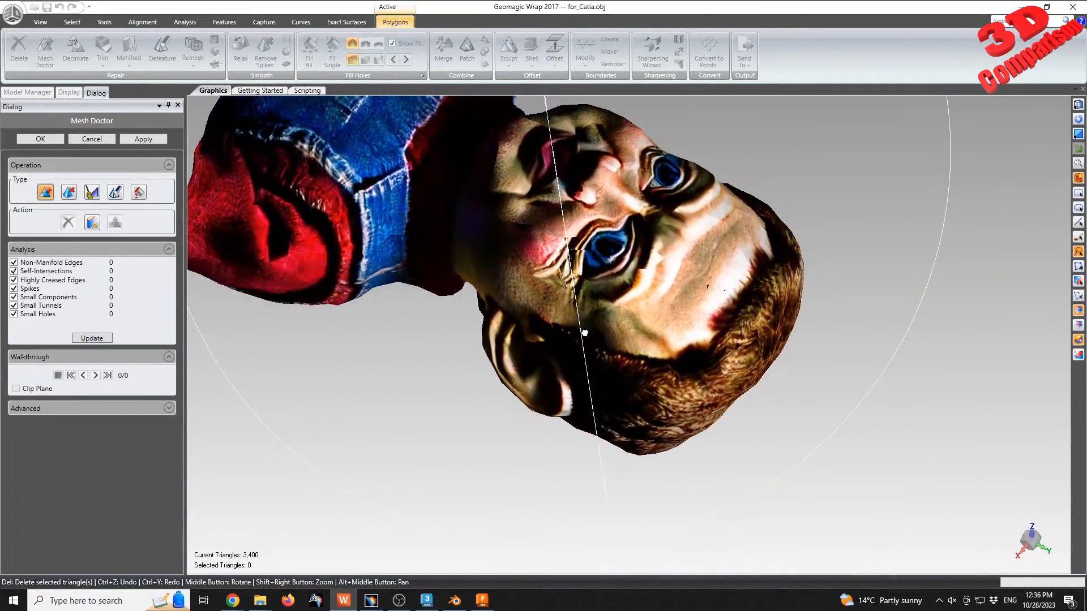
pyautogui.moveTo(584, 332); pyautogui.dragTo(614, 236)
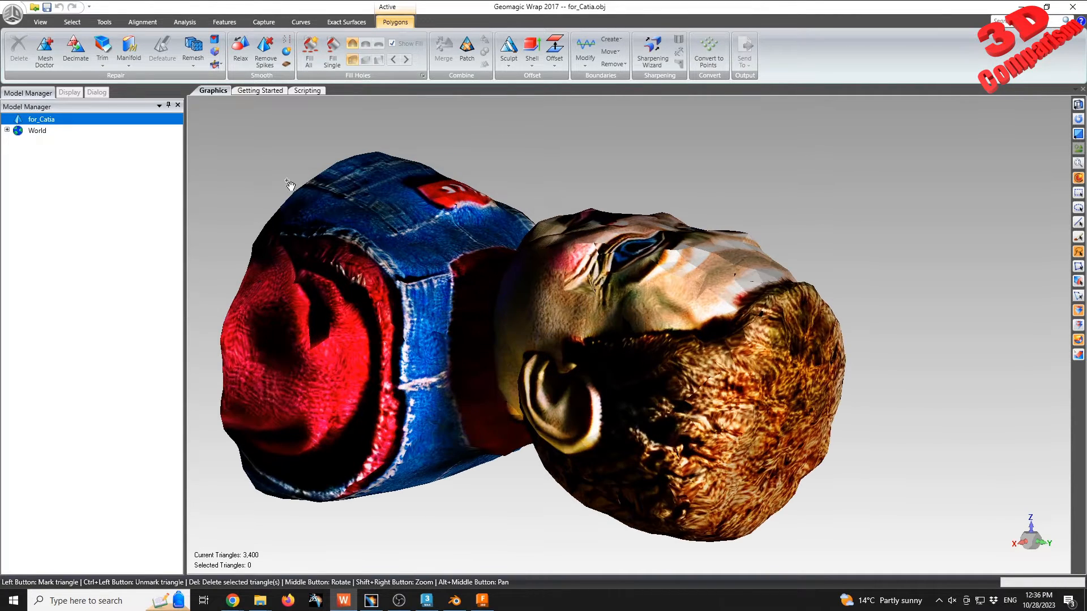
# - Save the repaired bust as a Wavefront OBJ named meshdoctor in the session folder
pyautogui.click(12, 8)
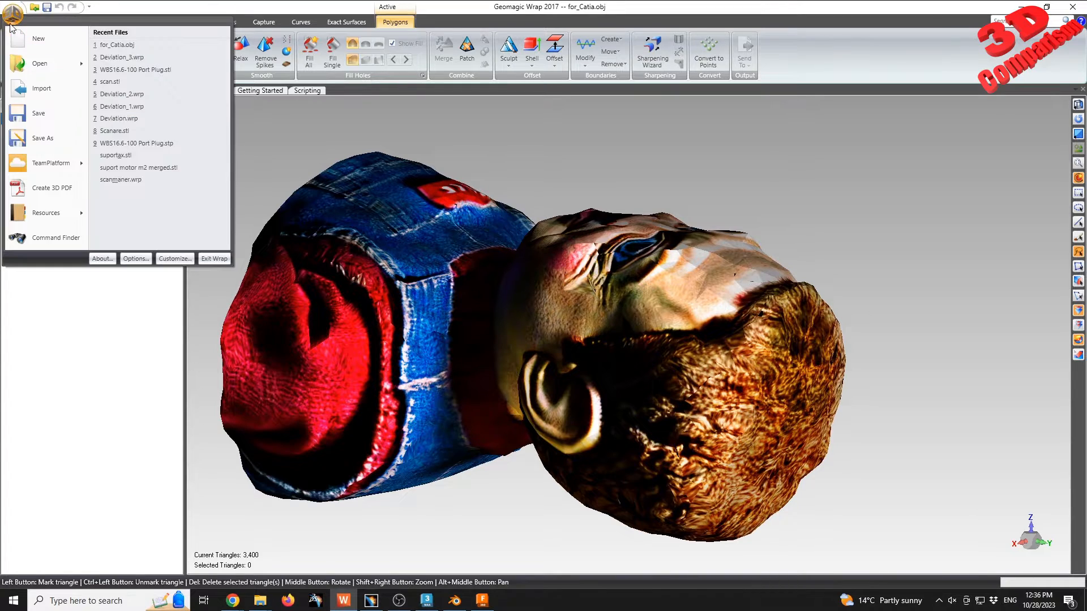
pyautogui.moveTo(237, 258)
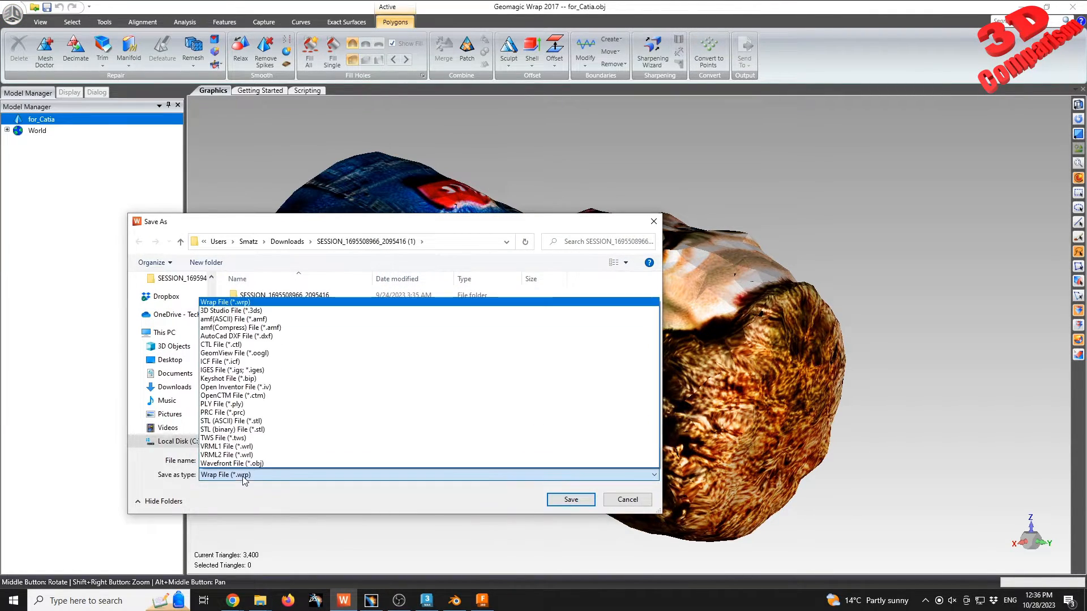
pyautogui.click(235, 463)
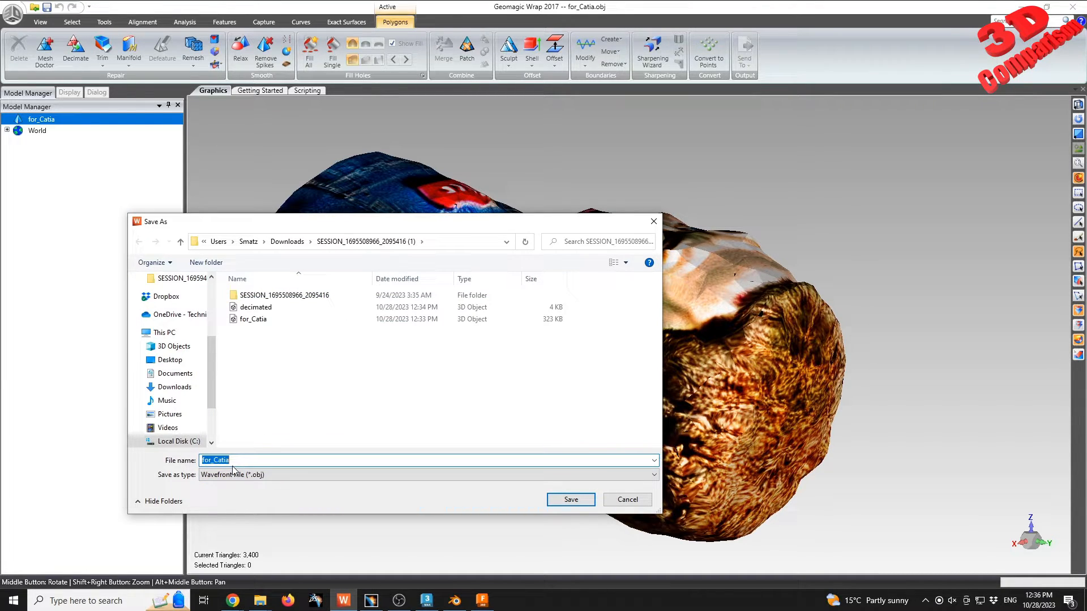
pyautogui.write('mesh')
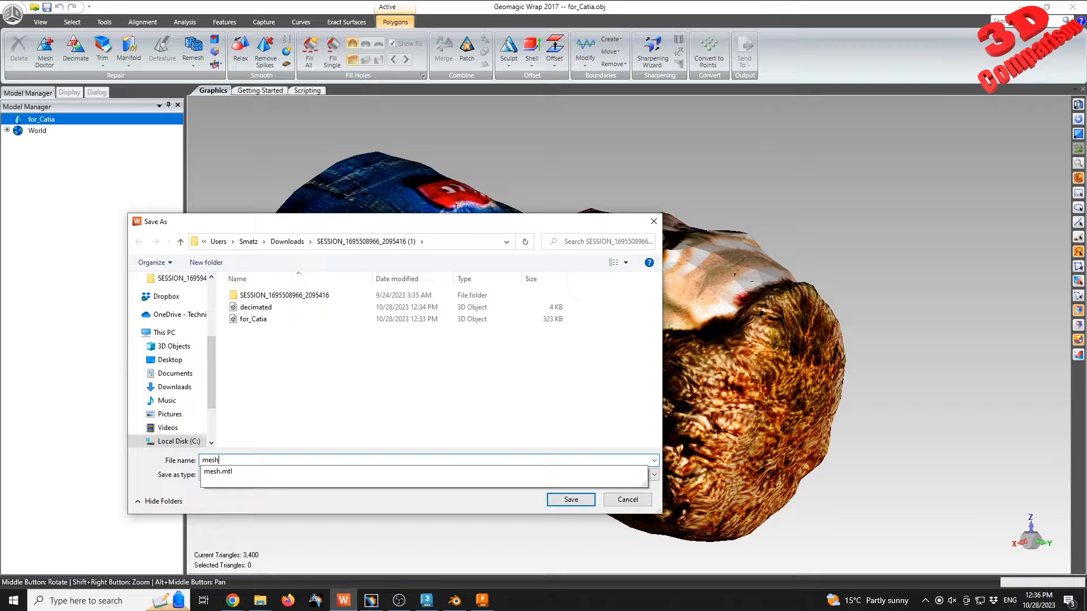
pyautogui.write('doct')
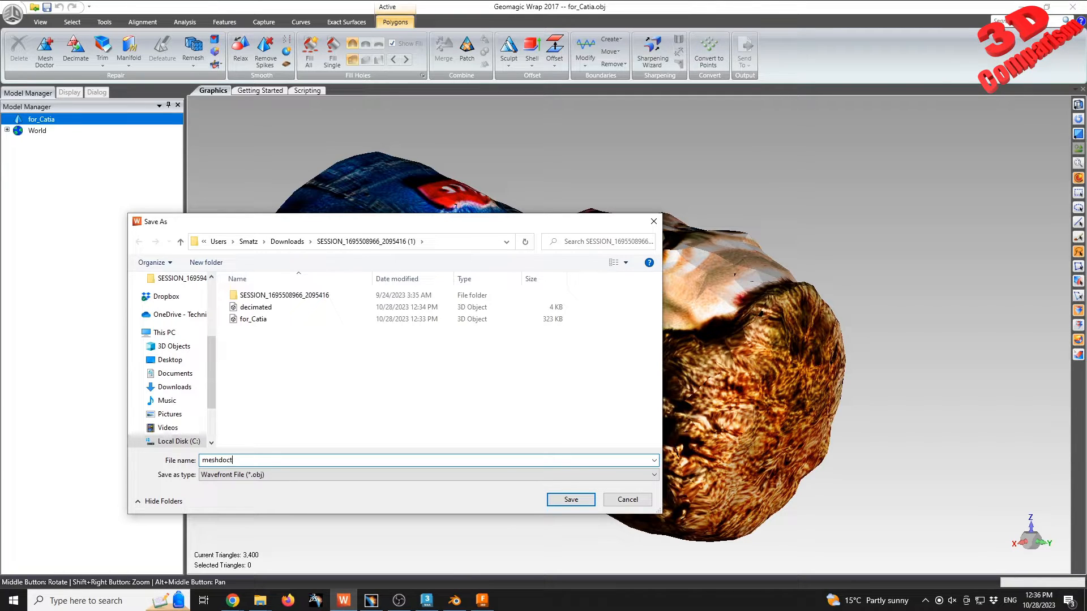
pyautogui.click(569, 500)
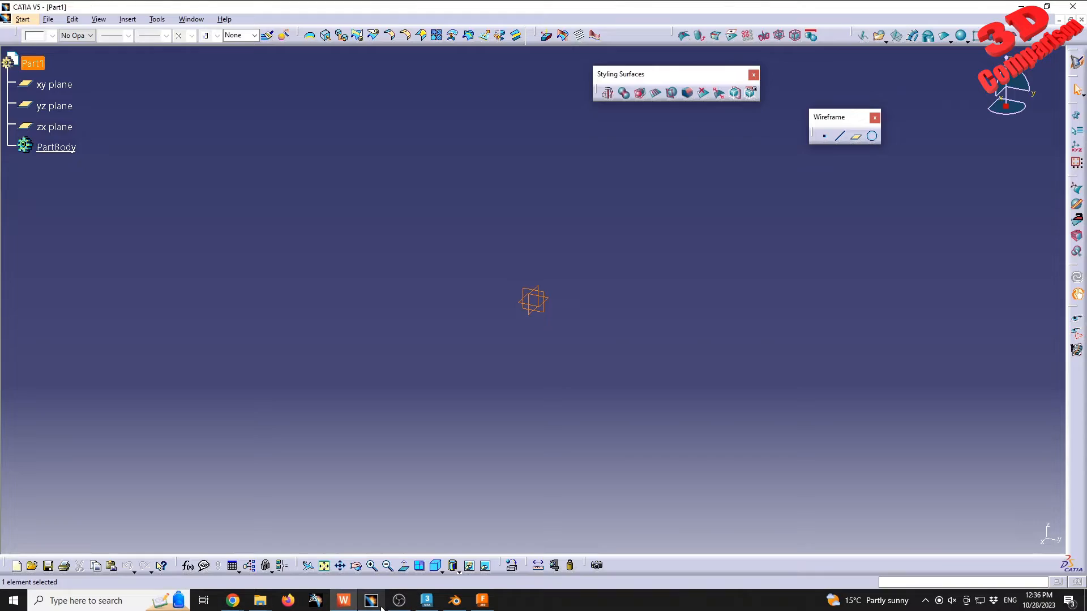
# - Import meshdoctor.obj as a subdivision mesh and drag a clump of head vertices upward
pyautogui.click(880, 35)
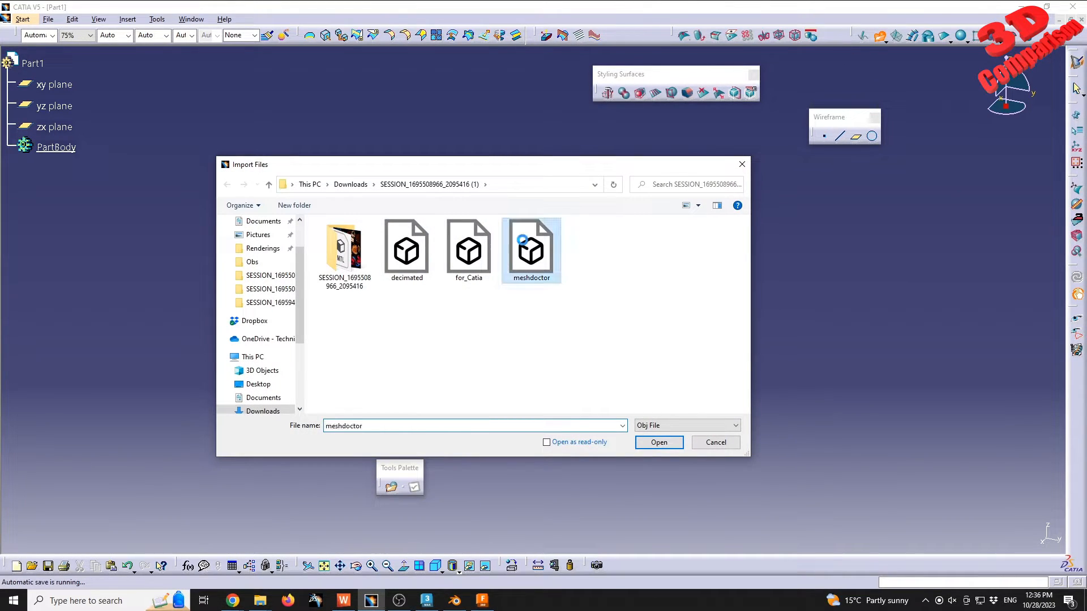
pyautogui.click(657, 442)
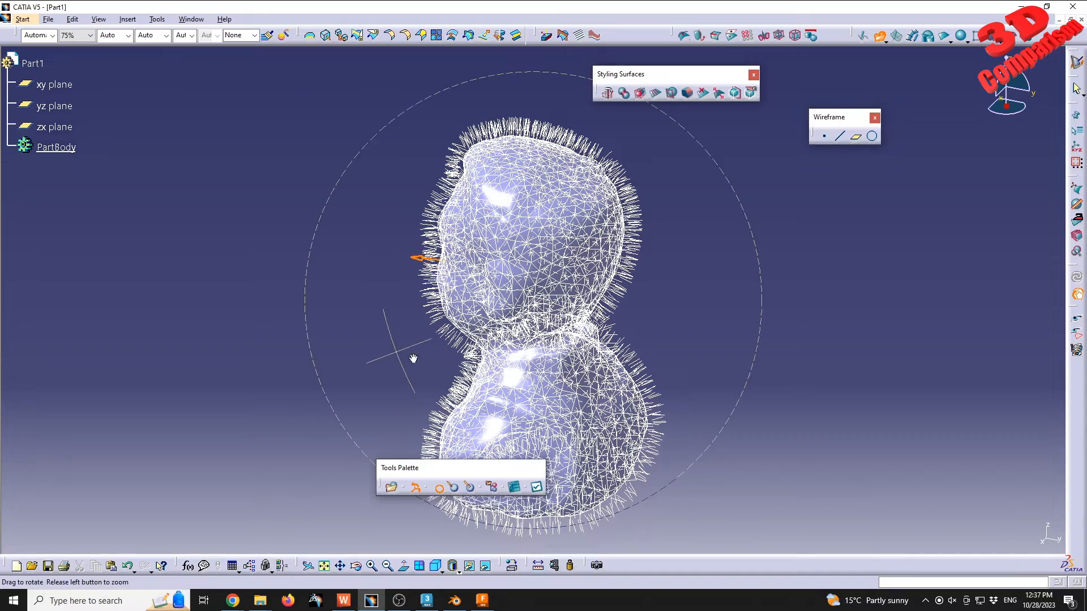
pyautogui.moveTo(412, 358); pyautogui.dragTo(732, 343)
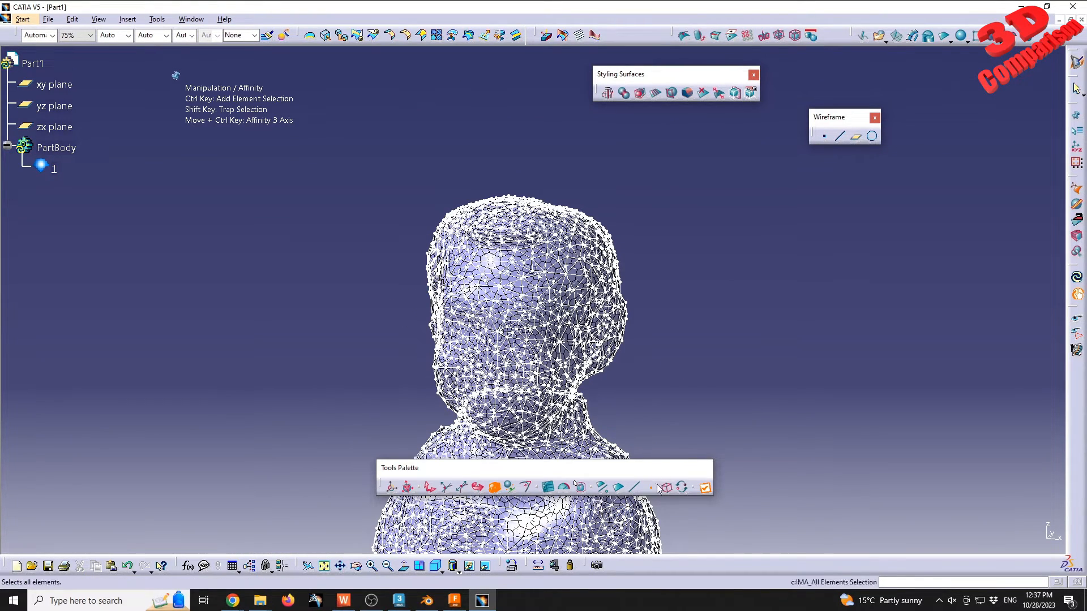
pyautogui.moveTo(356, 129); pyautogui.dragTo(605, 242)
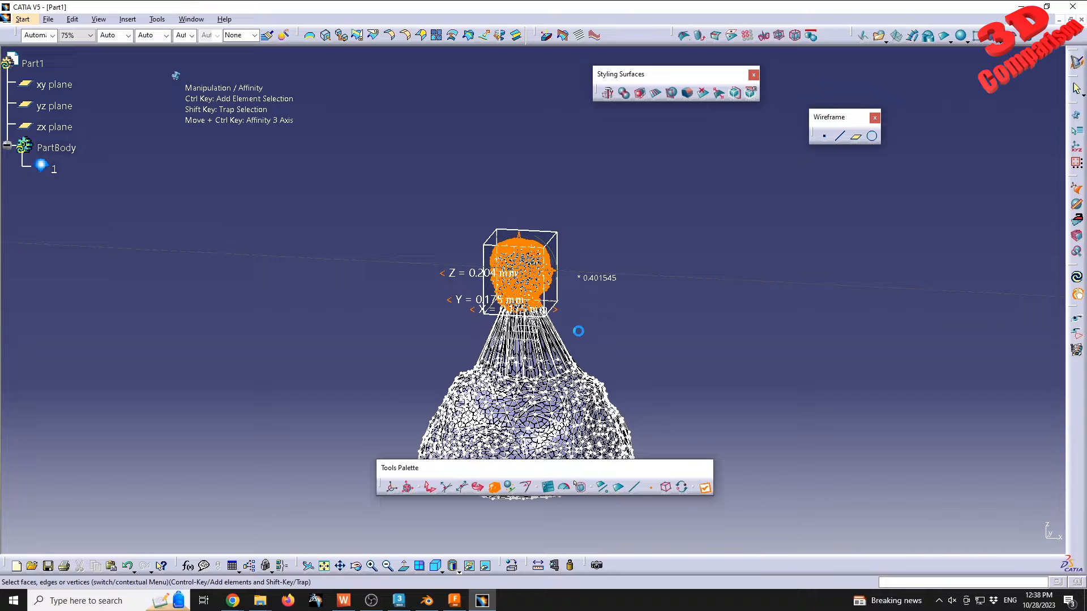
pyautogui.click(426, 600)
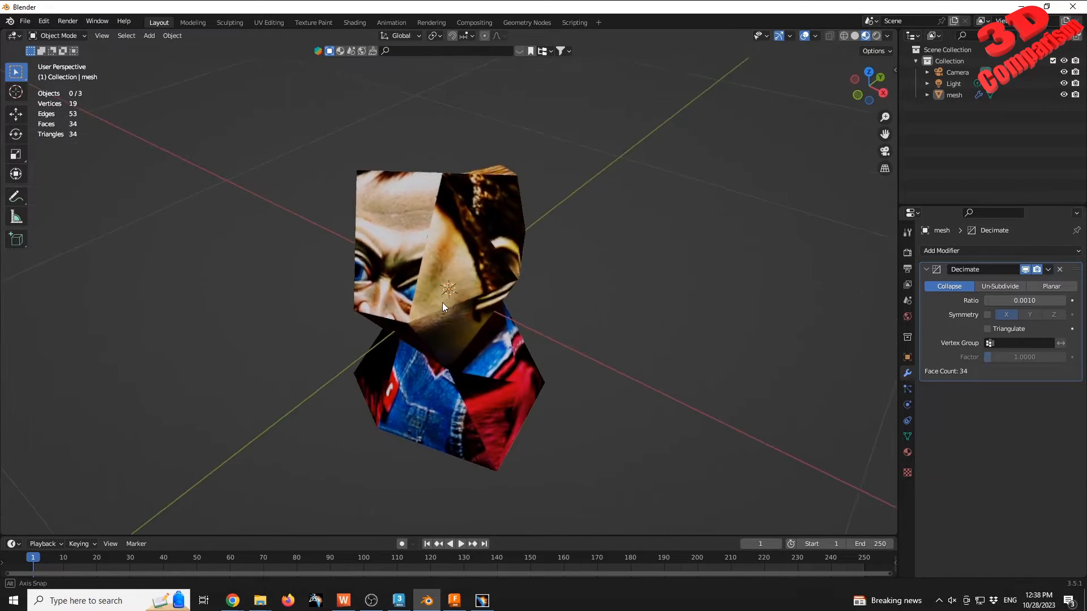
pyautogui.moveTo(443, 304); pyautogui.dragTo(386, 267)
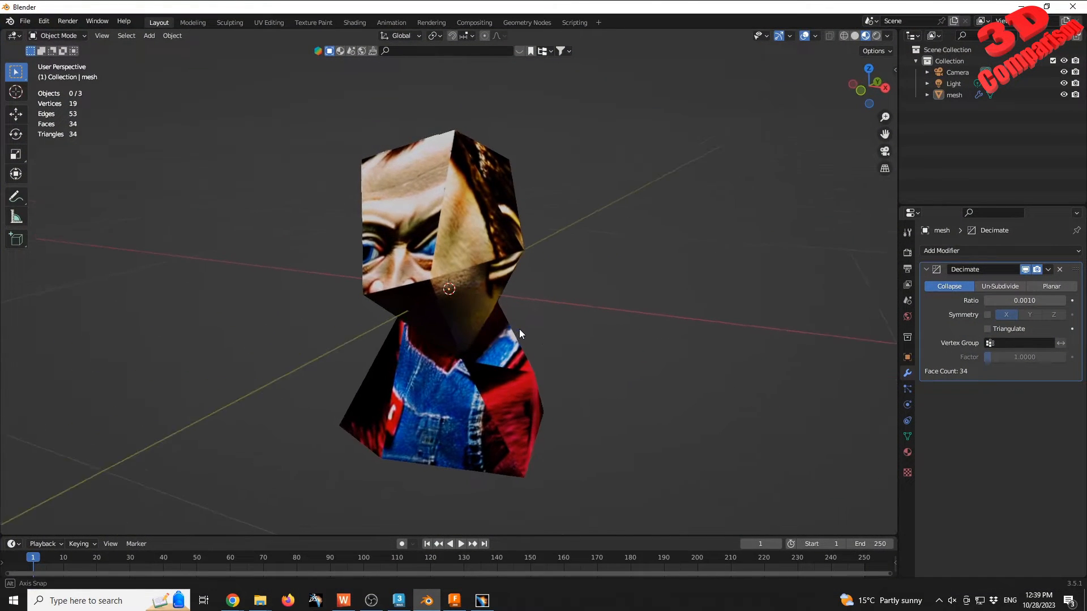
# - Add a voxel Remesh modifier to the bust with voxel size 0.01
pyautogui.click(1060, 270)
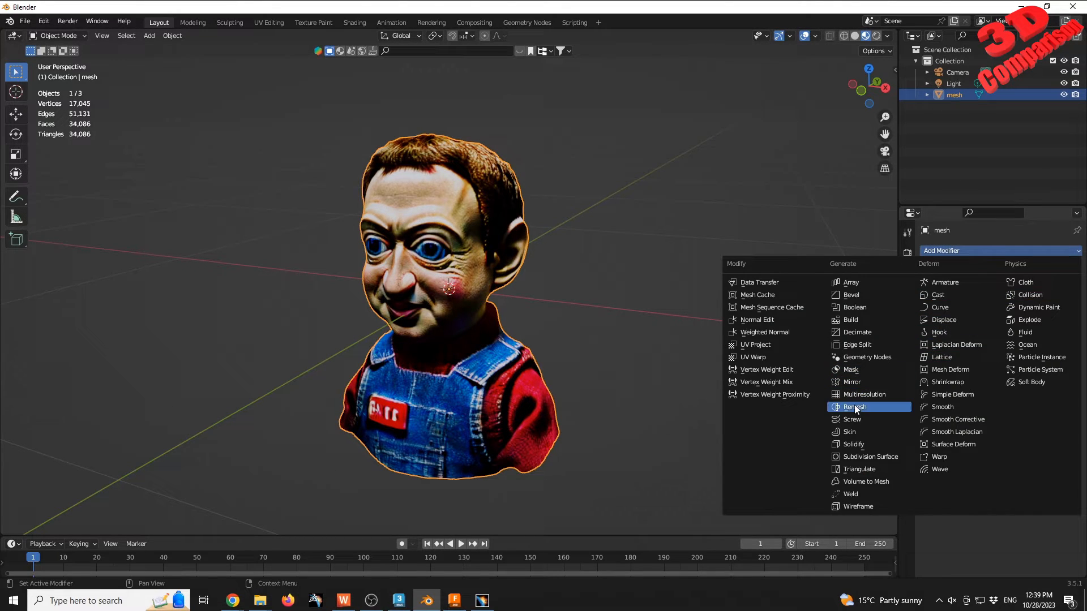
pyautogui.click(854, 407)
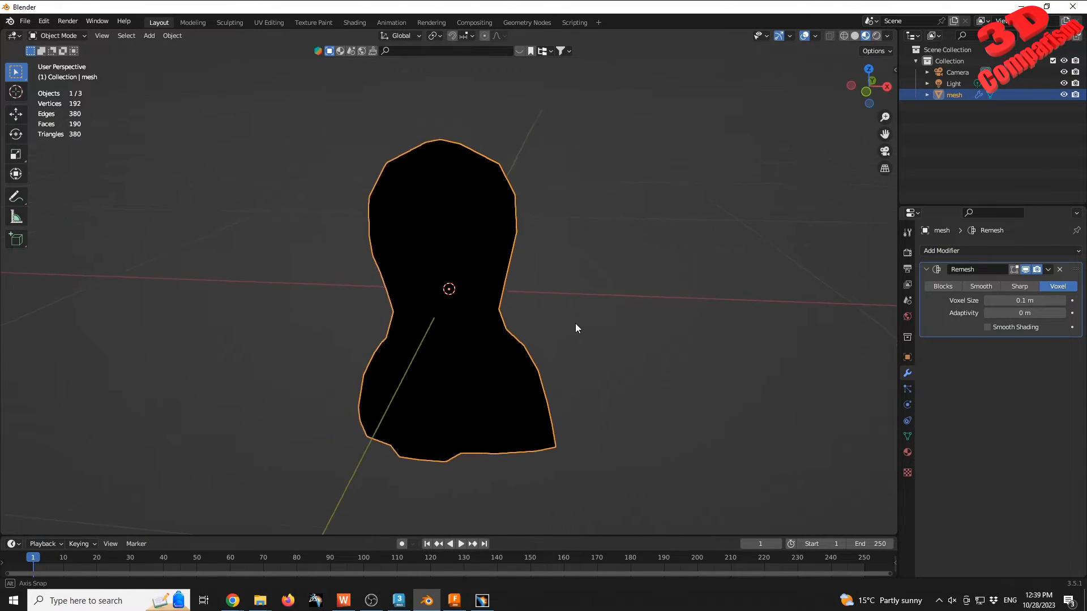
pyautogui.click(1024, 300)
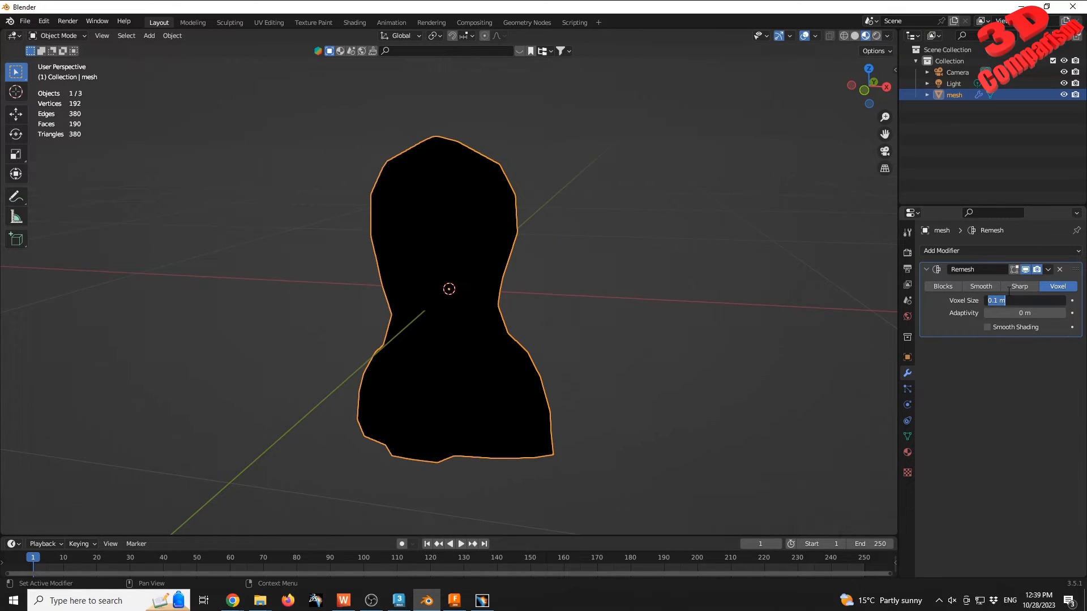
pyautogui.write('0.01')
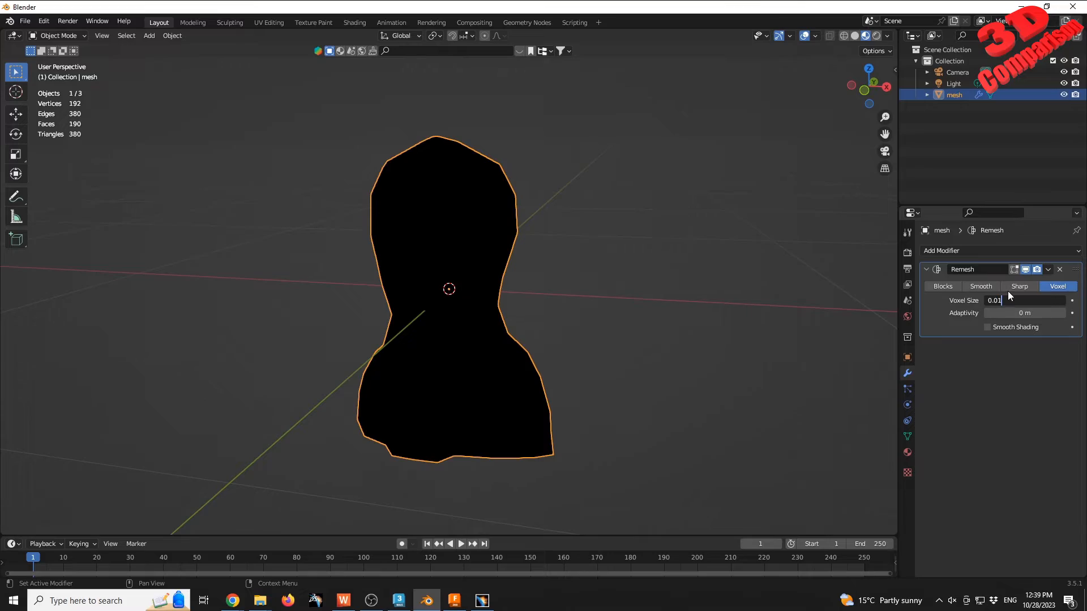
pyautogui.press('Return')
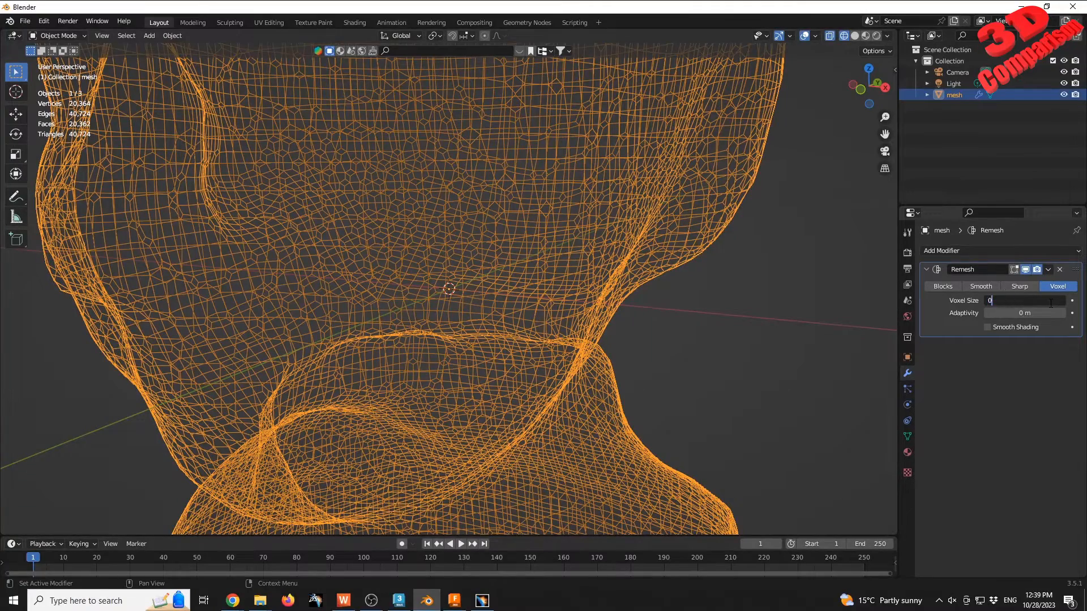
# - Compare the remesh at voxel sizes 0.1 and 0.03, leaving a smooth blob silhouette
pyautogui.write('0.1 m')
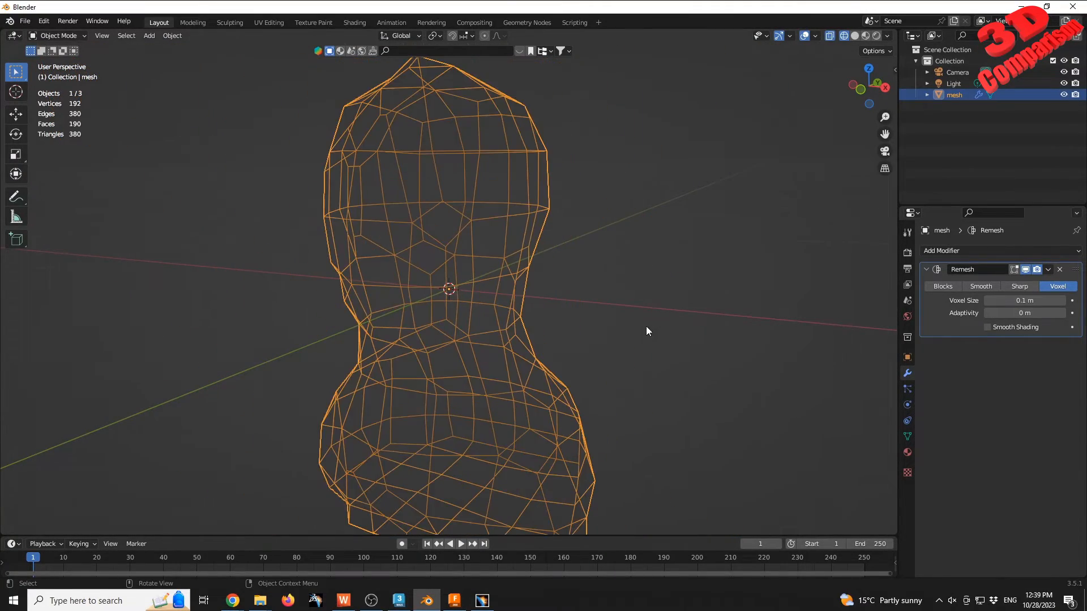
pyautogui.moveTo(647, 332); pyautogui.dragTo(709, 268)
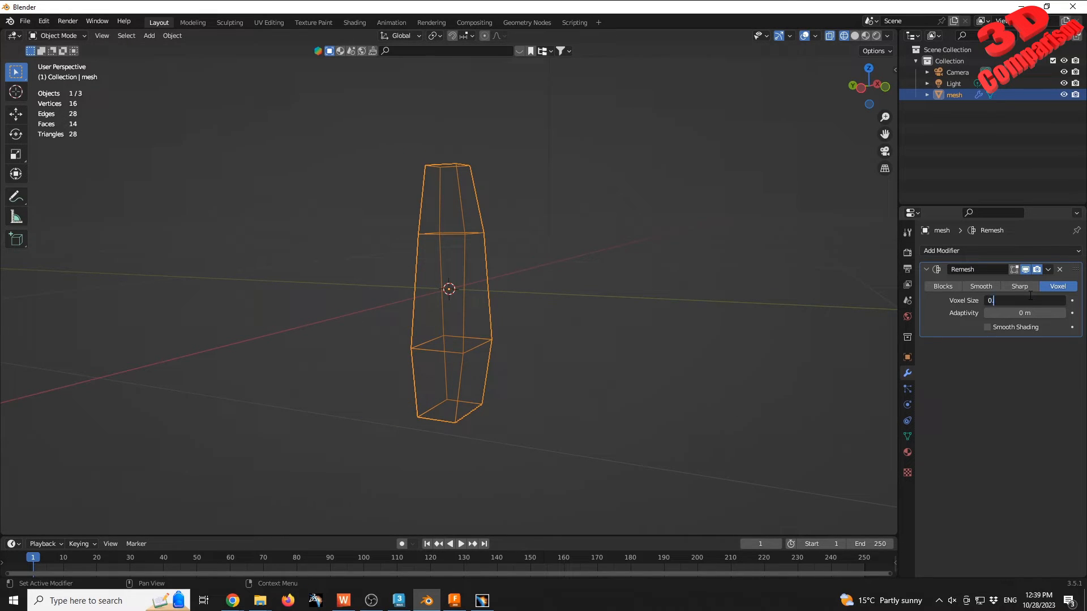
pyautogui.write('0.03')
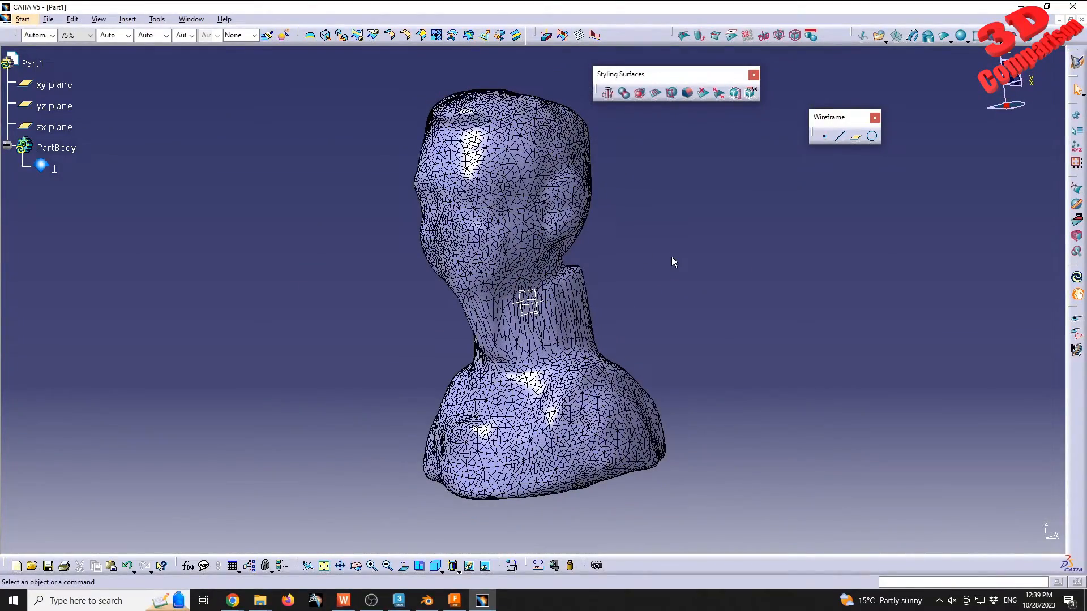
pyautogui.moveTo(649, 267)
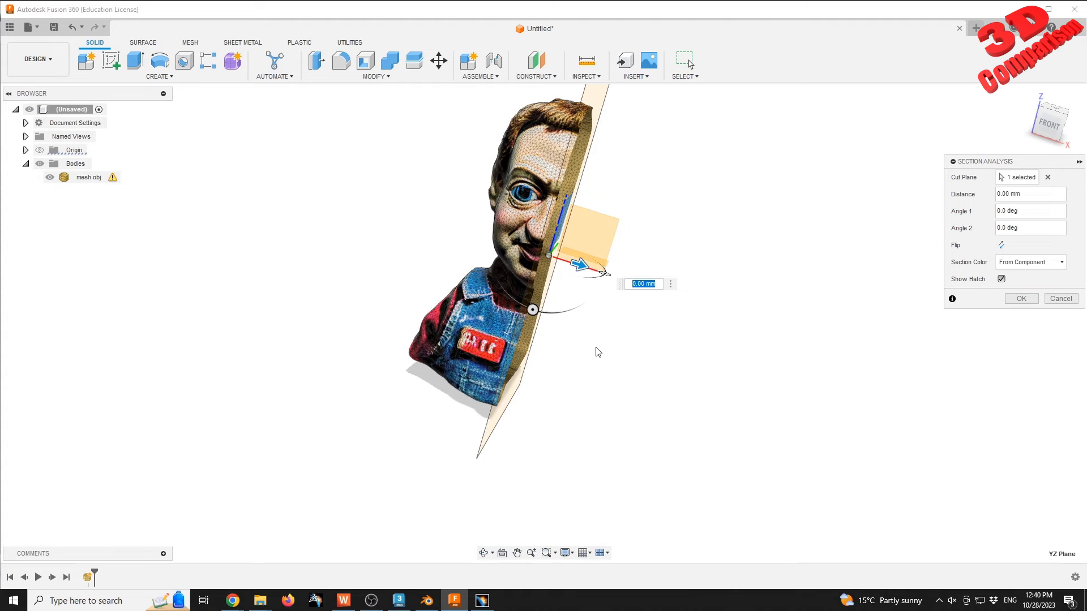
pyautogui.moveTo(569, 425)
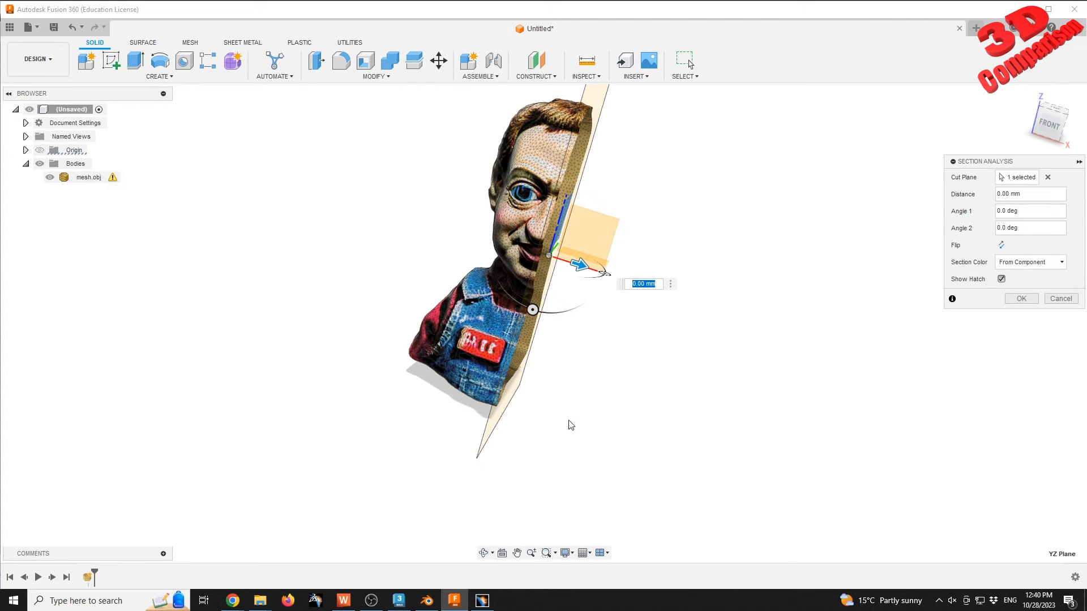